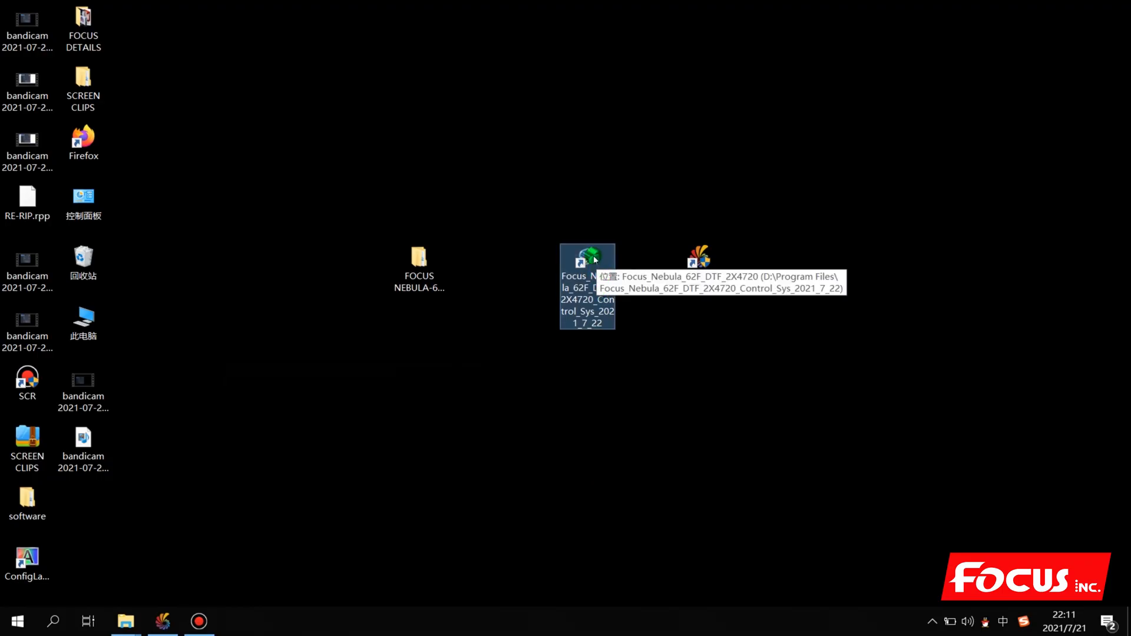
mouse_move(656, 302)
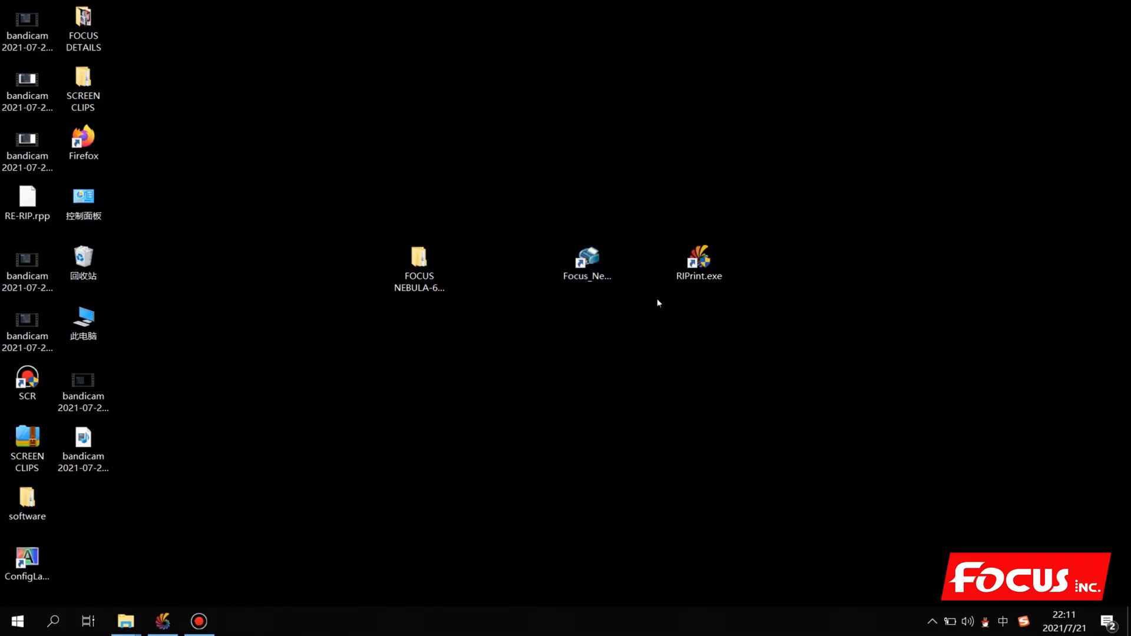
mouse_move(629, 330)
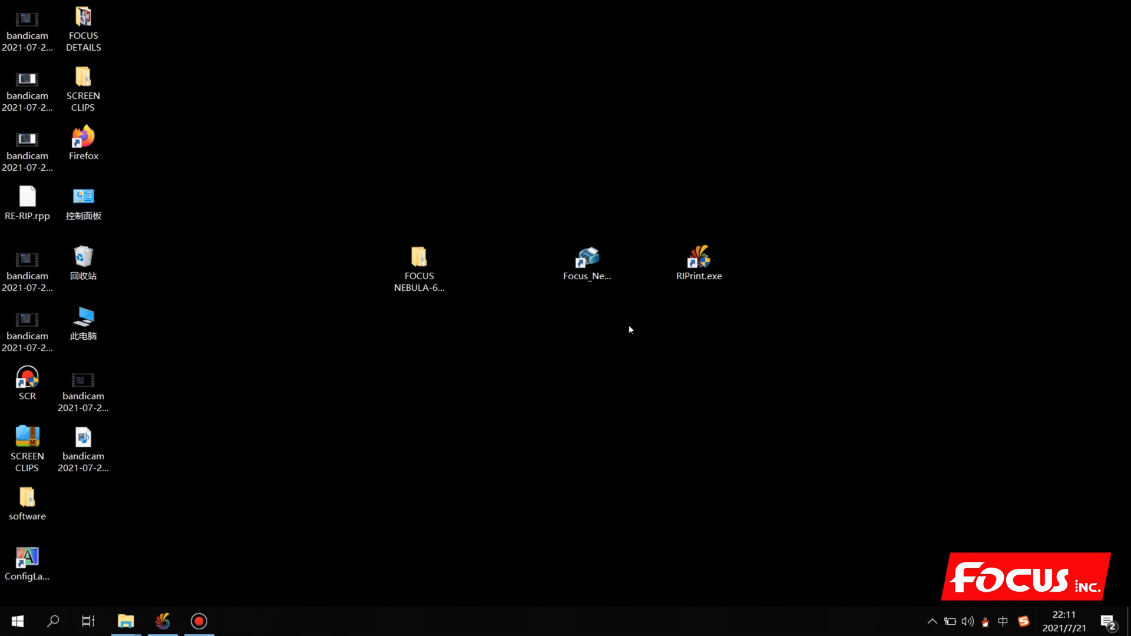
Launch Focus Nebula from its shortcut, allow firewall access, and move the film backward
click(588, 256)
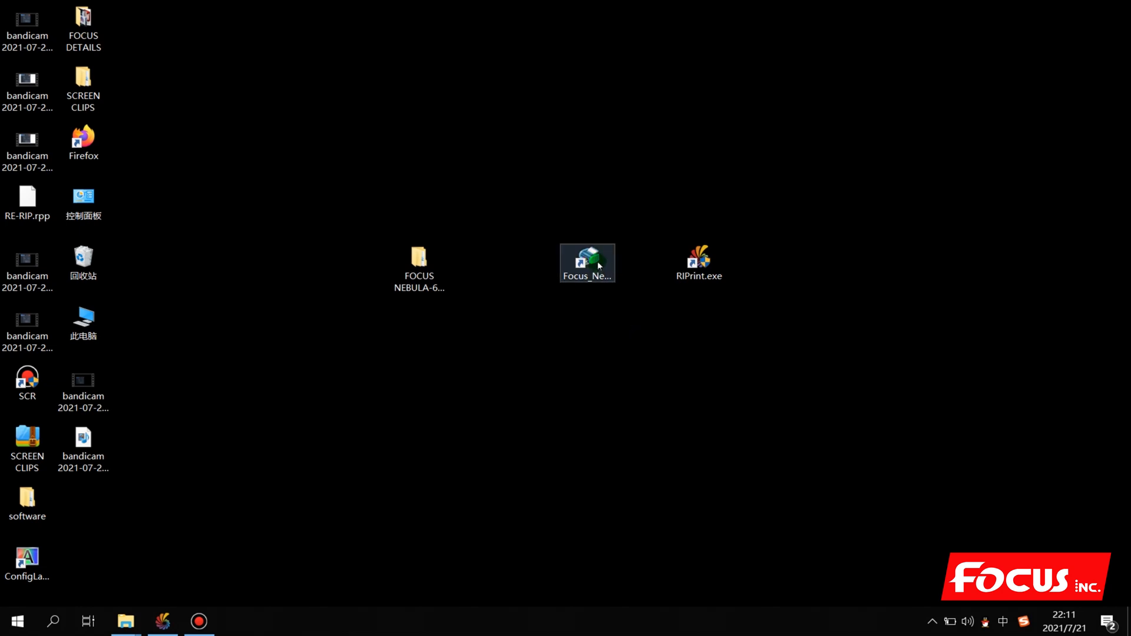
double_click(587, 261)
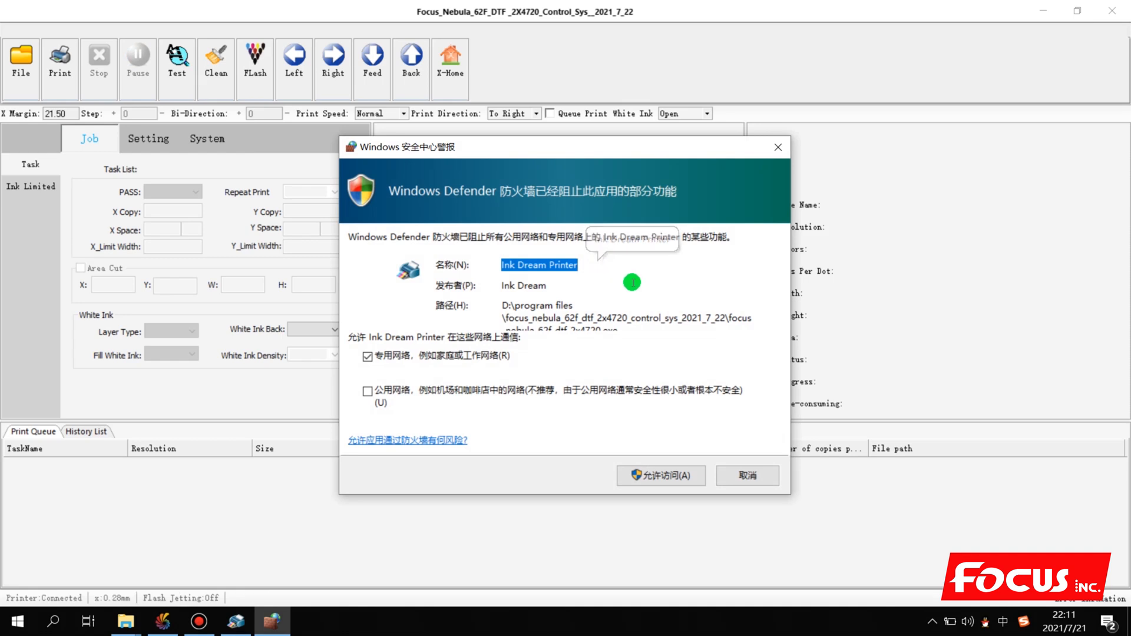
click(660, 476)
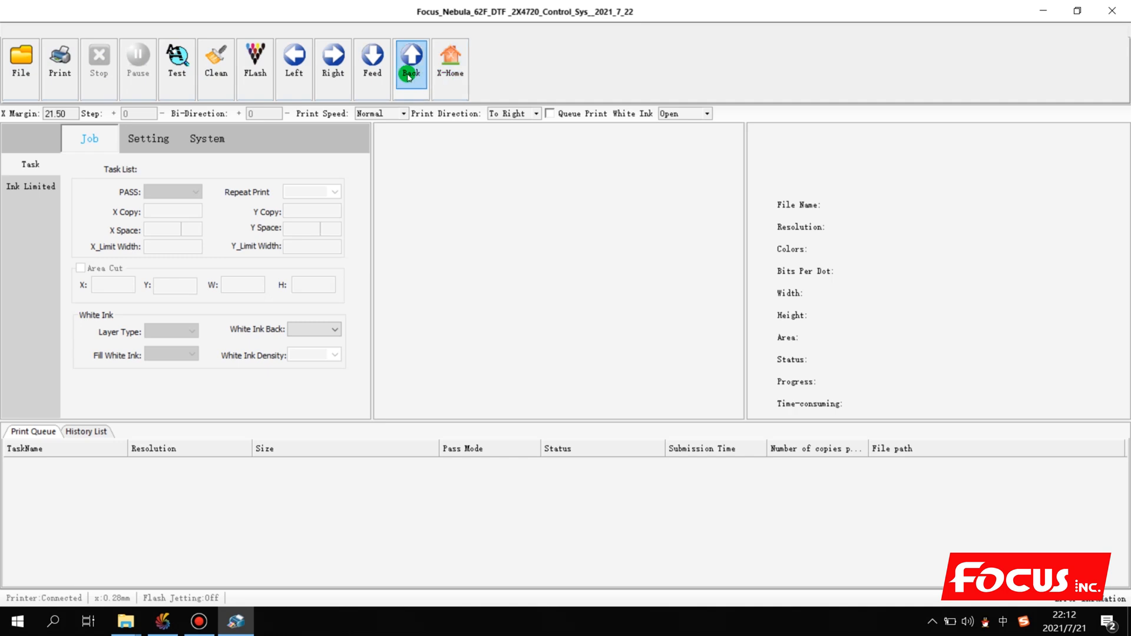
click(20, 61)
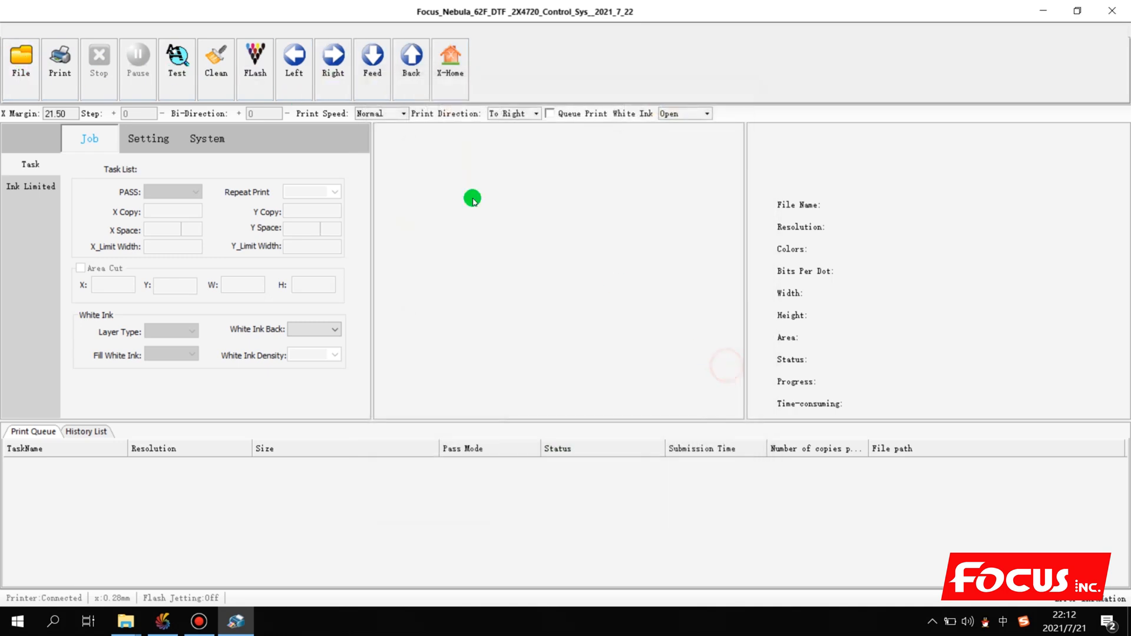
click(20, 62)
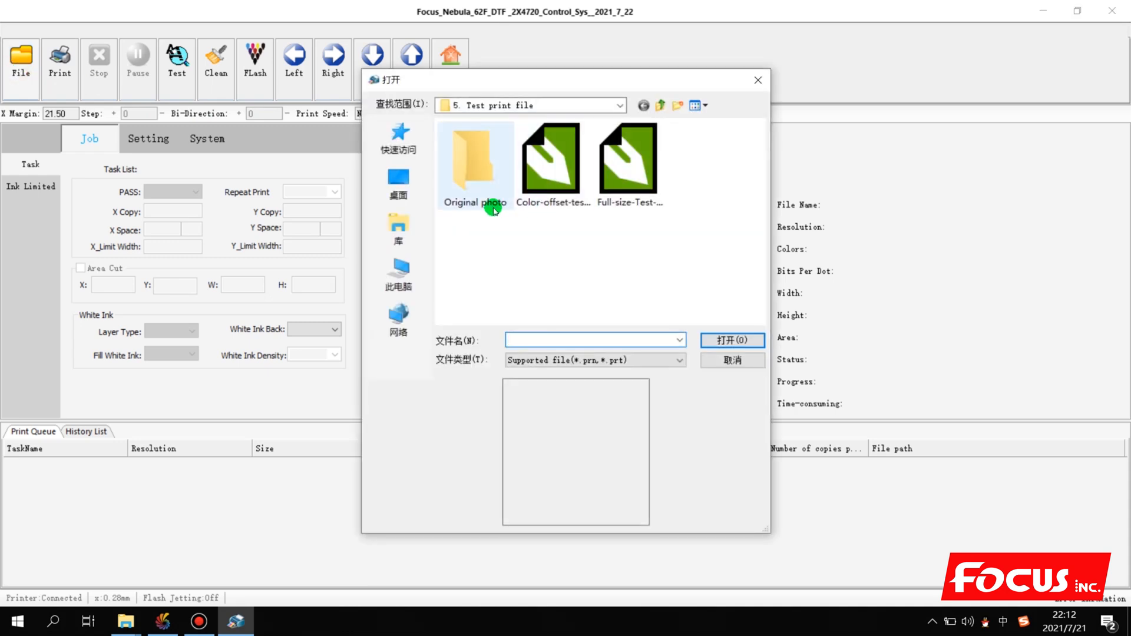
click(551, 155)
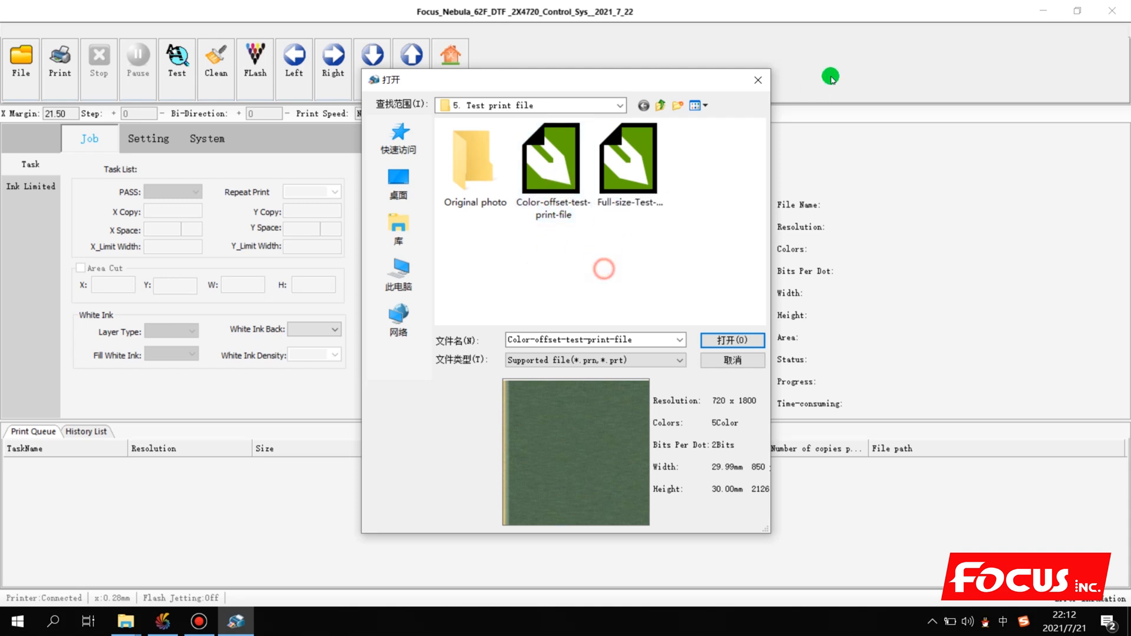
click(731, 340)
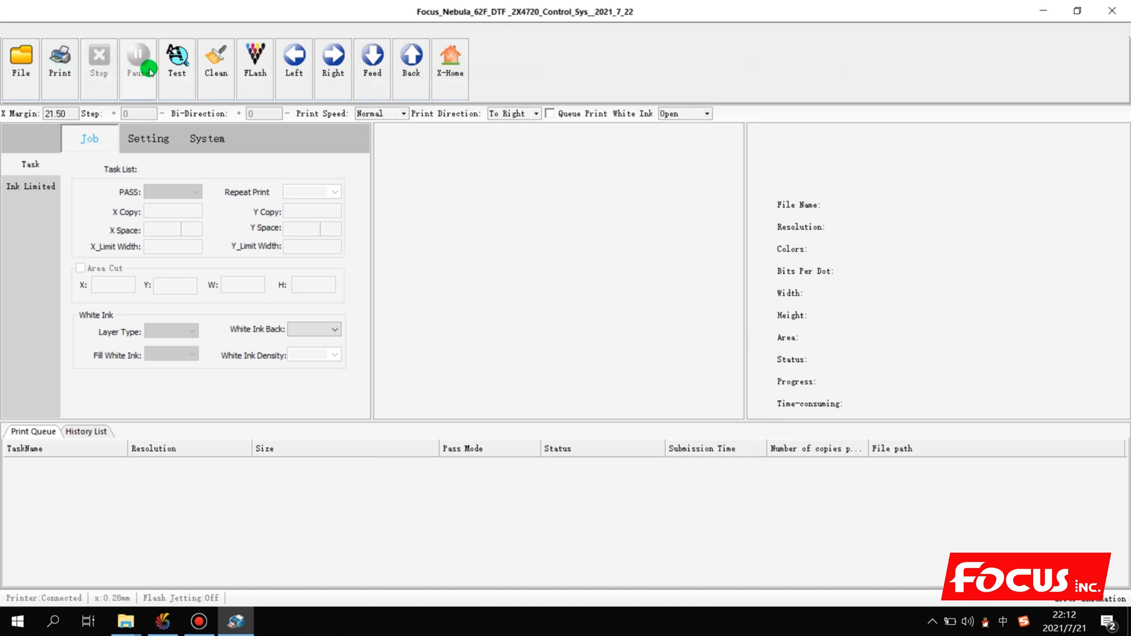
click(177, 61)
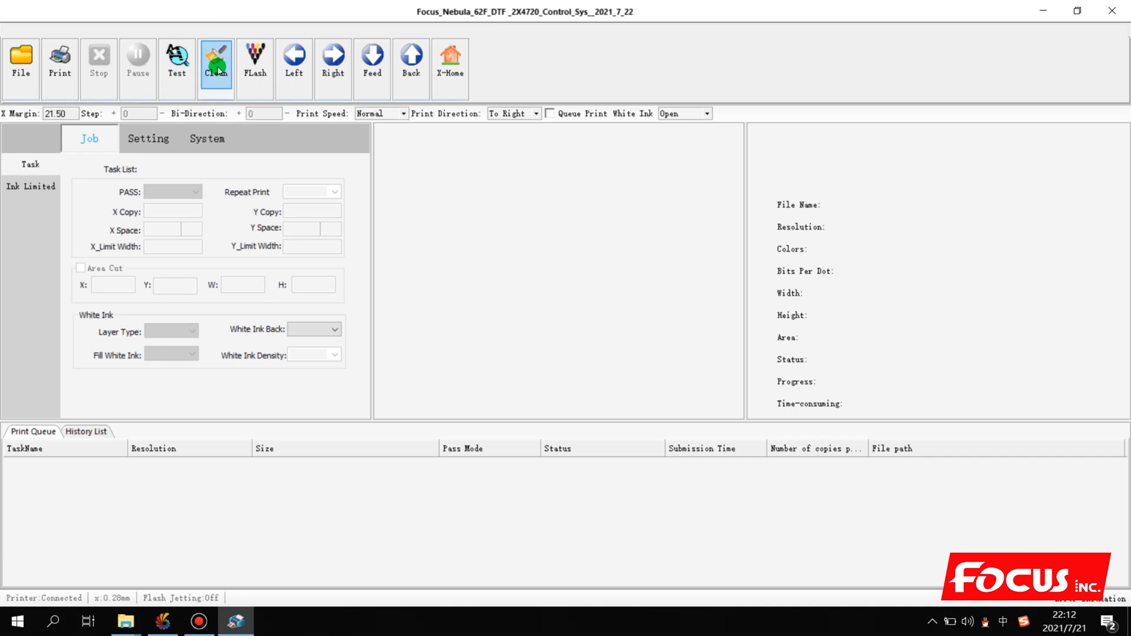
click(215, 63)
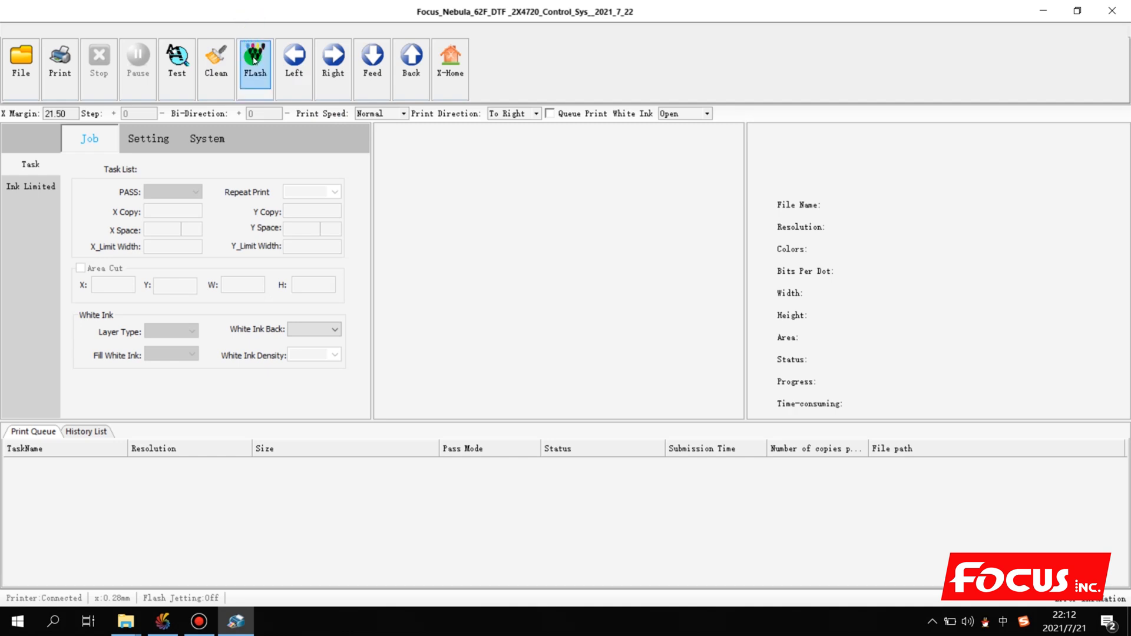
click(293, 64)
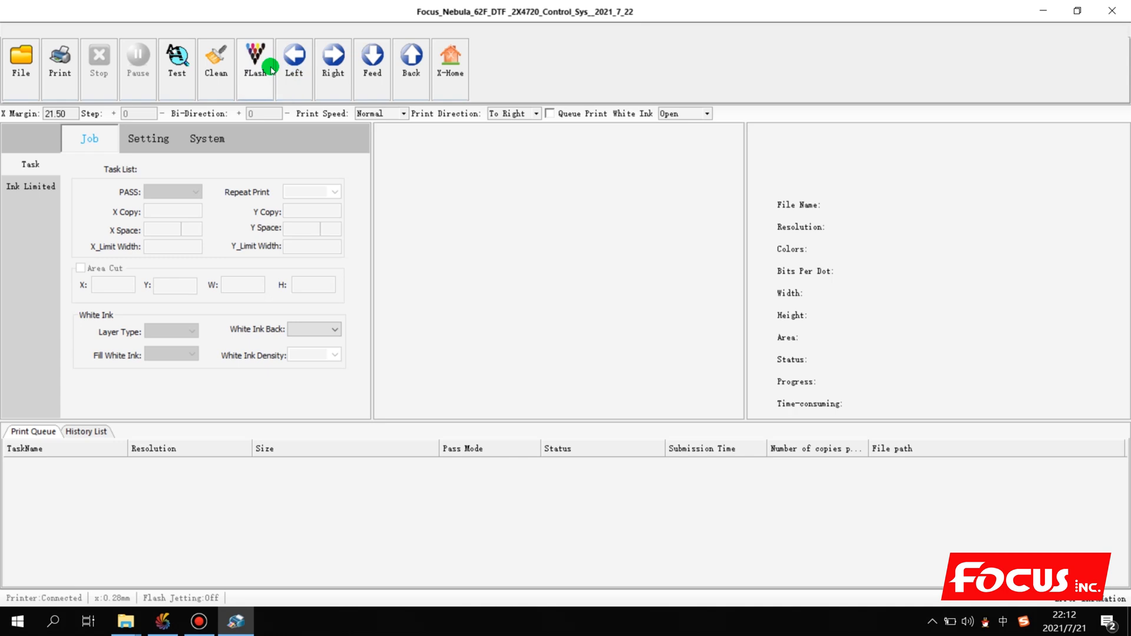
click(253, 65)
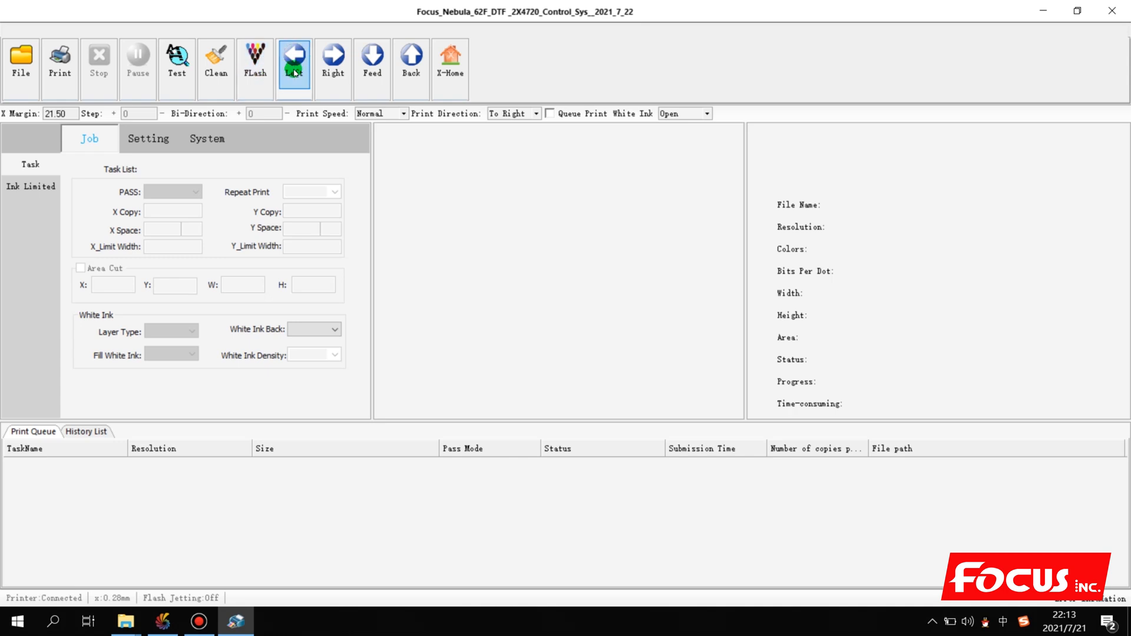
click(332, 64)
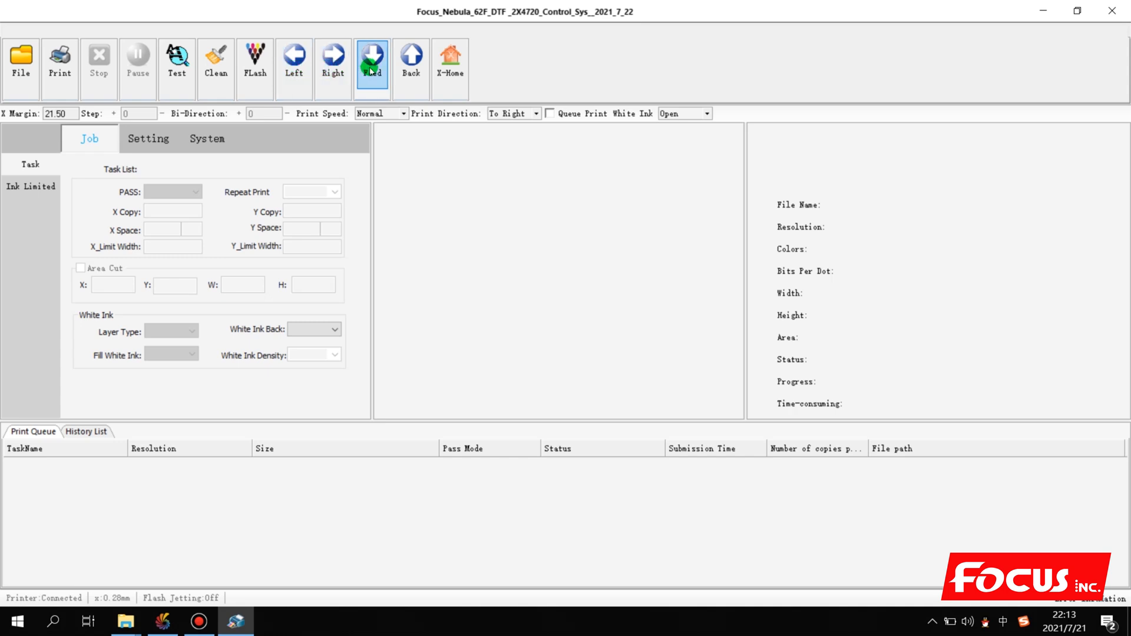
click(371, 58)
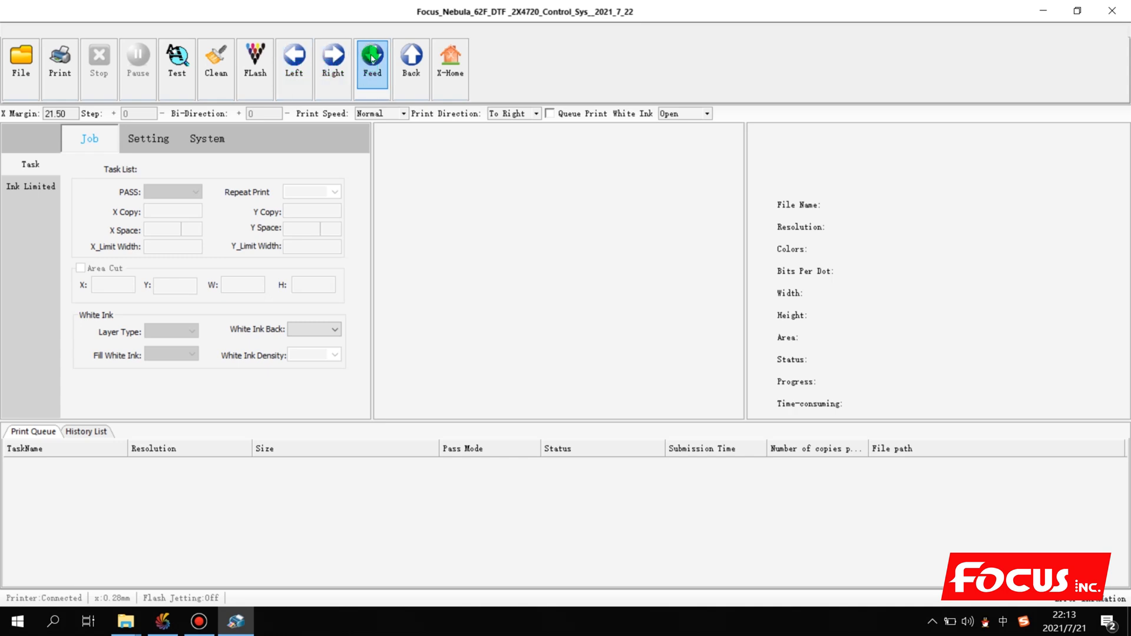
click(411, 64)
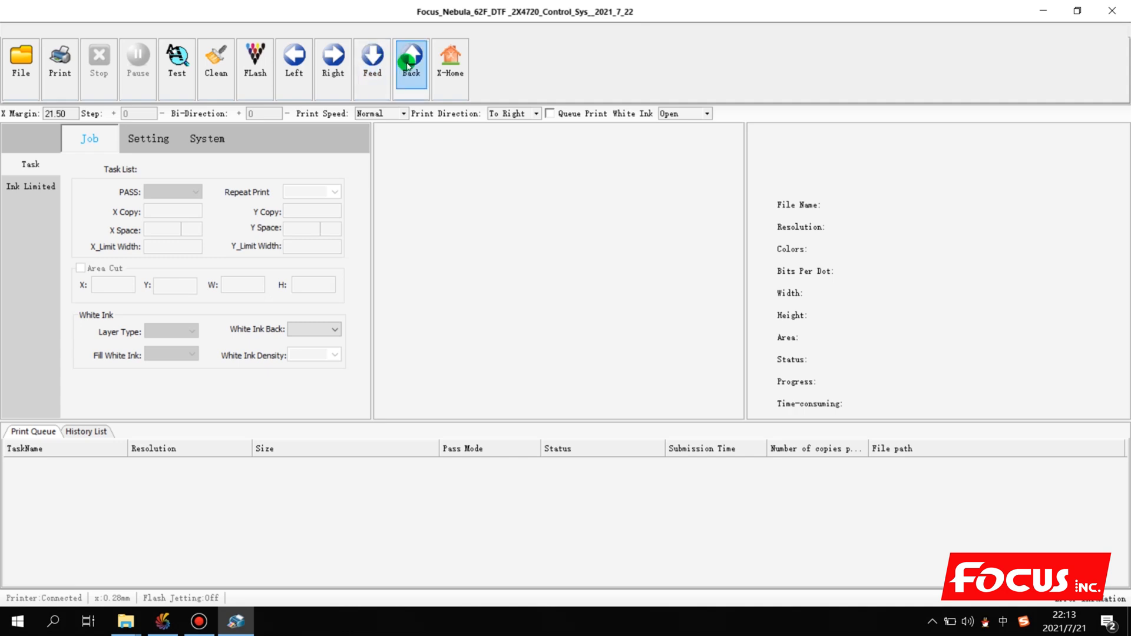
click(449, 65)
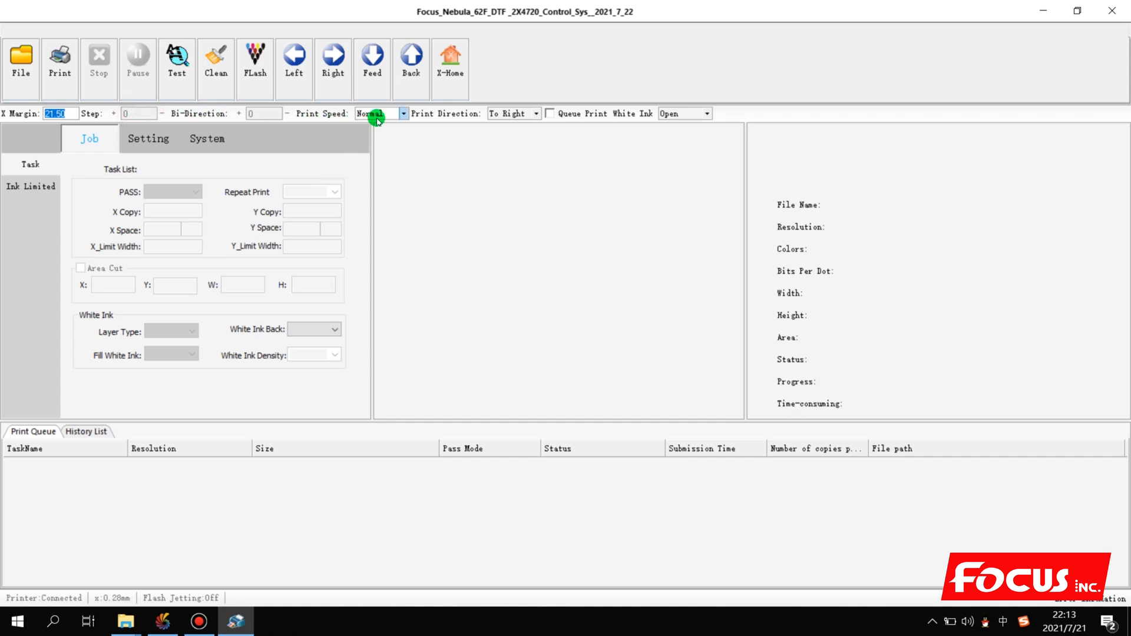
Keep speed Normal, direction To Right, white ink Open, and load Full-size-Test-Print.prn
click(401, 113)
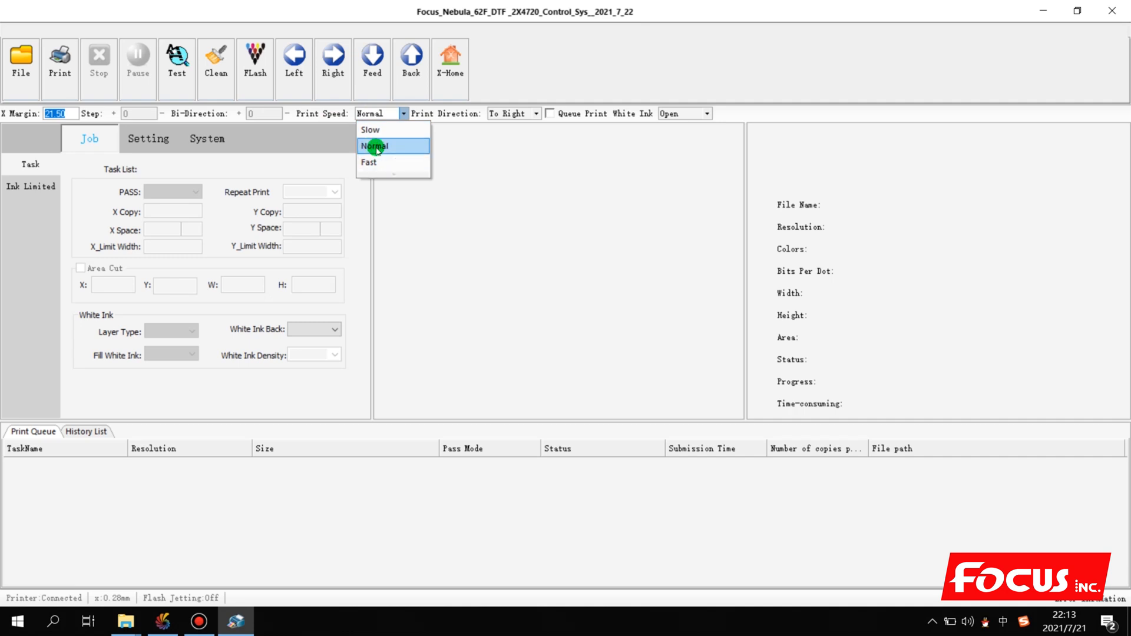
click(374, 145)
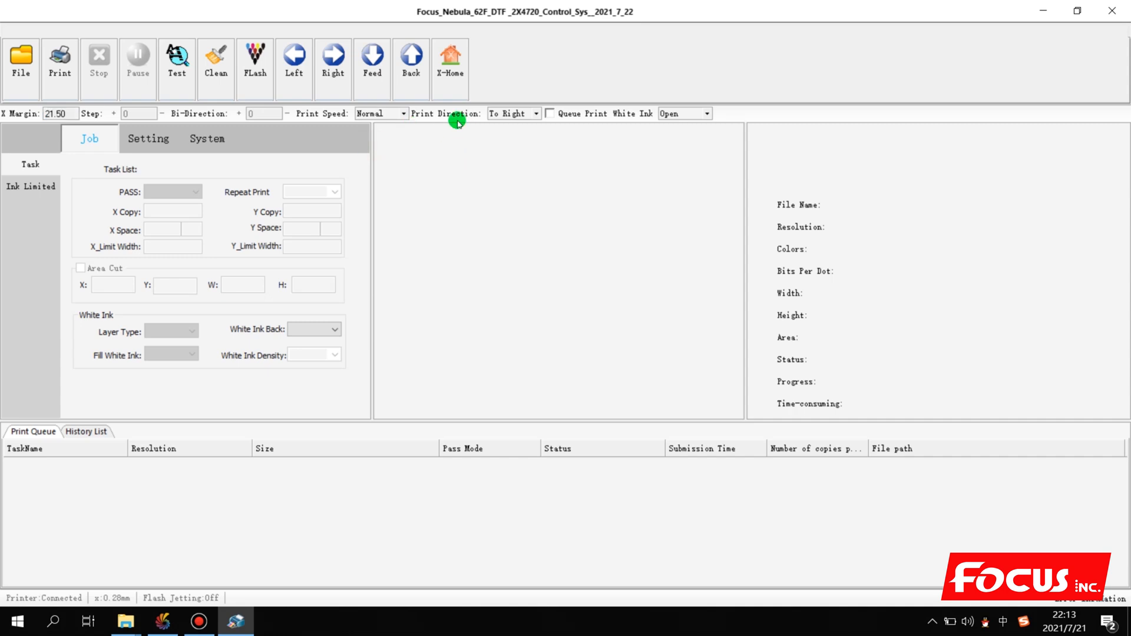
click(534, 113)
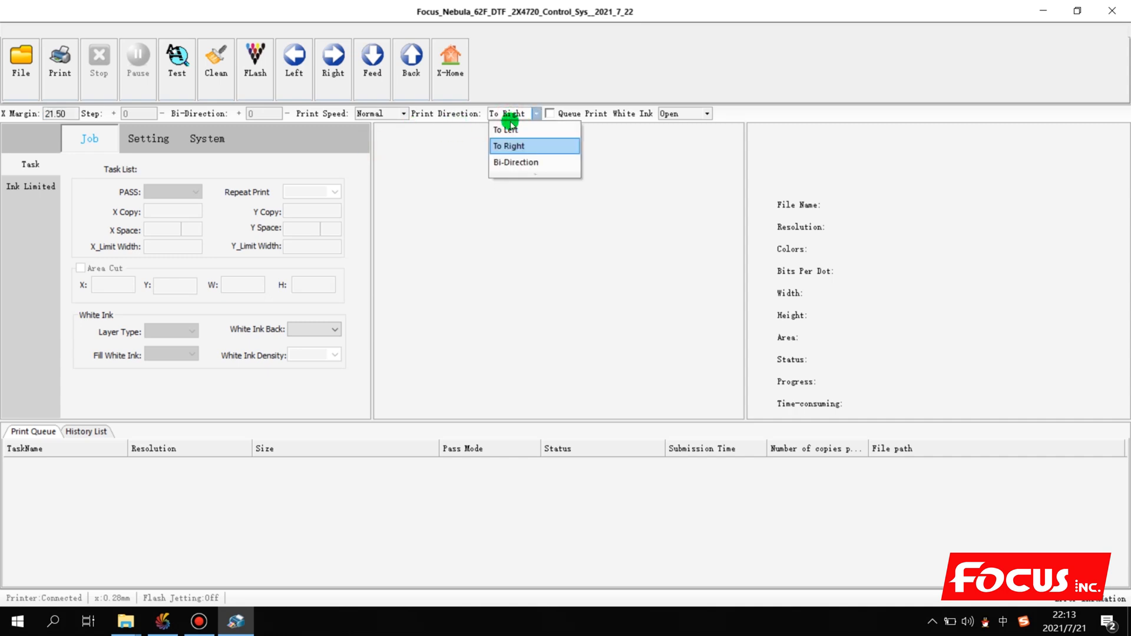
mouse_move(505, 129)
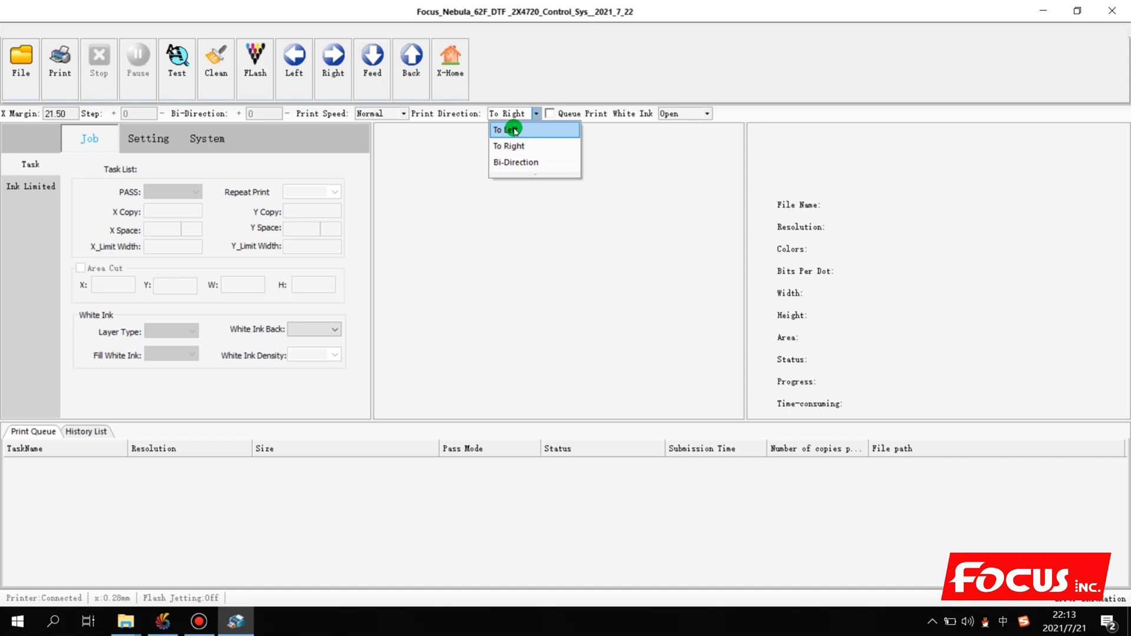
mouse_move(516, 161)
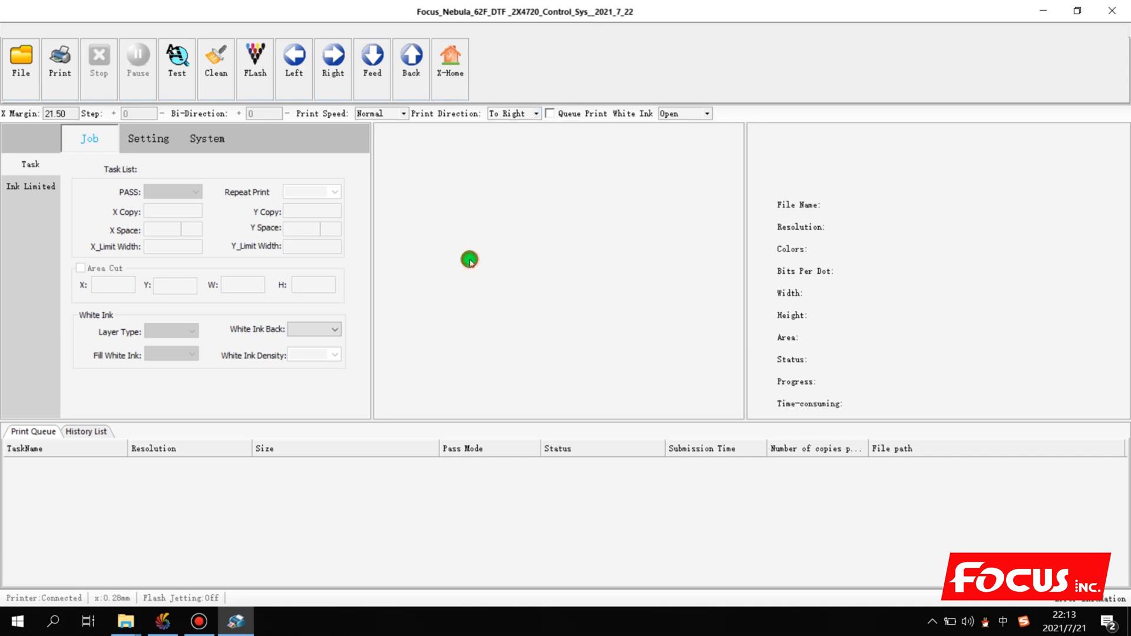
click(706, 113)
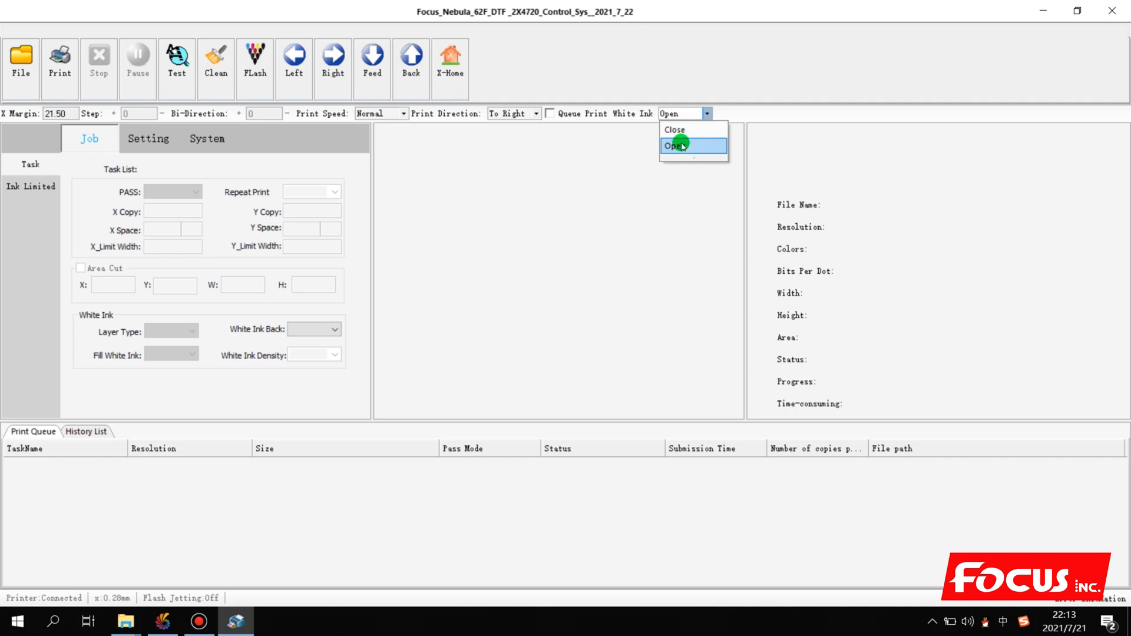
click(678, 146)
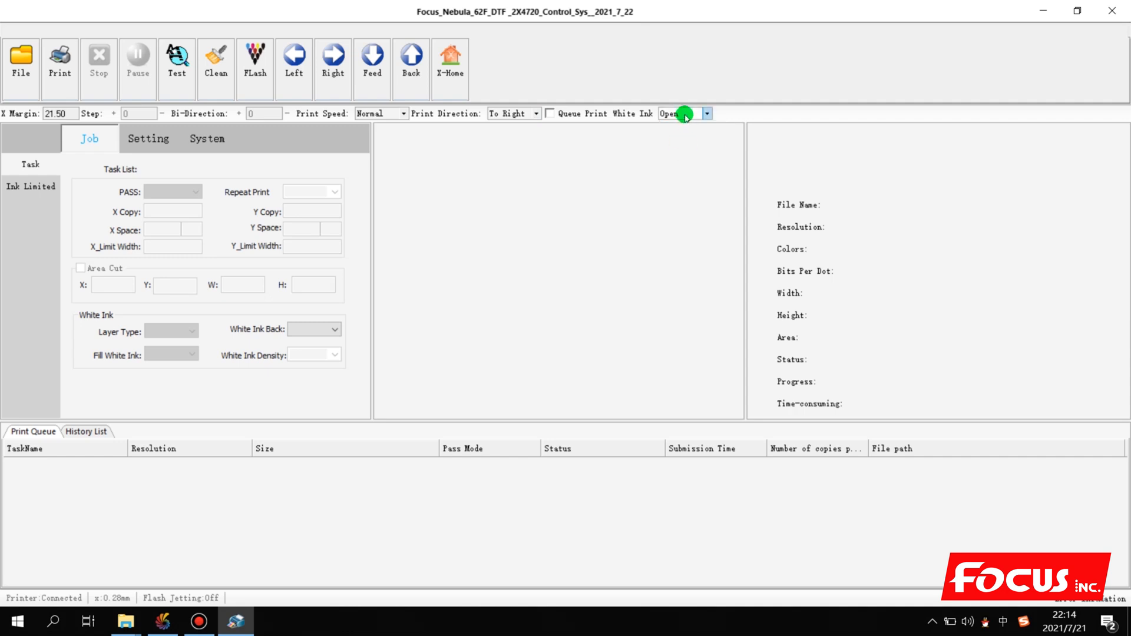
click(706, 113)
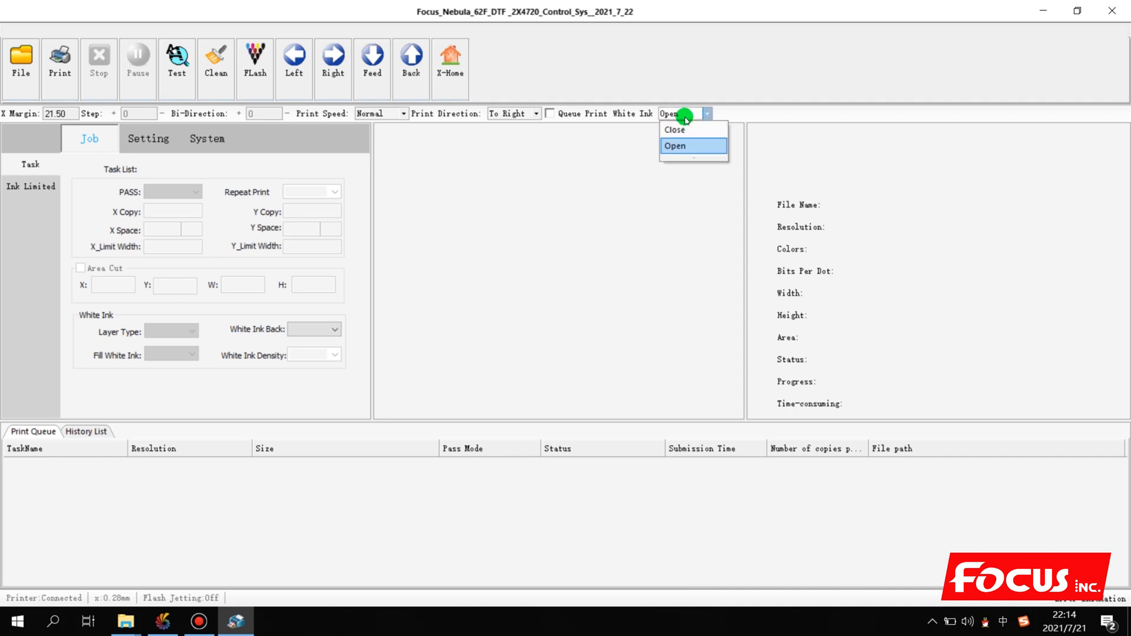
click(675, 145)
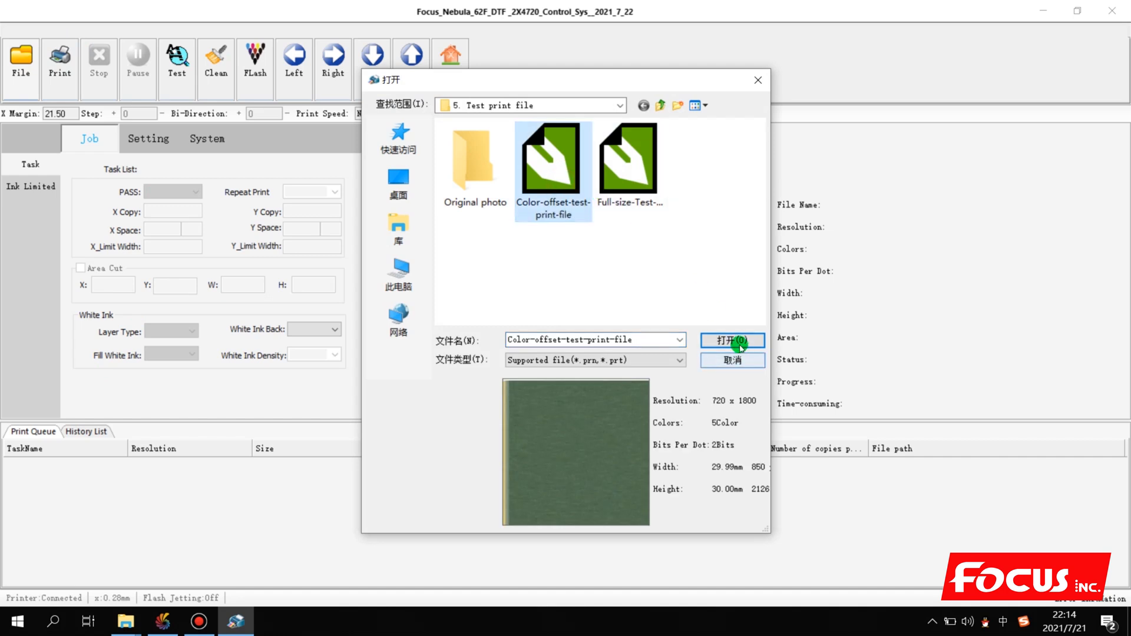
click(731, 340)
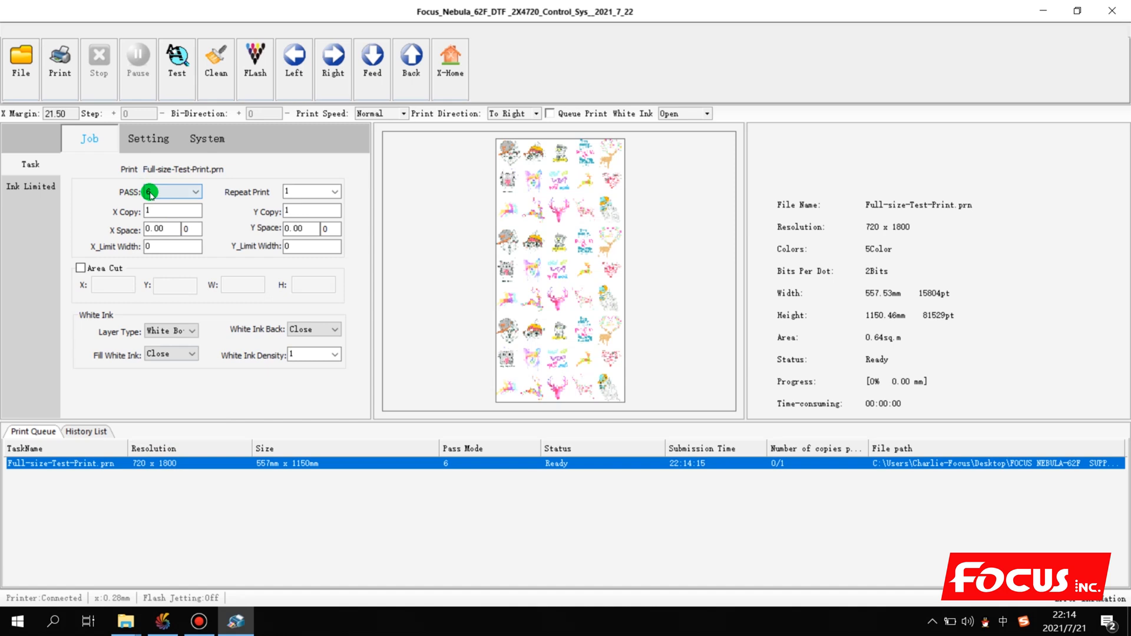
click(195, 191)
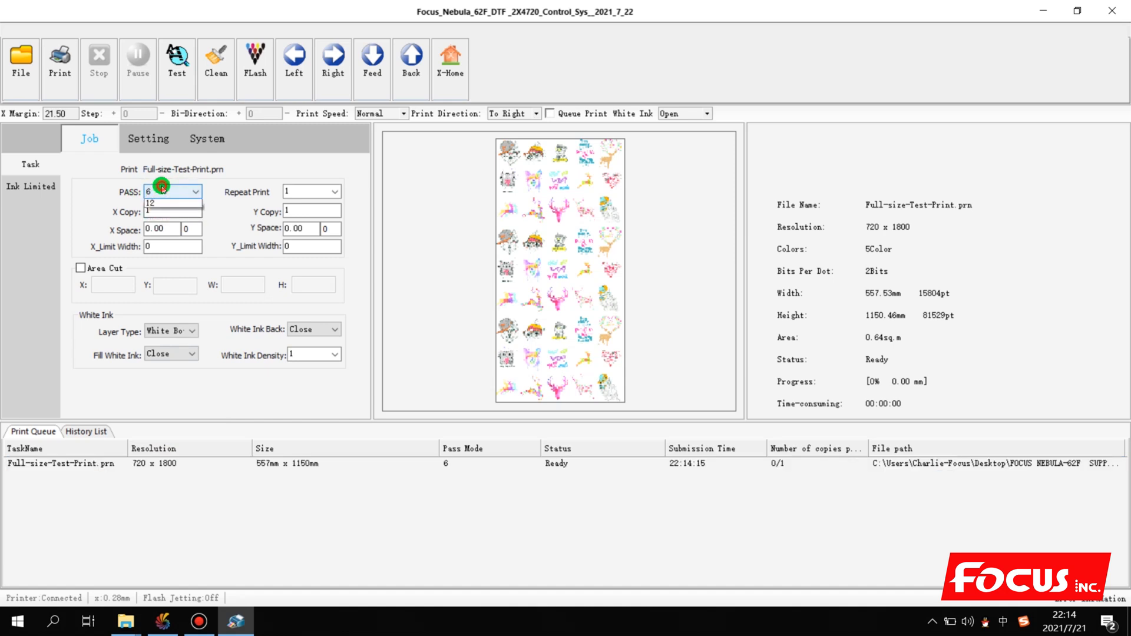
click(195, 191)
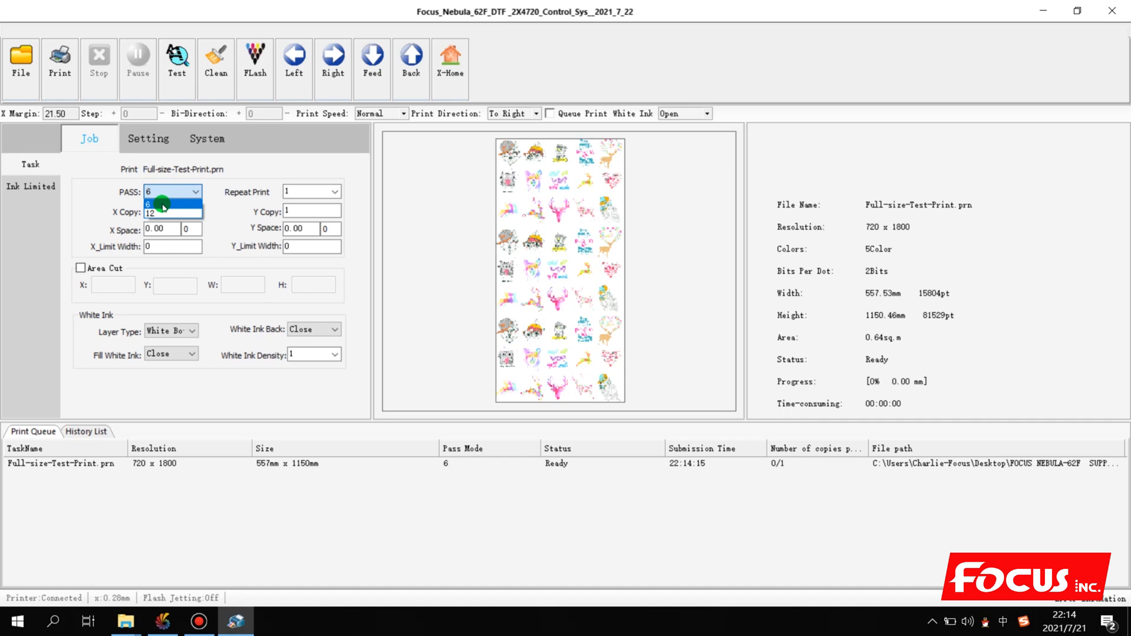
click(171, 191)
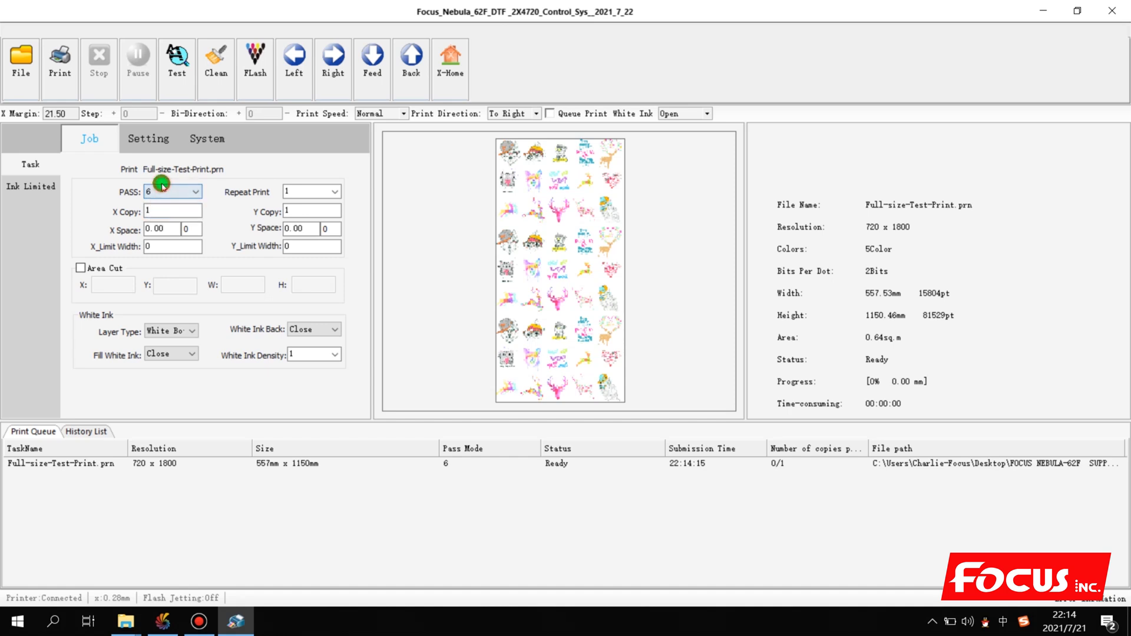
click(195, 191)
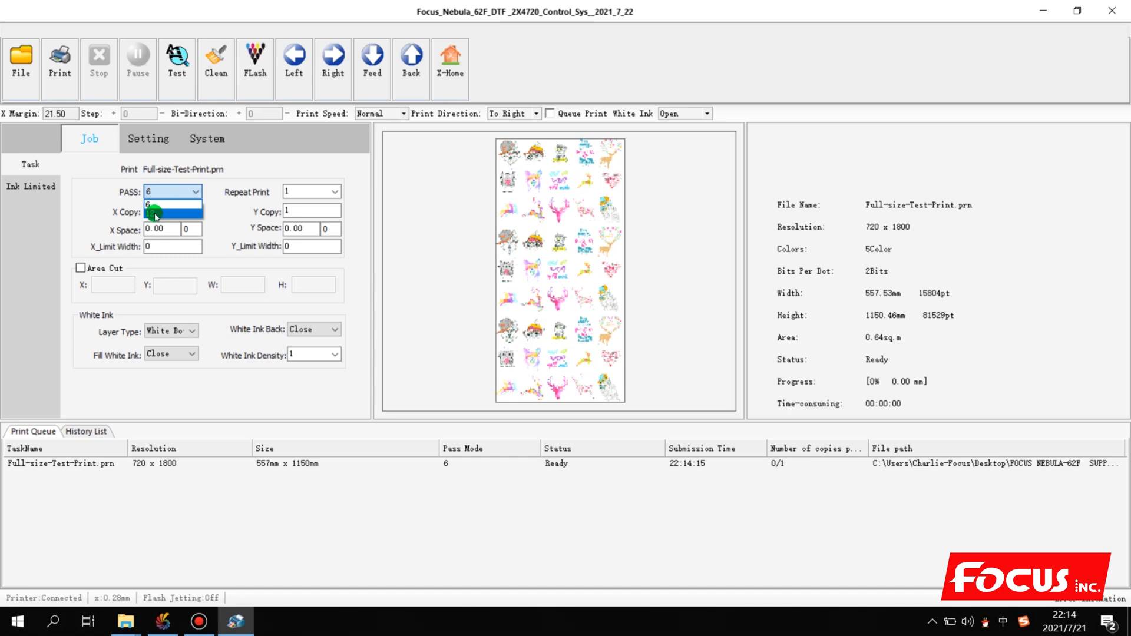
click(150, 213)
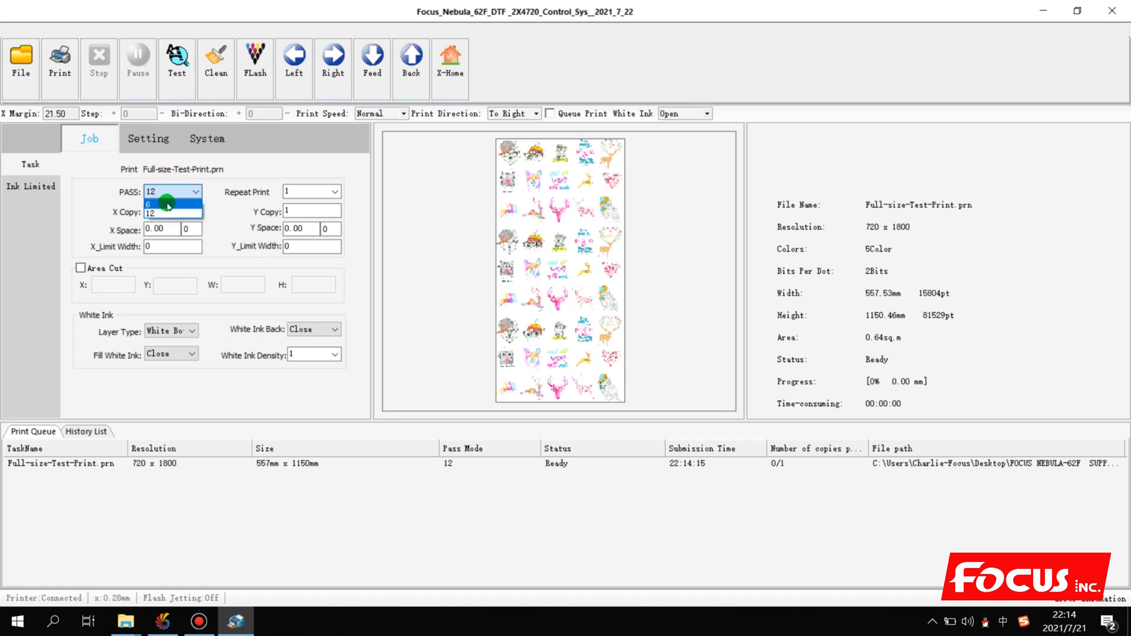
click(152, 203)
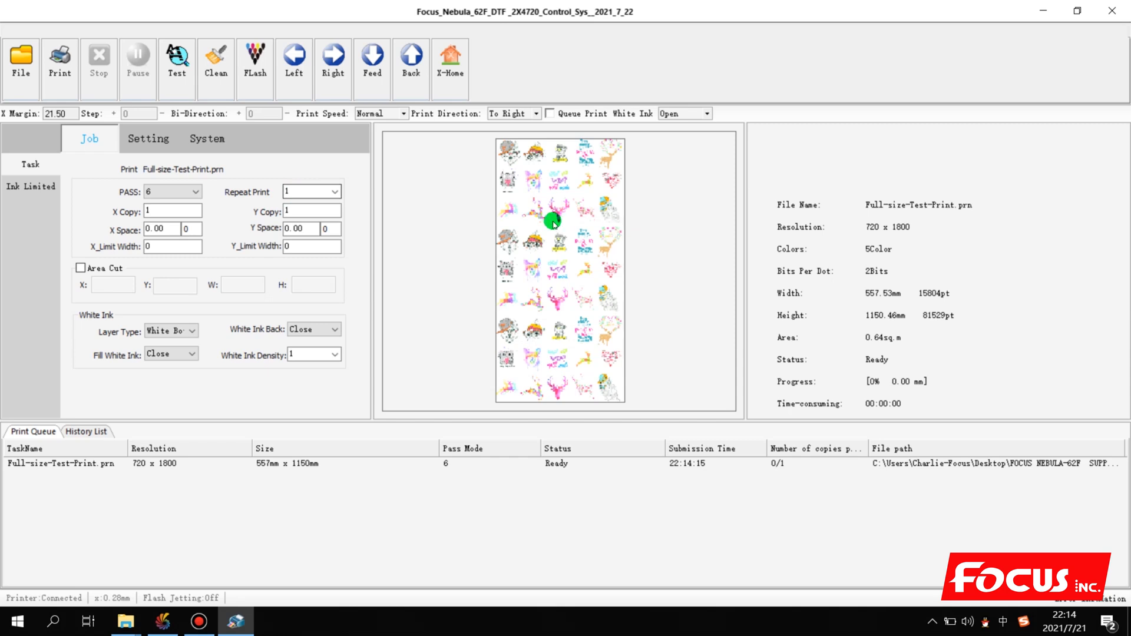
click(303, 190)
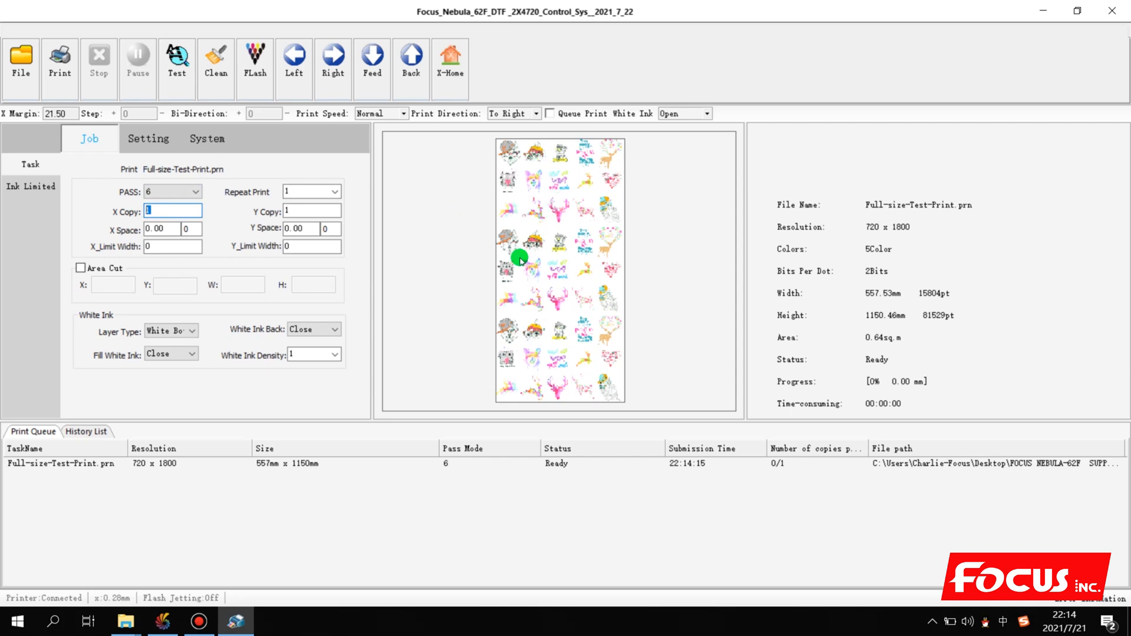
mouse_move(505, 158)
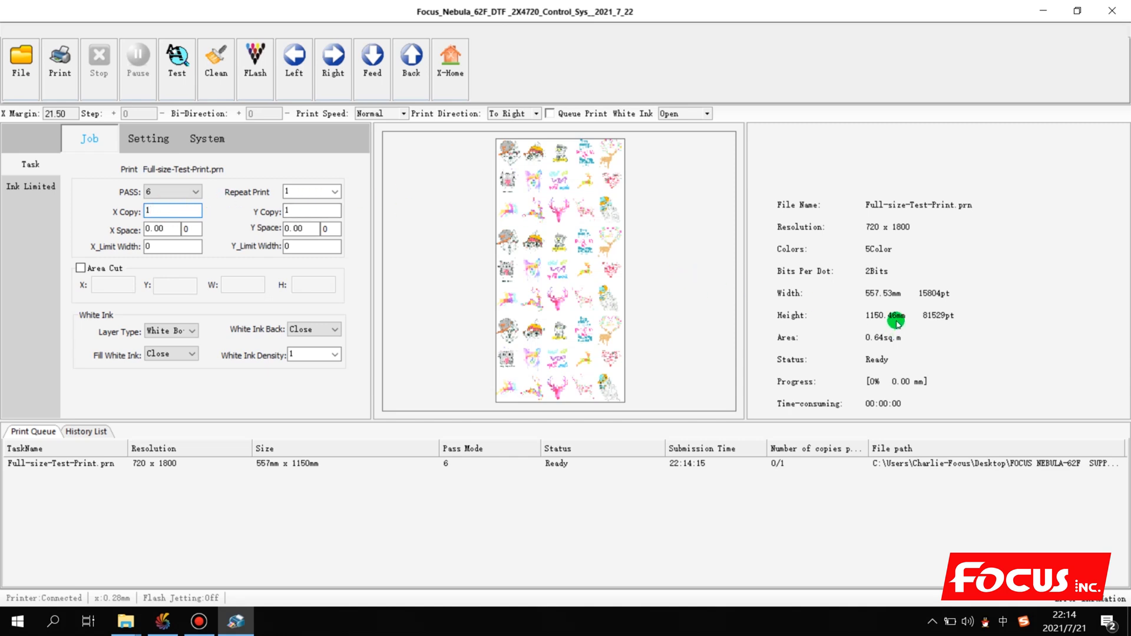
click(171, 211)
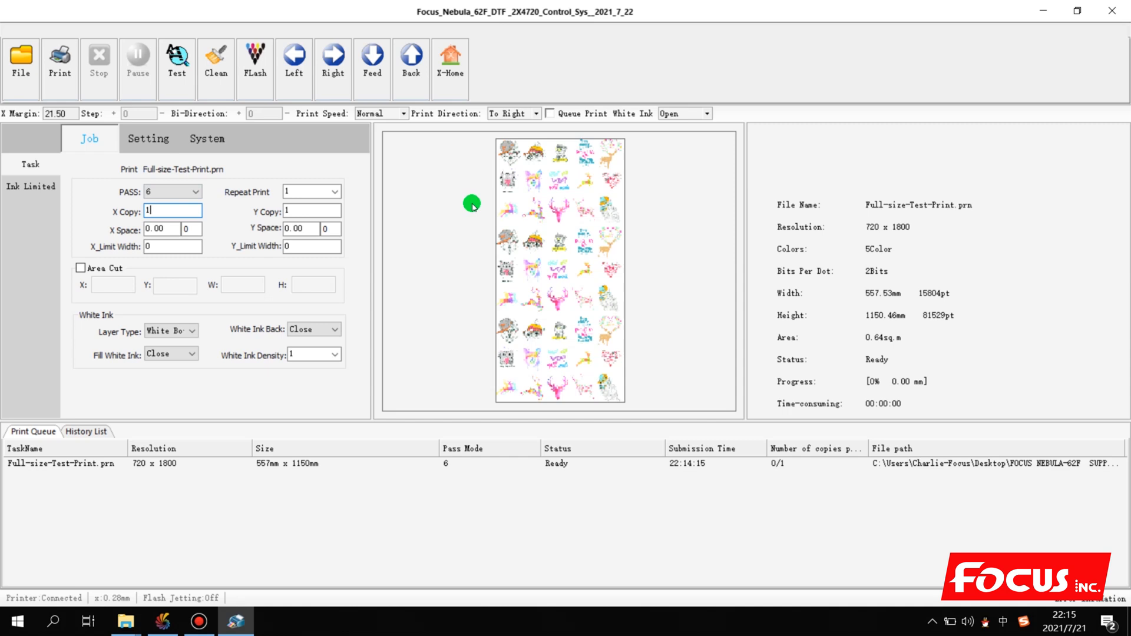
click(311, 211)
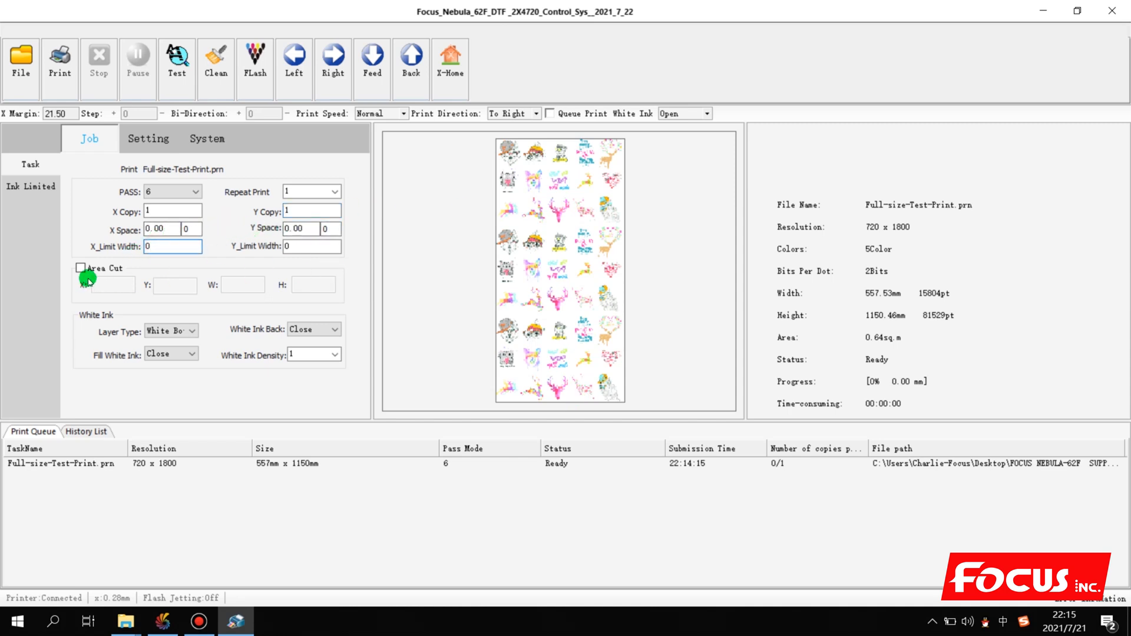
click(81, 268)
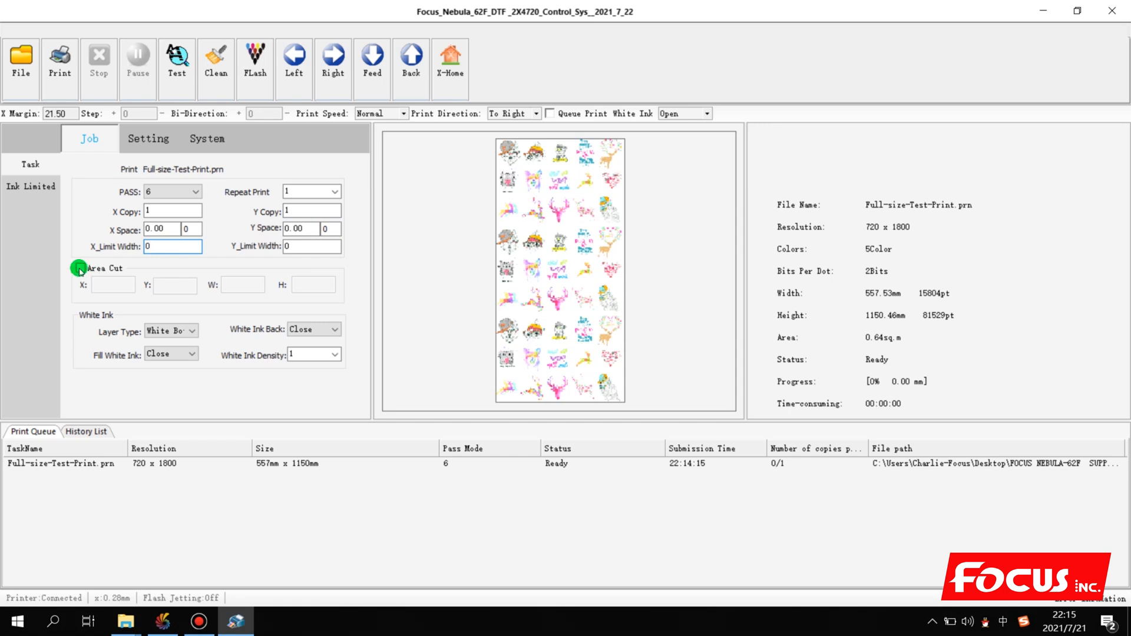
click(80, 268)
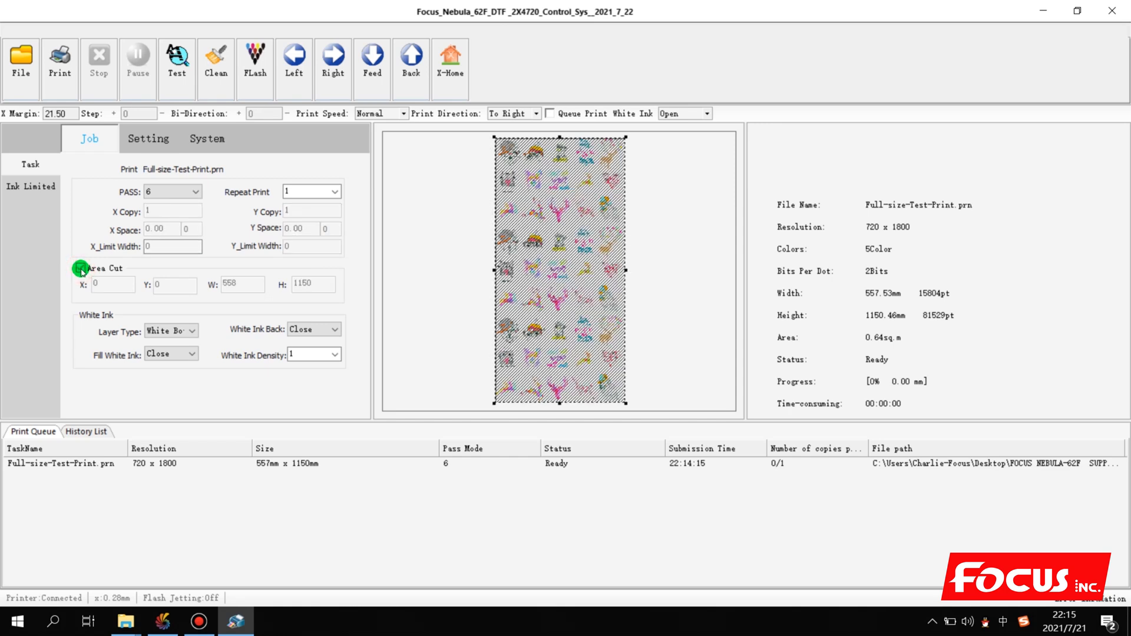
click(80, 269)
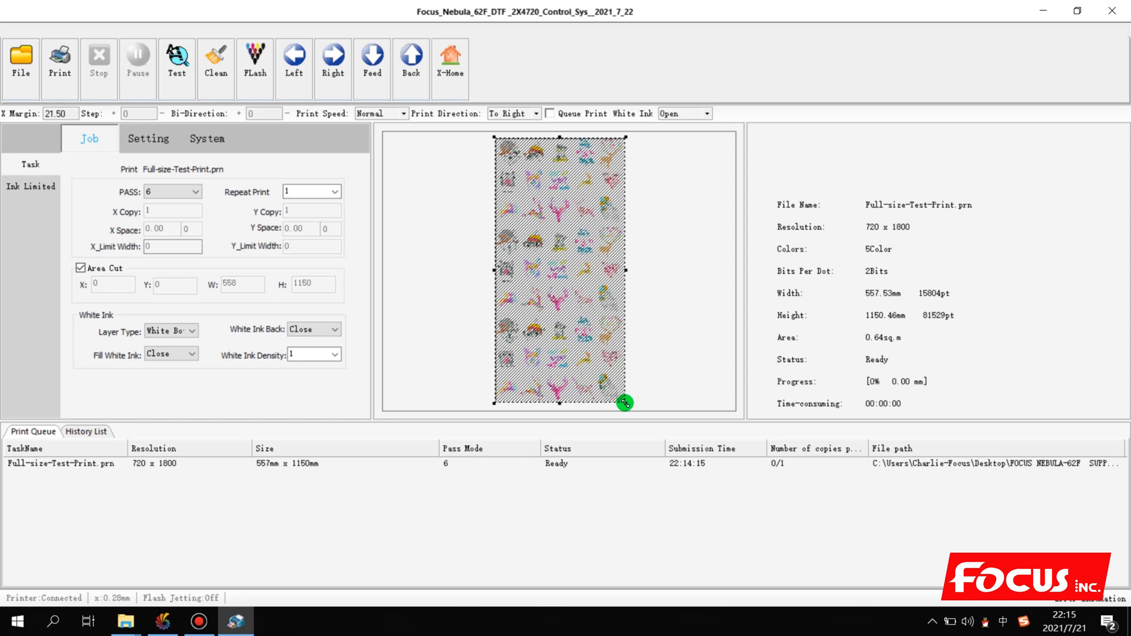
drag(624, 402, 617, 191)
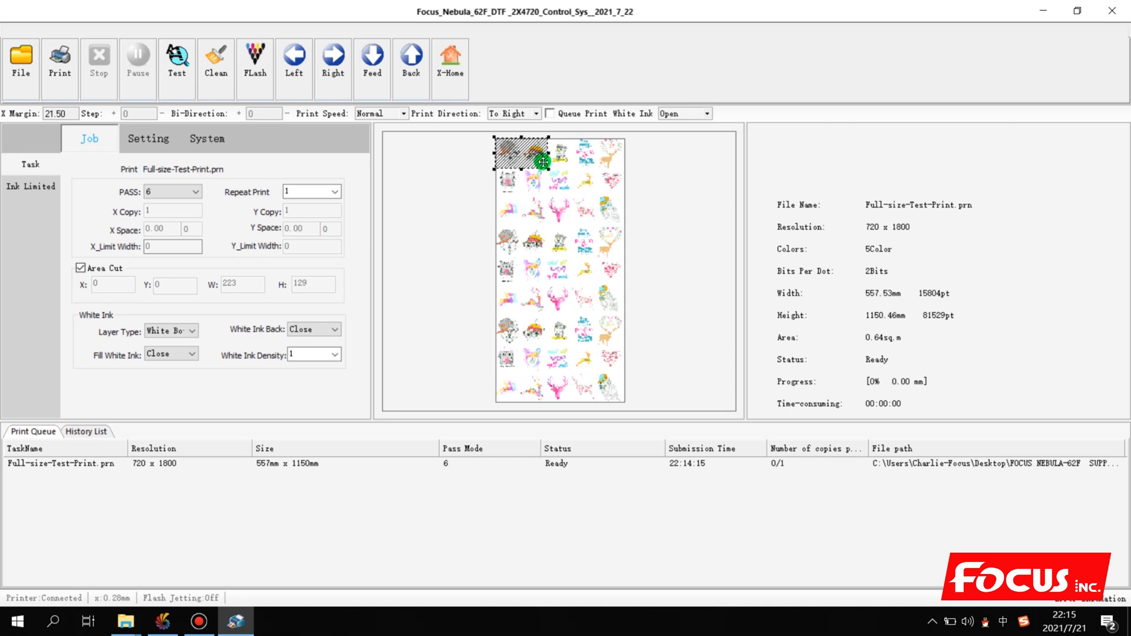
mouse_move(76, 125)
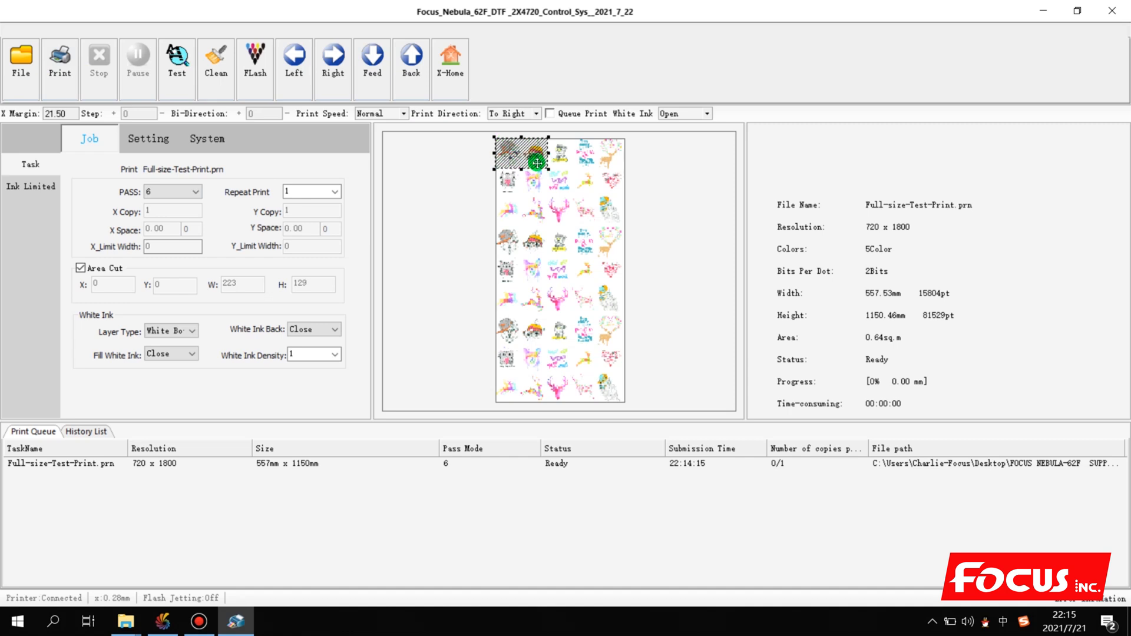
click(80, 268)
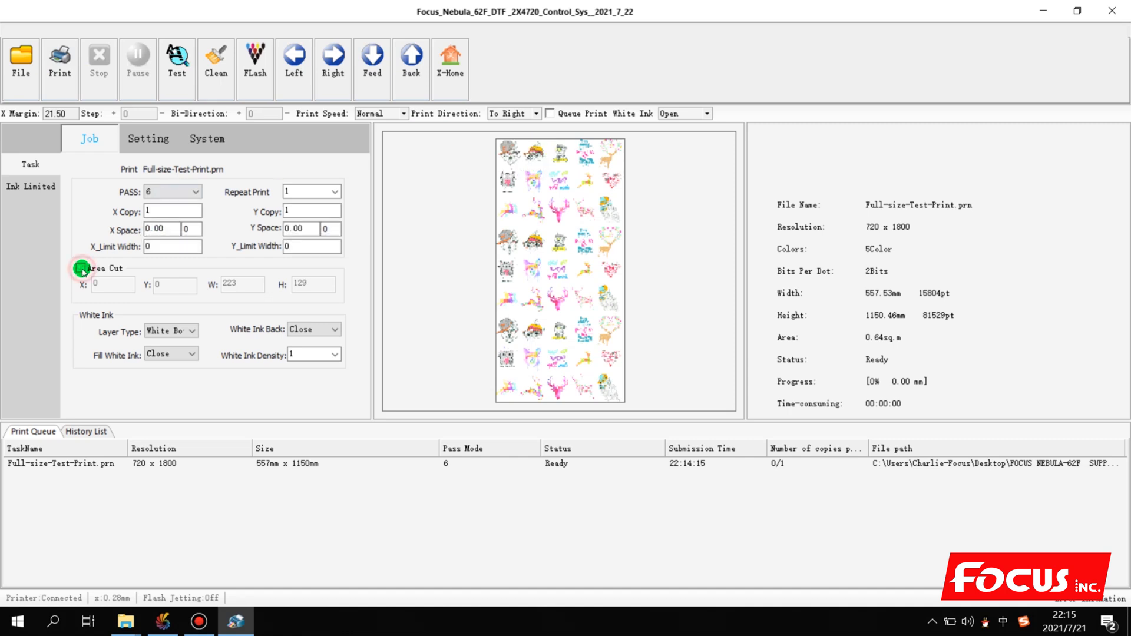
click(81, 268)
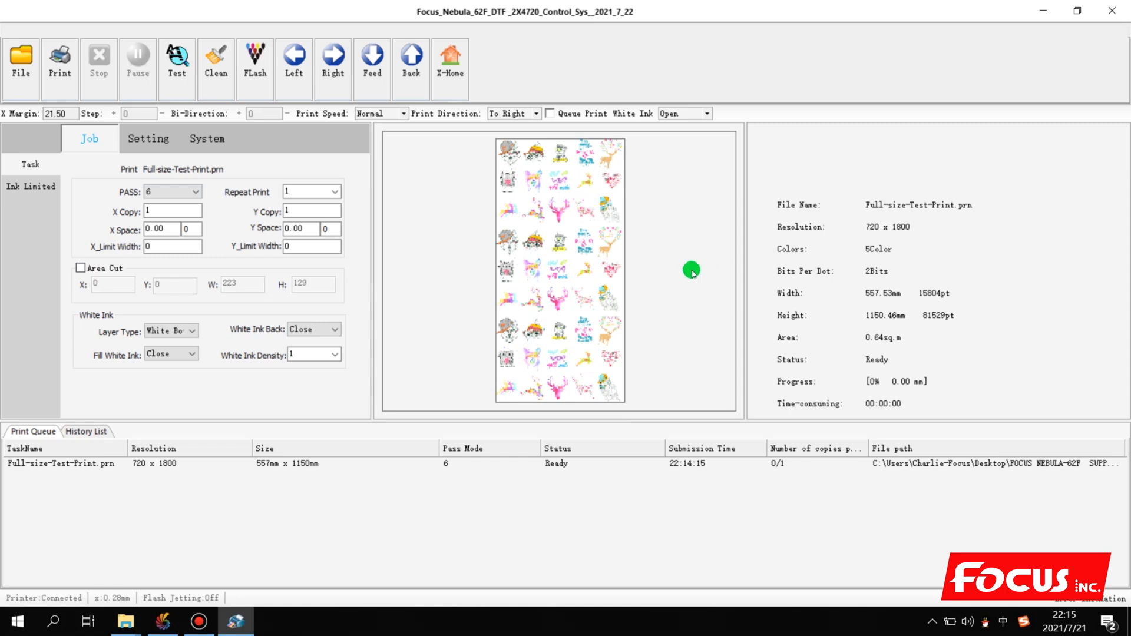
mouse_move(137, 332)
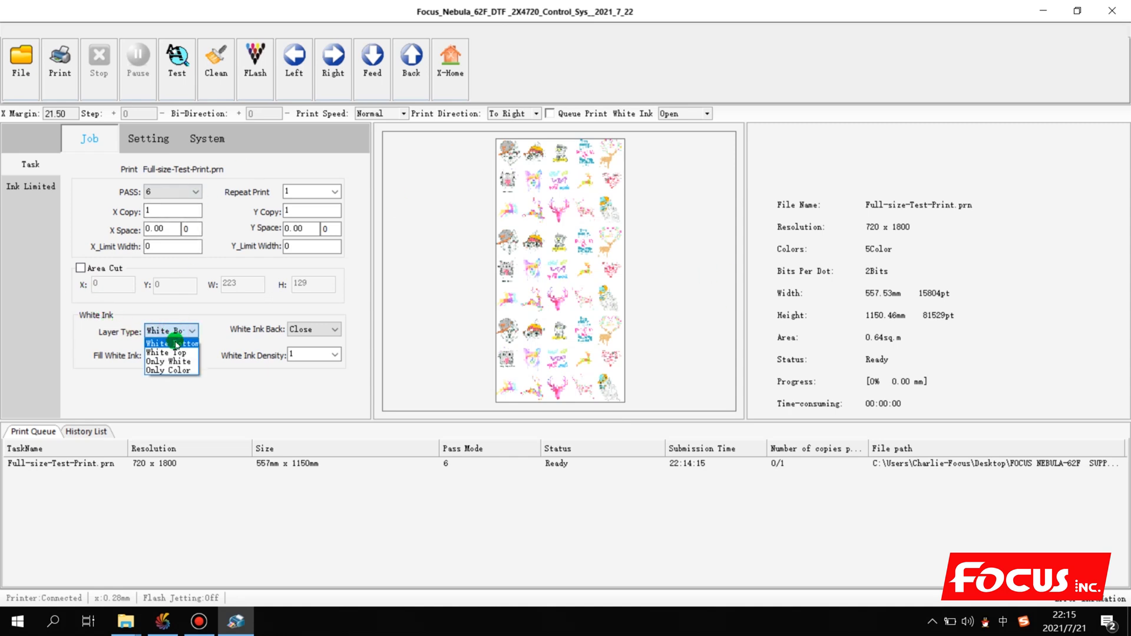
click(314, 328)
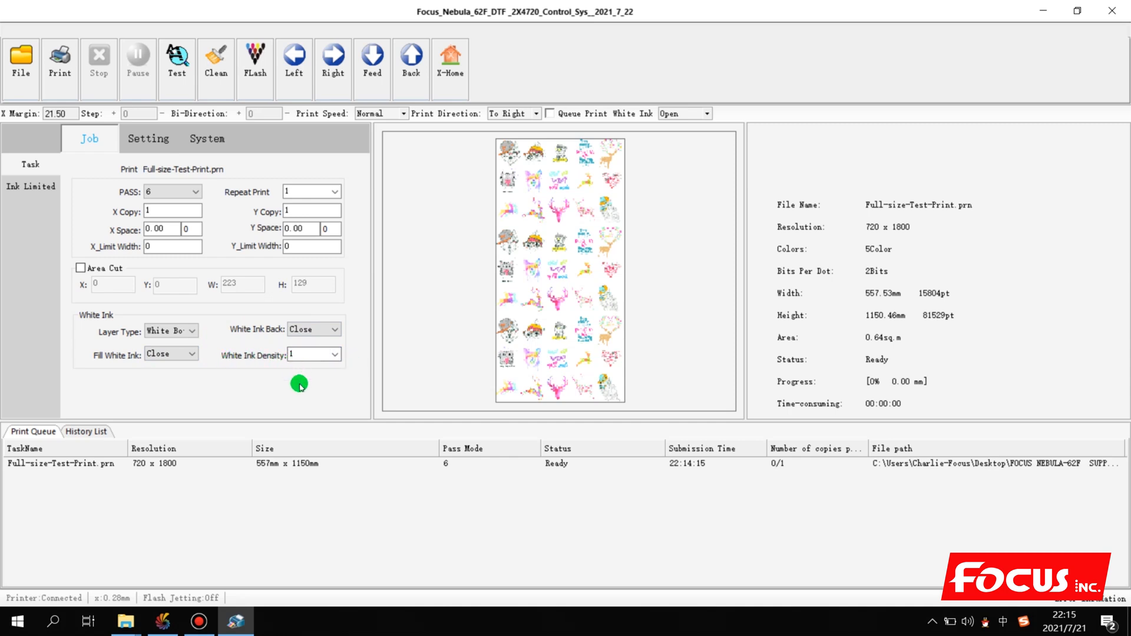
click(334, 354)
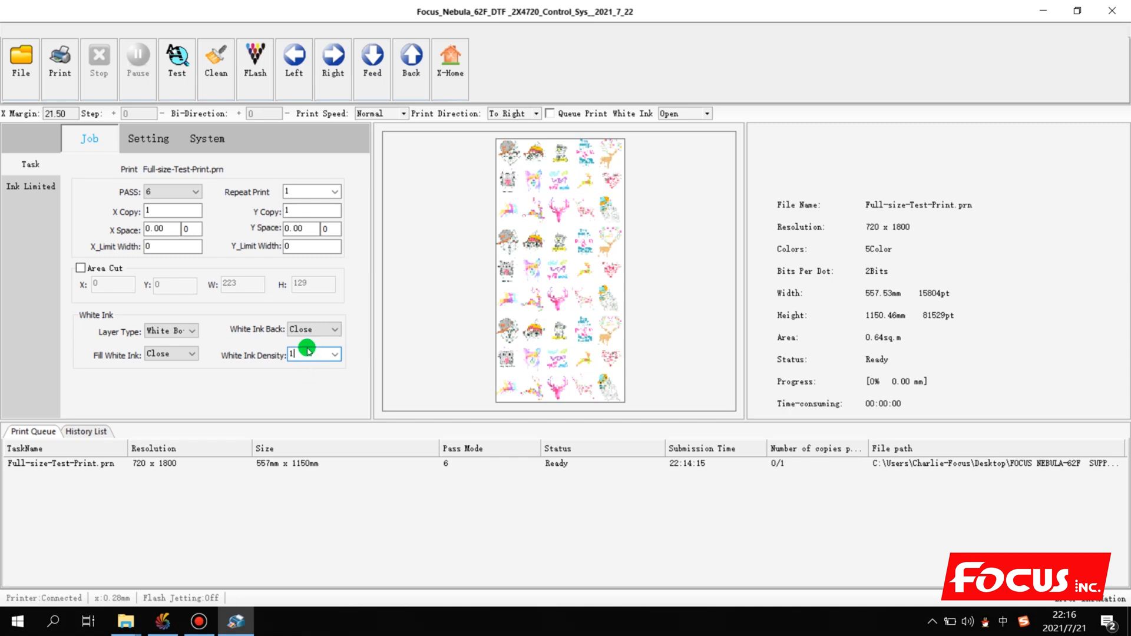
mouse_move(297, 390)
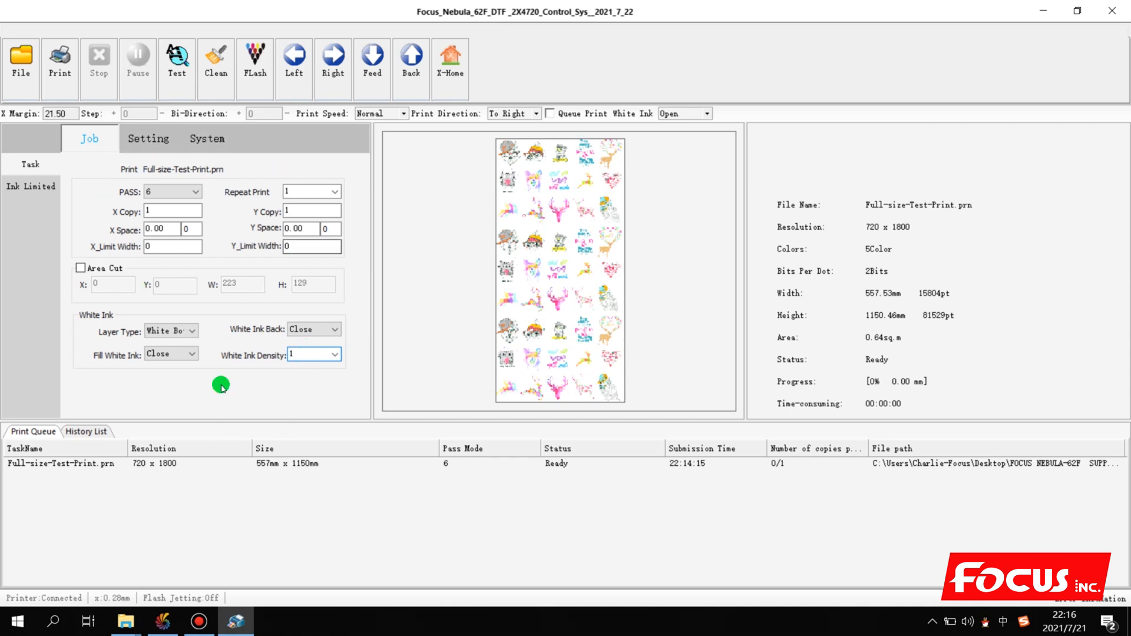
click(30, 186)
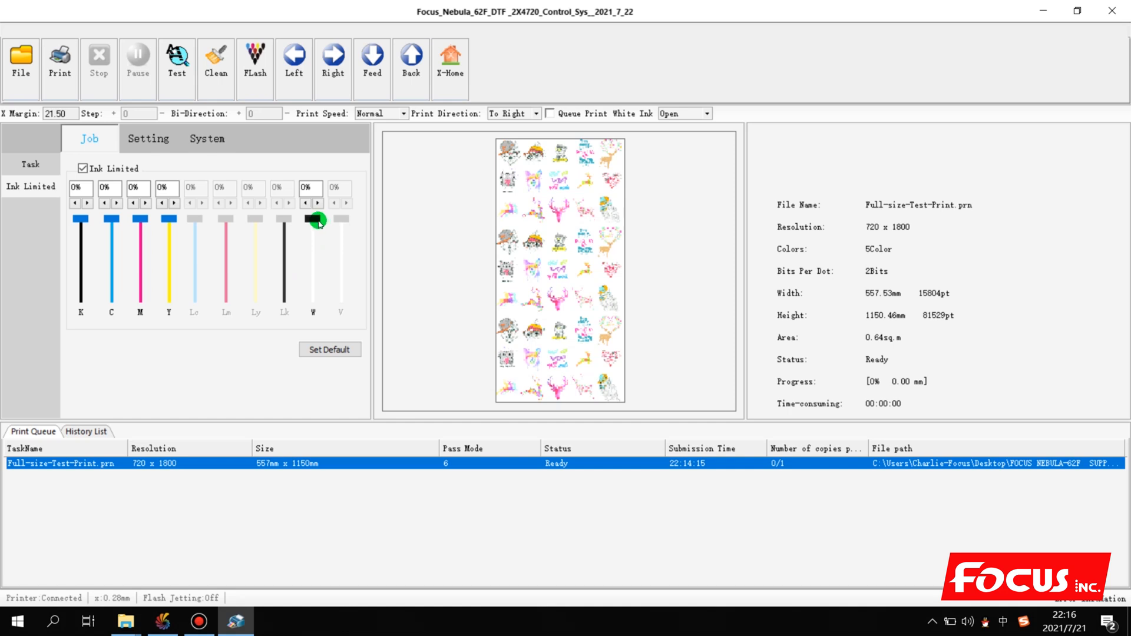
Try the W ink limit slider, leave it at 0%, and show the Setting panel
drag(314, 219, 314, 238)
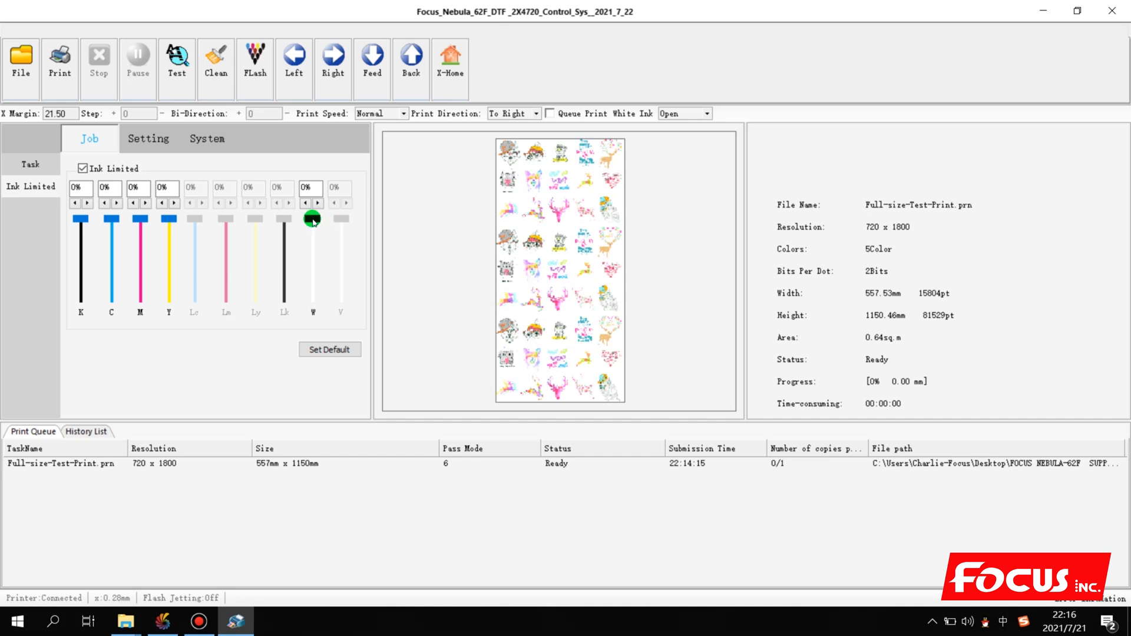
drag(312, 219, 313, 225)
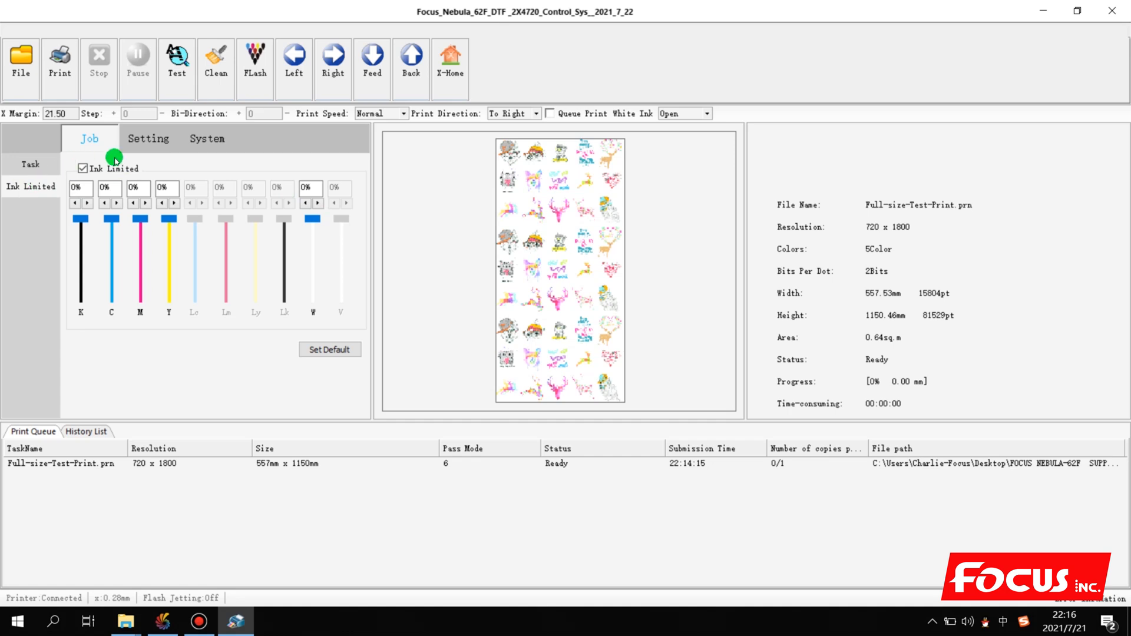
click(148, 139)
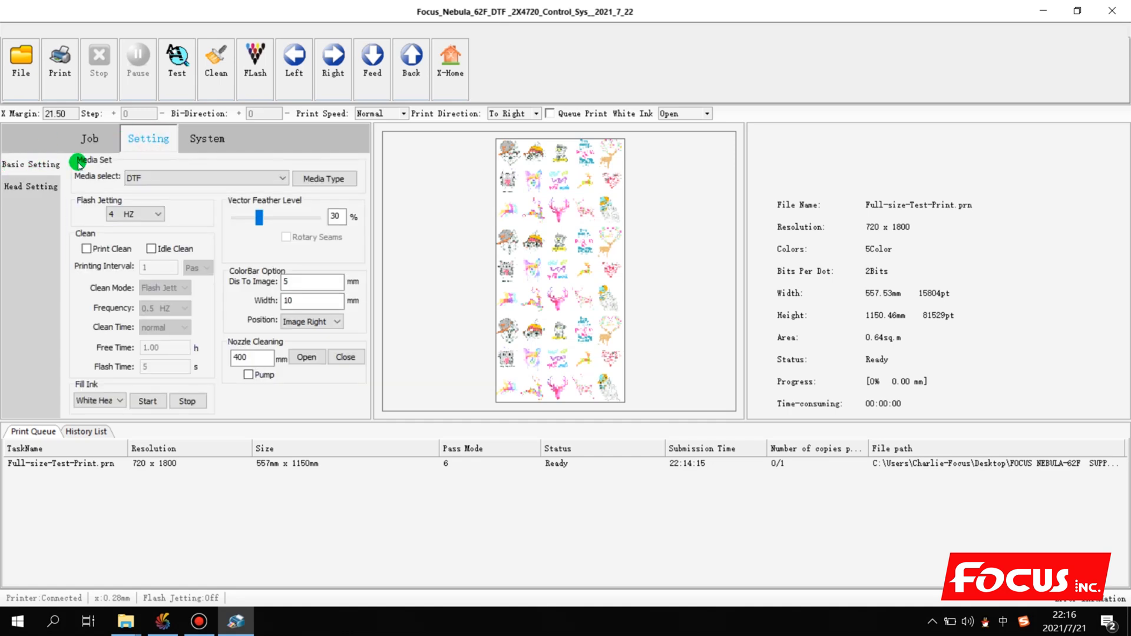
Drag the vector feather level down to 15%, then back up to 30%
click(206, 178)
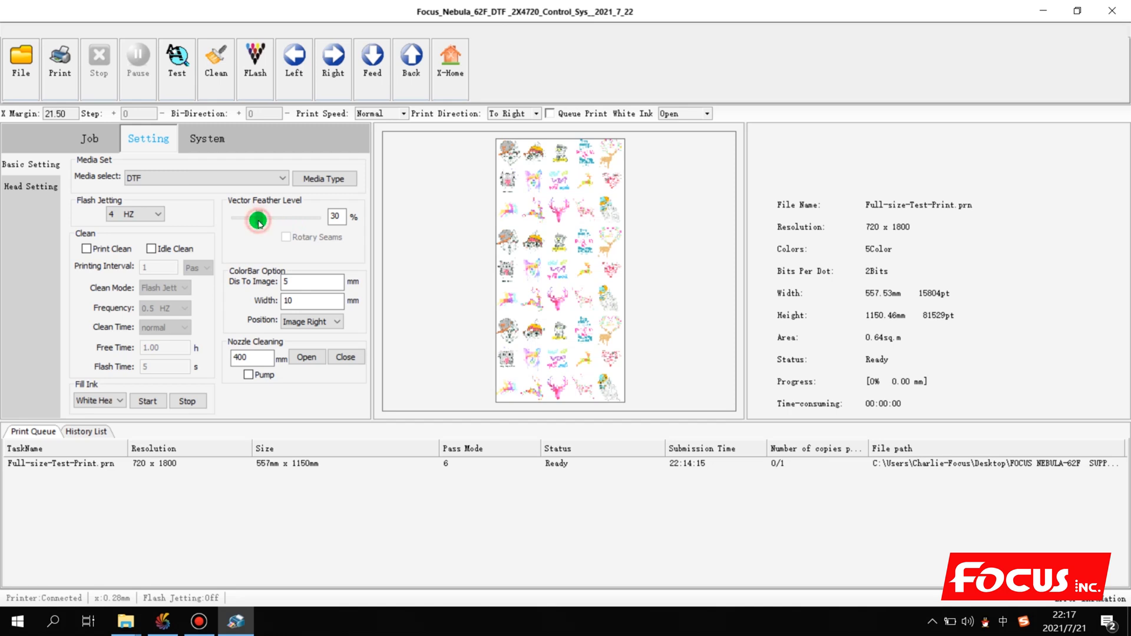
drag(258, 218, 247, 219)
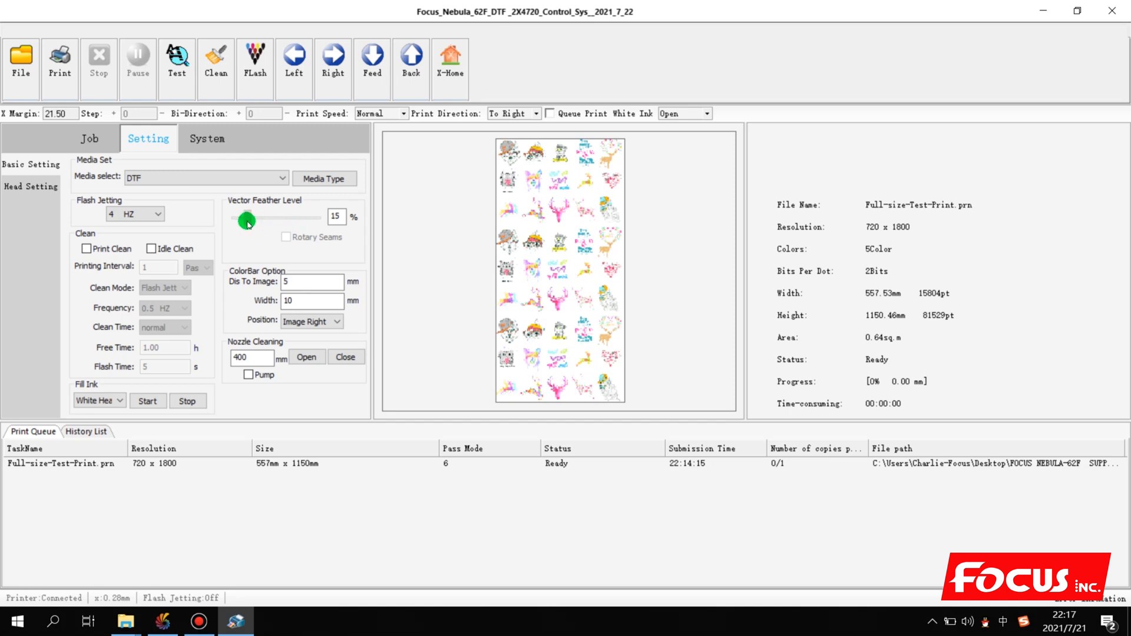
drag(247, 218, 251, 218)
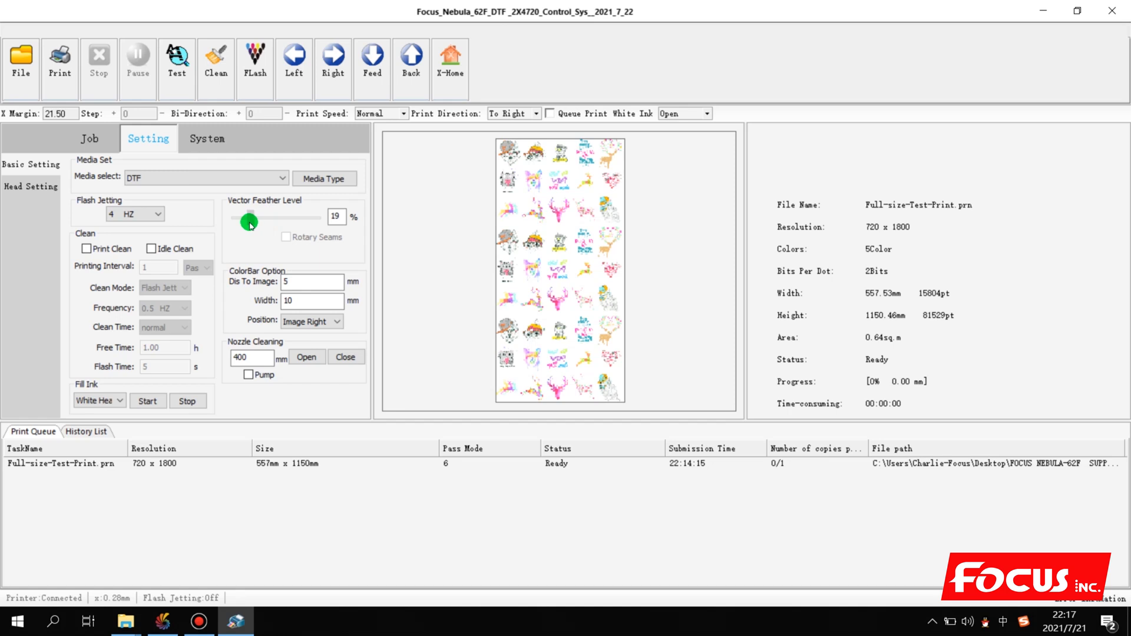
drag(249, 219, 254, 219)
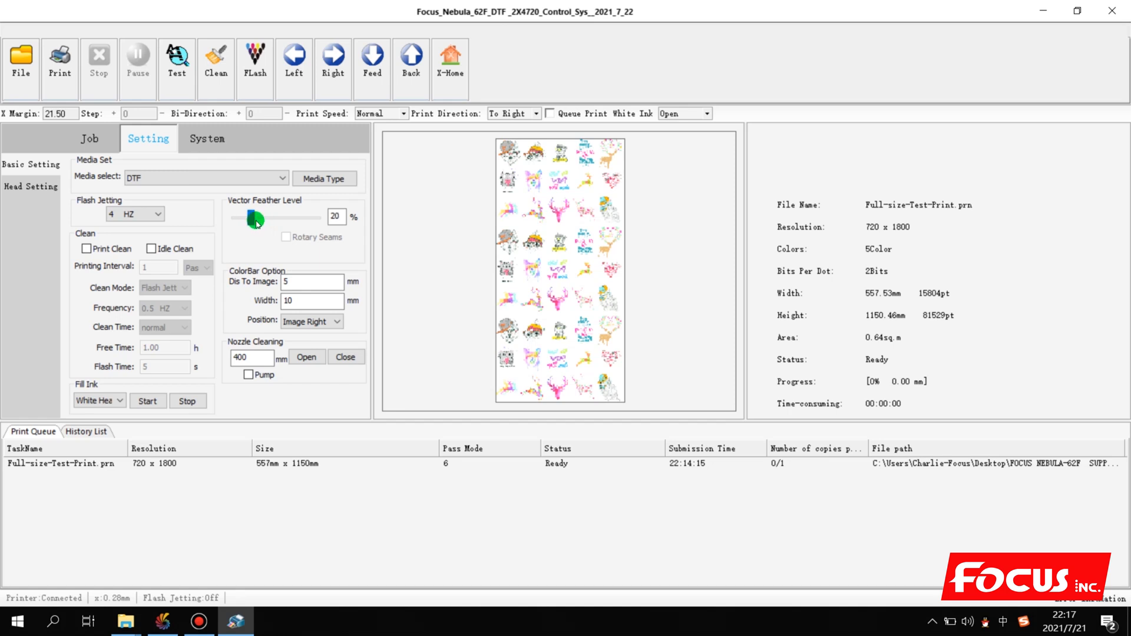
drag(253, 218, 261, 219)
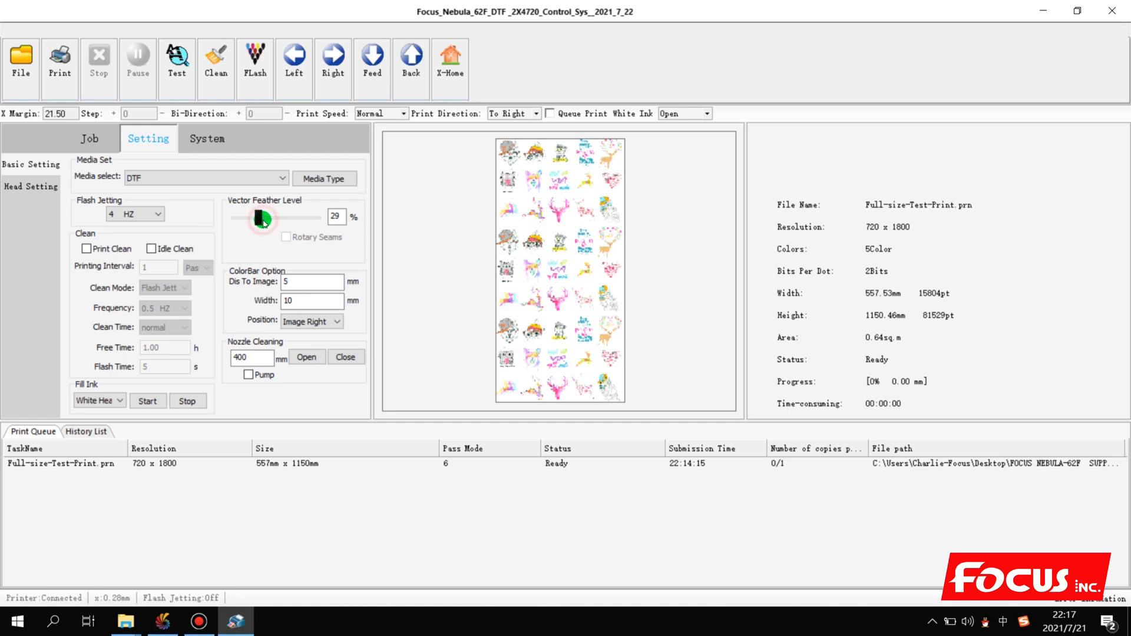
drag(260, 218, 263, 219)
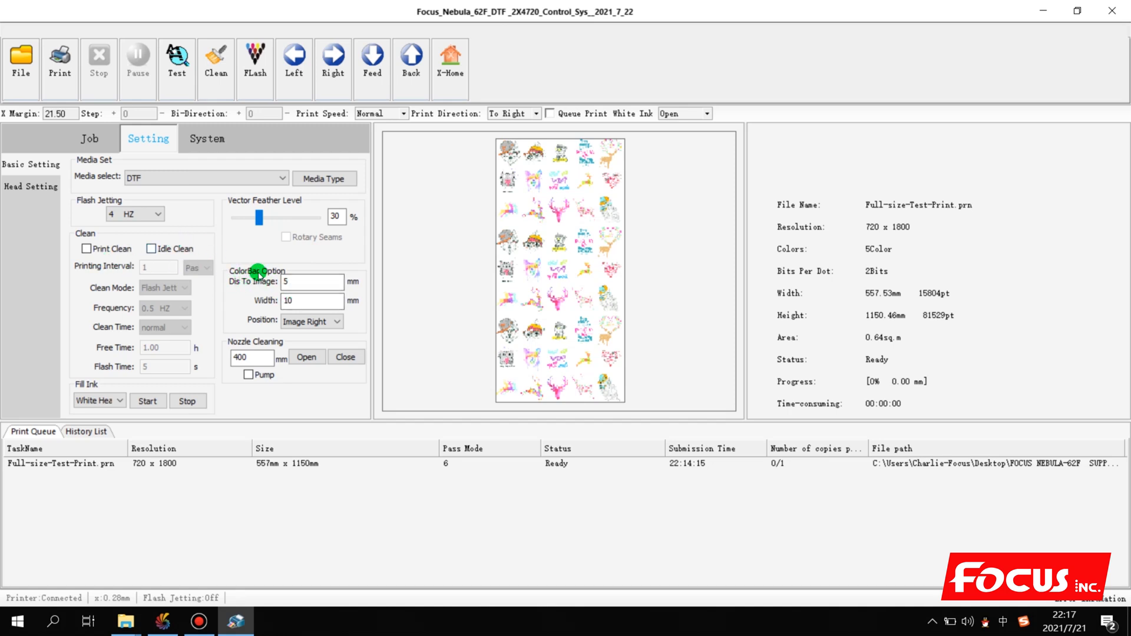
click(312, 282)
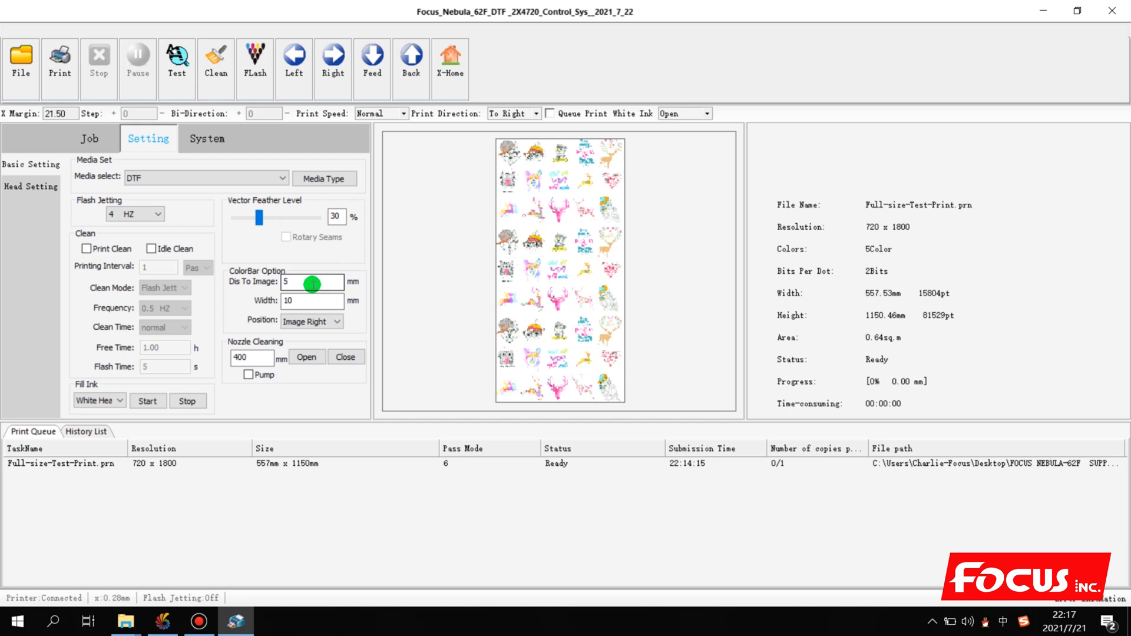
click(311, 321)
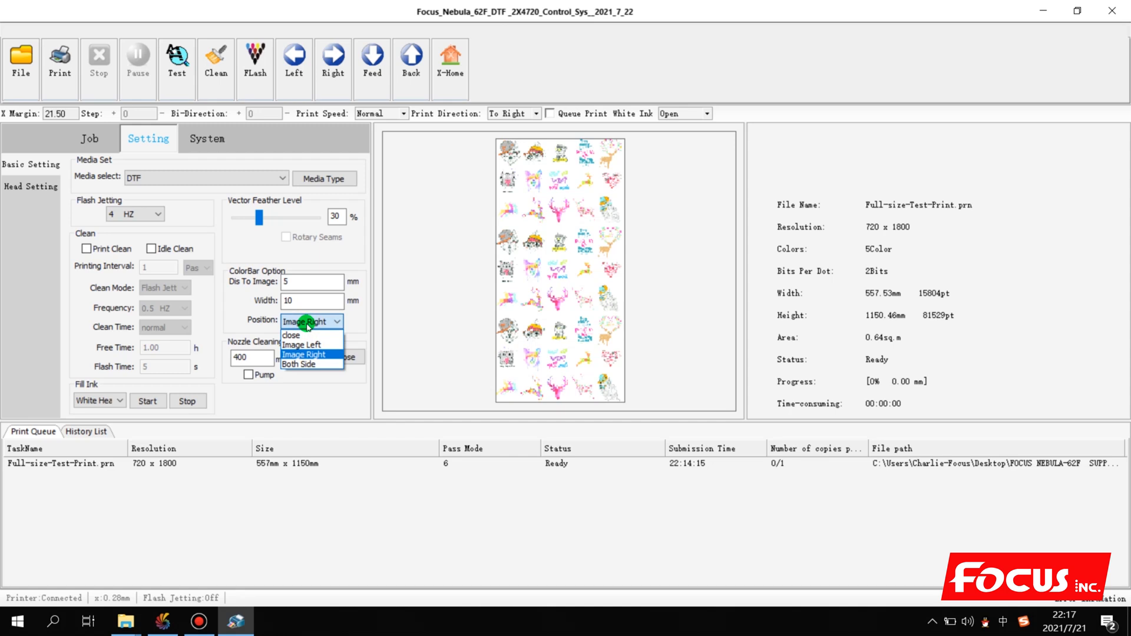
click(304, 321)
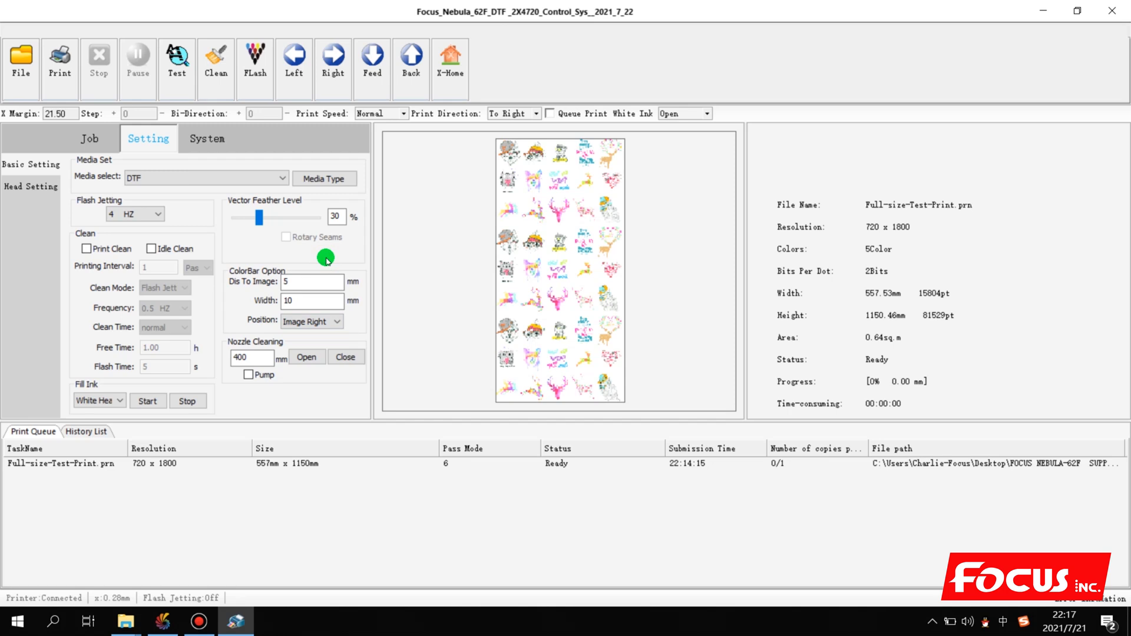
mouse_move(538, 149)
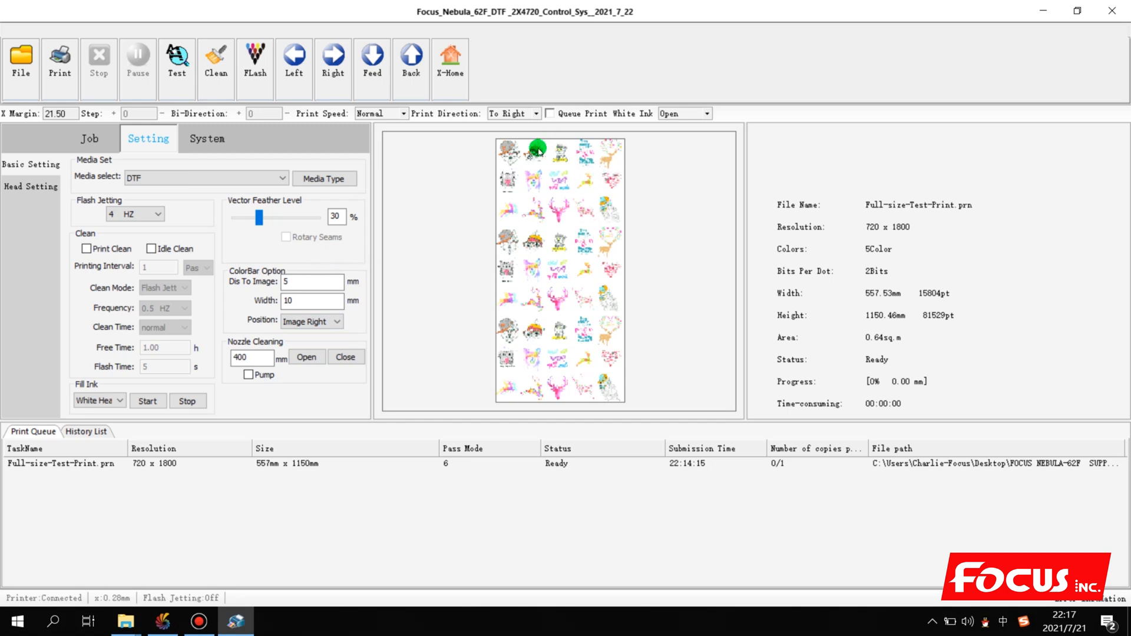
mouse_move(633, 277)
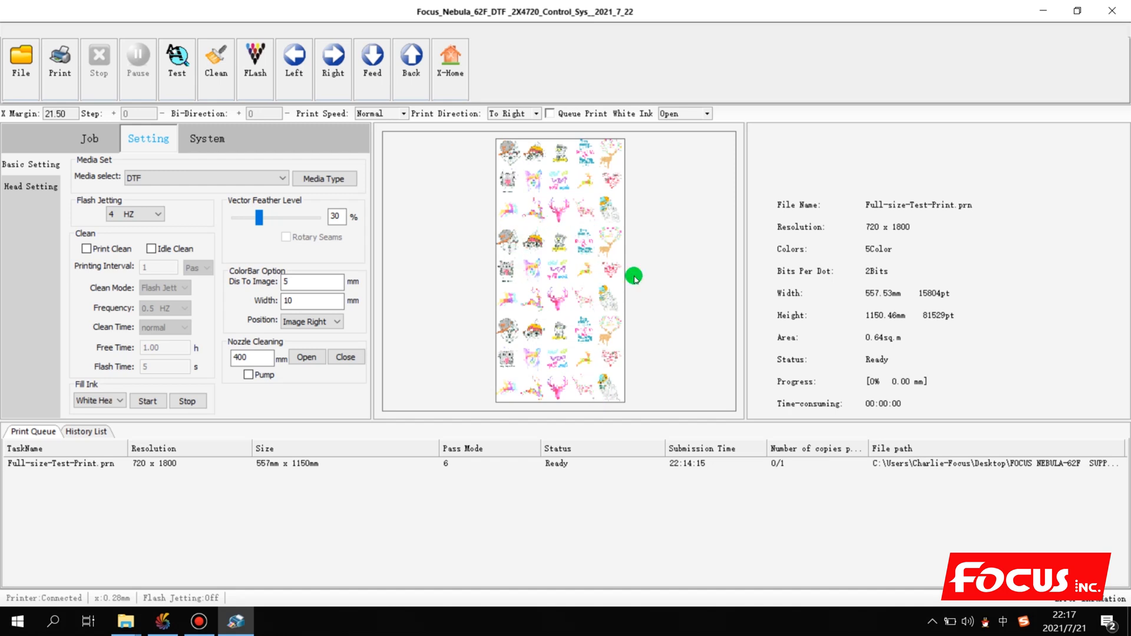
mouse_move(546, 316)
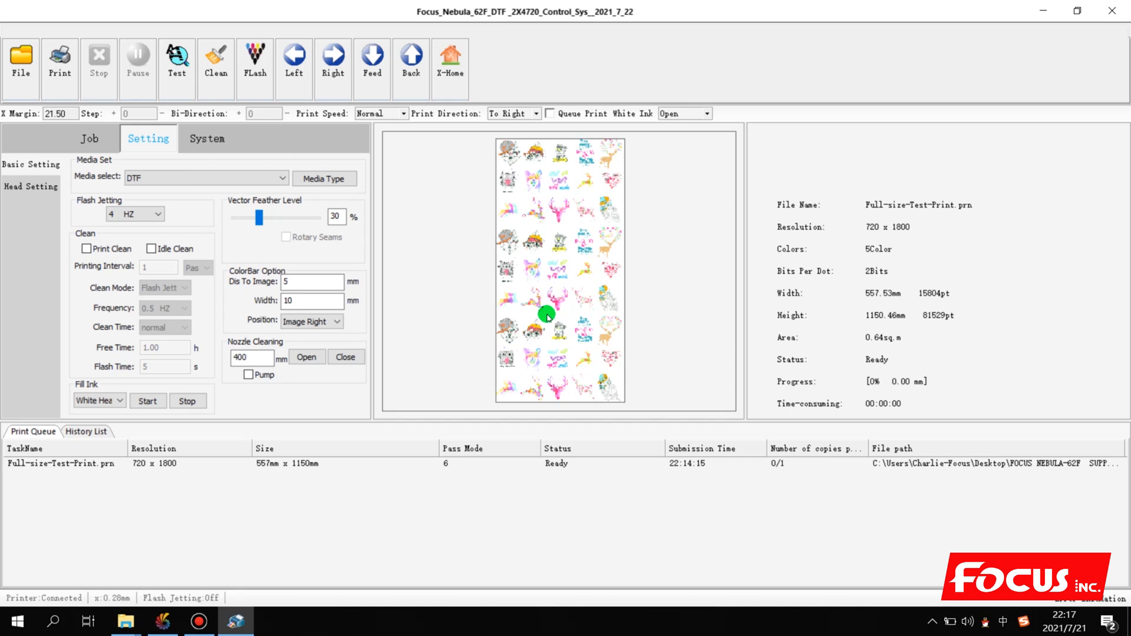
mouse_move(547, 245)
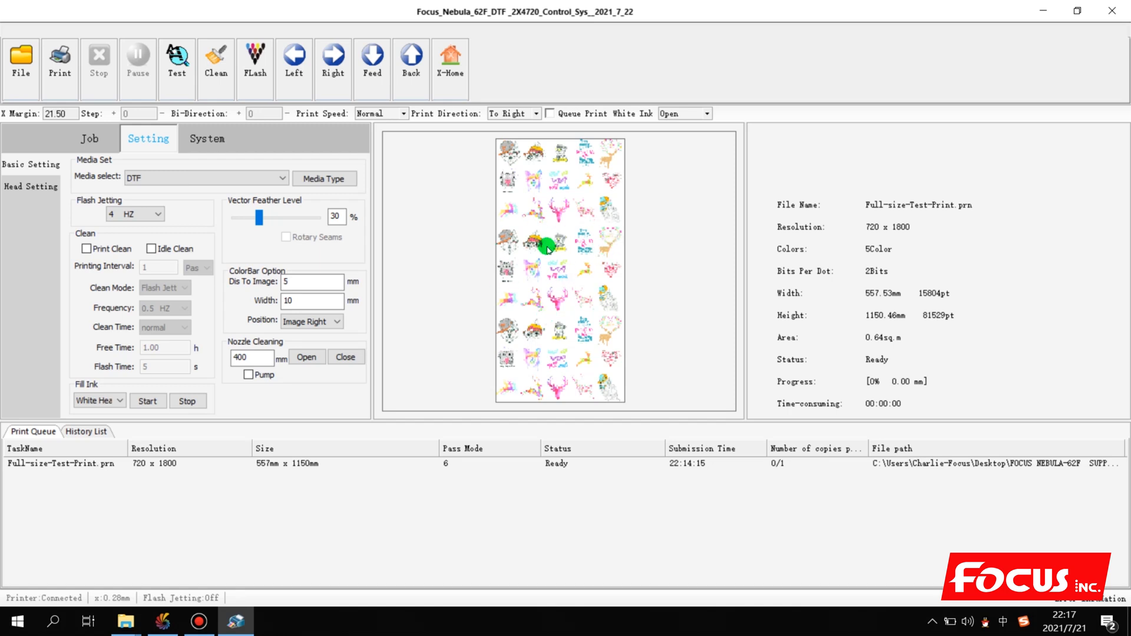
mouse_move(568, 261)
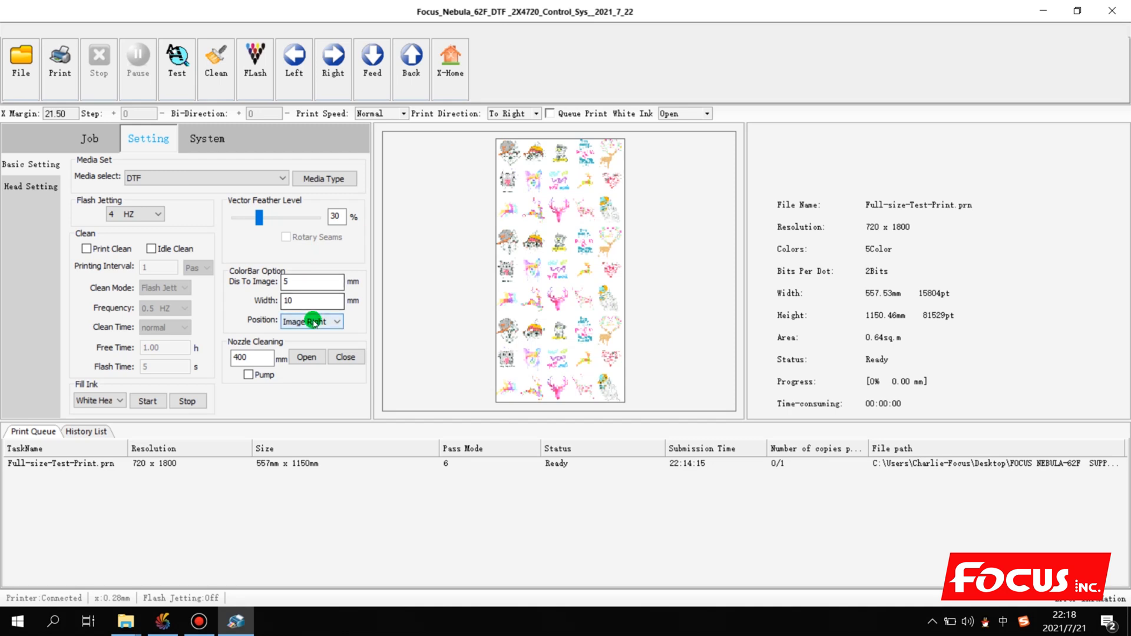
click(336, 321)
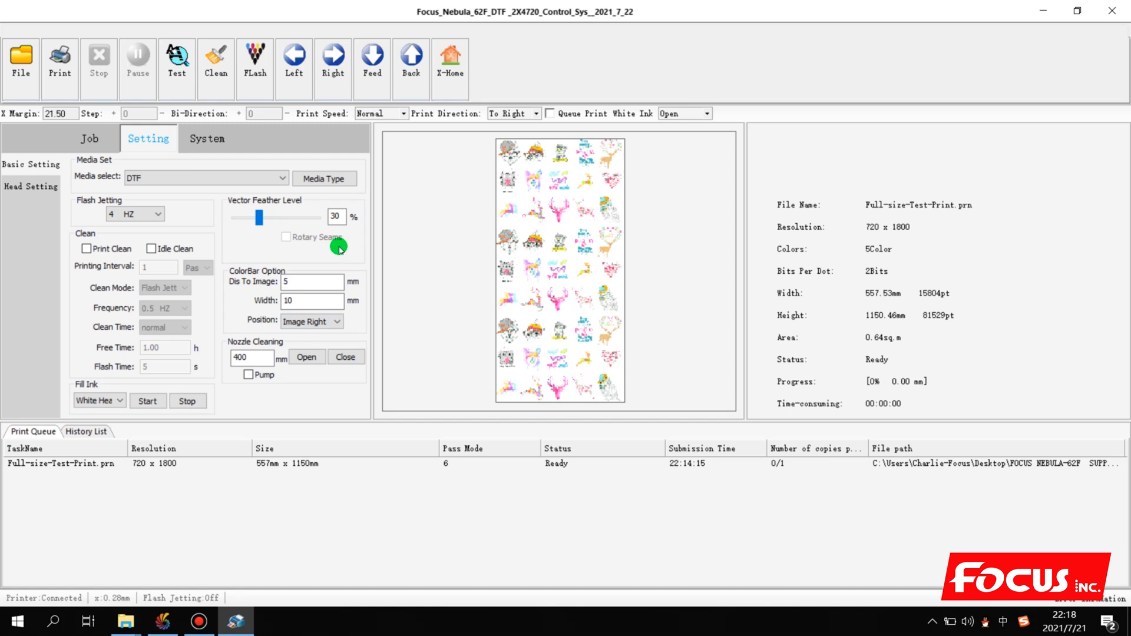
mouse_move(385, 264)
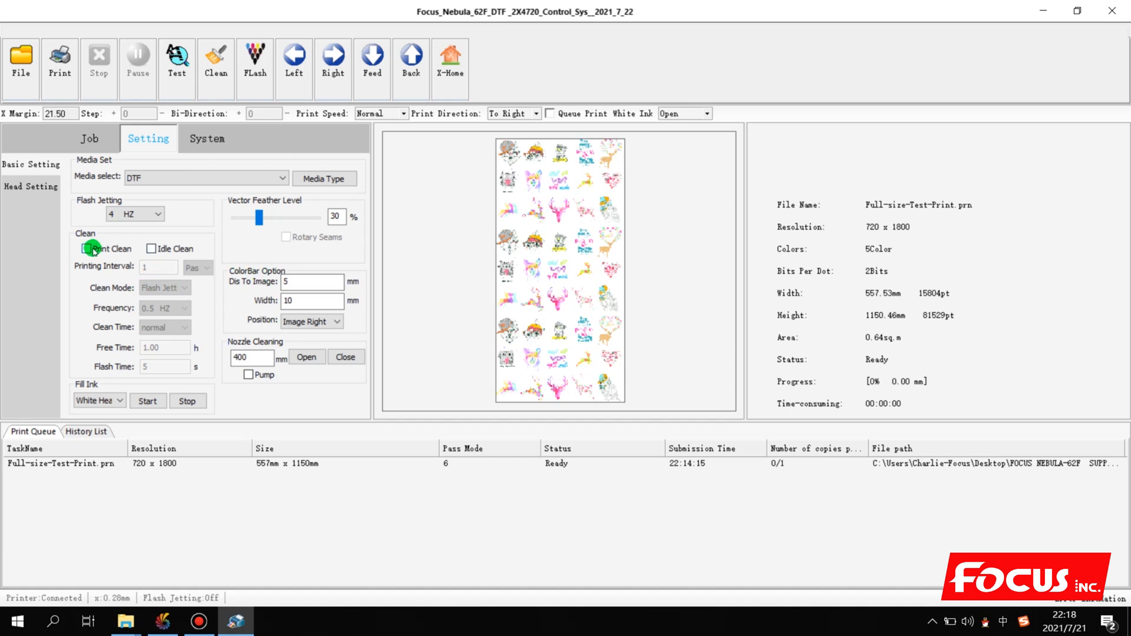
click(152, 248)
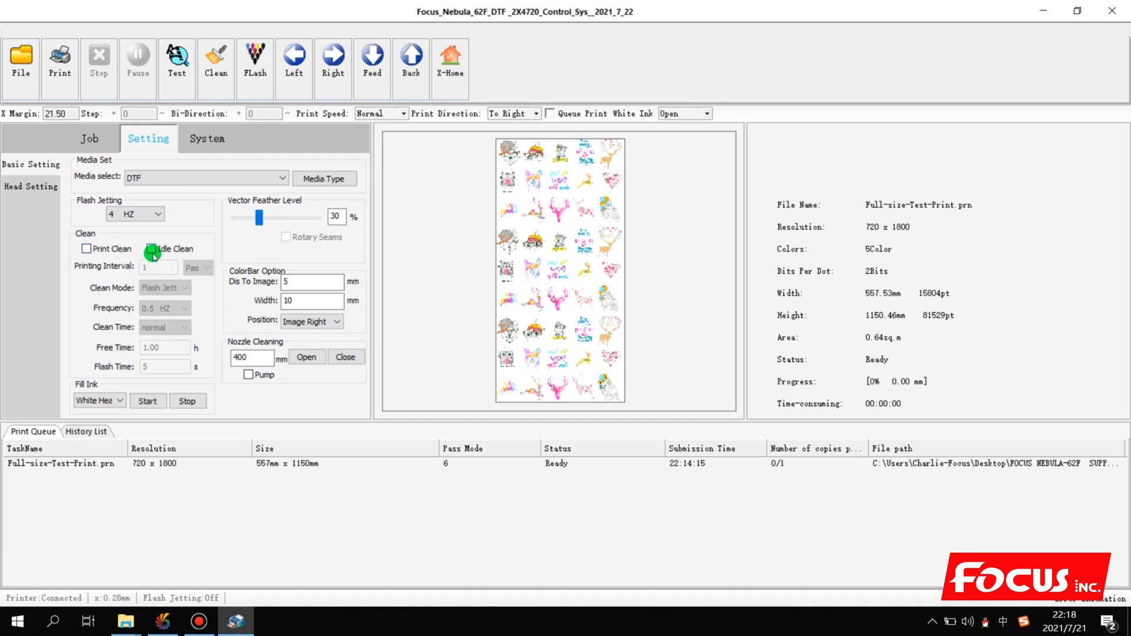
click(152, 248)
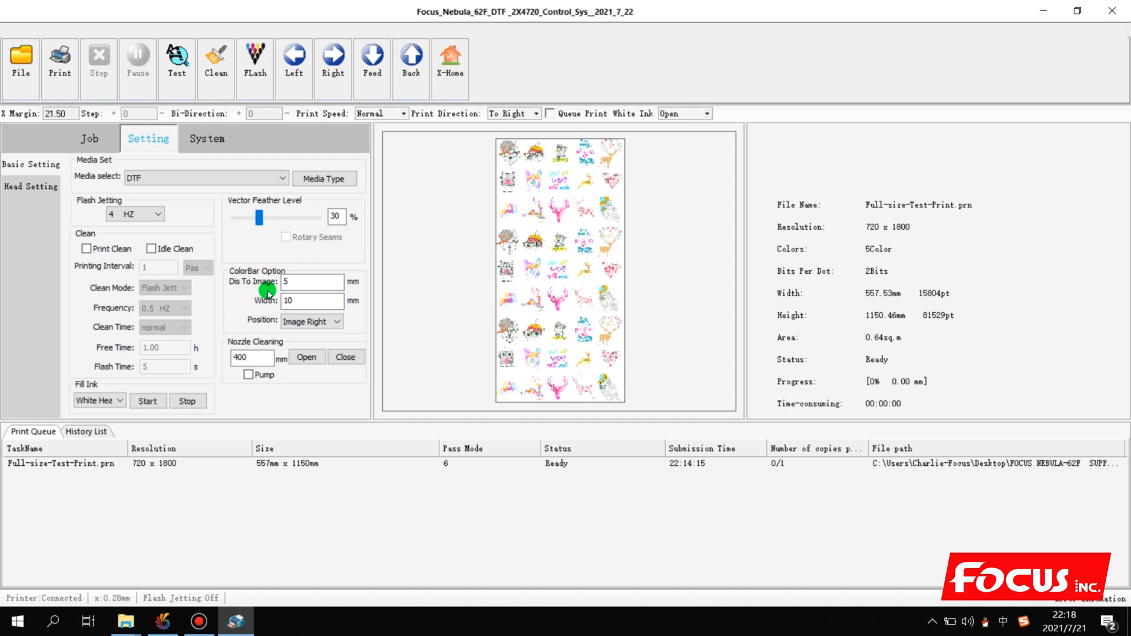
click(311, 282)
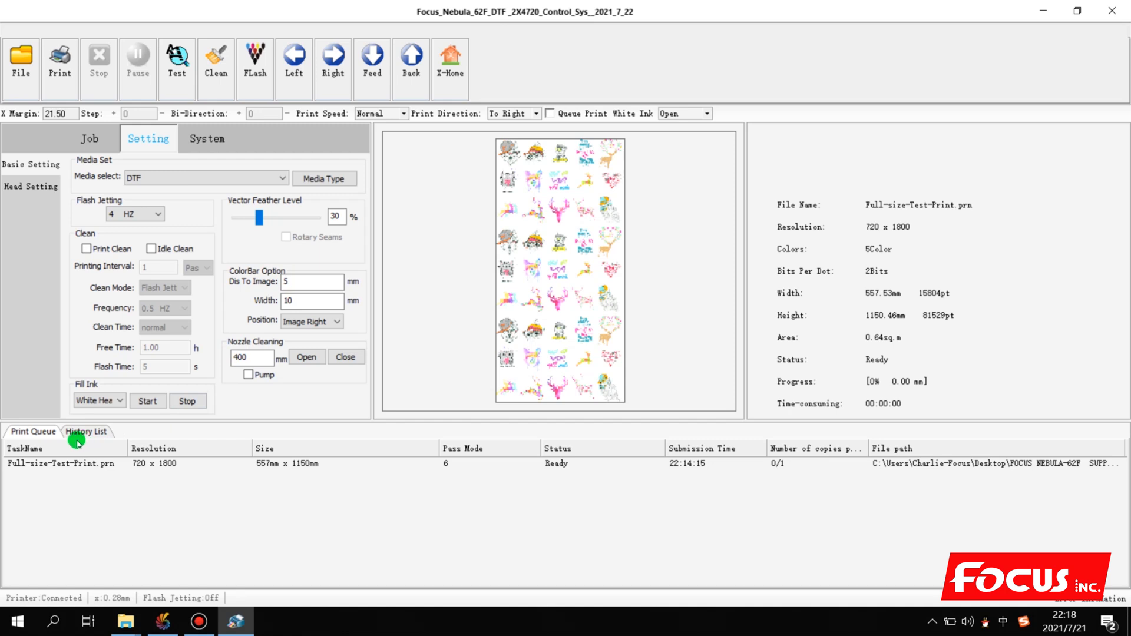
mouse_move(145, 324)
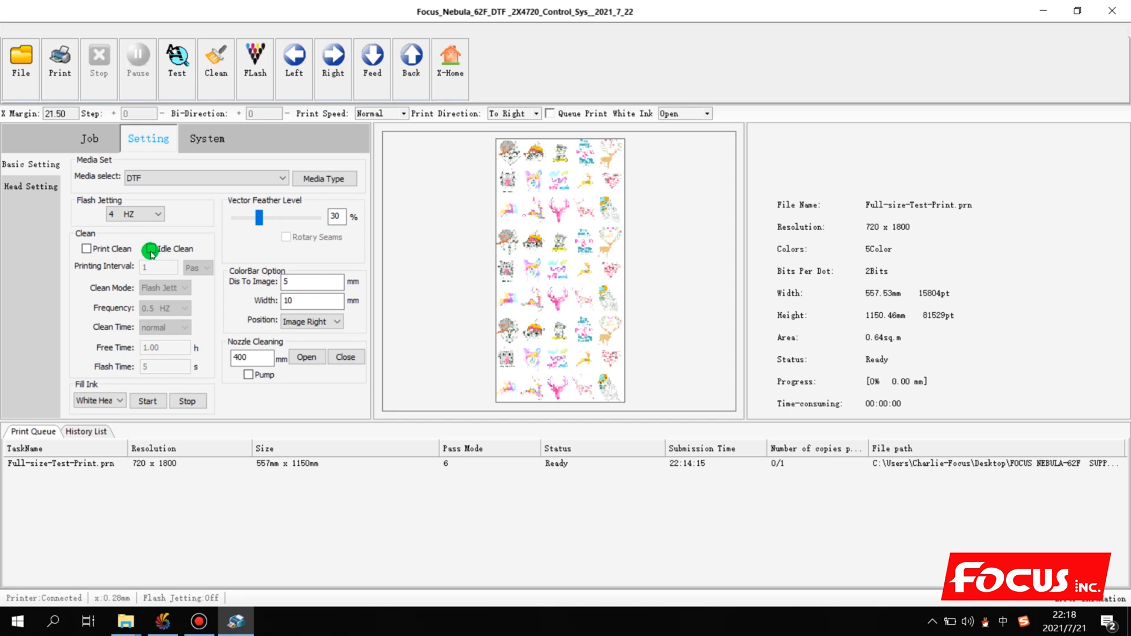
click(152, 248)
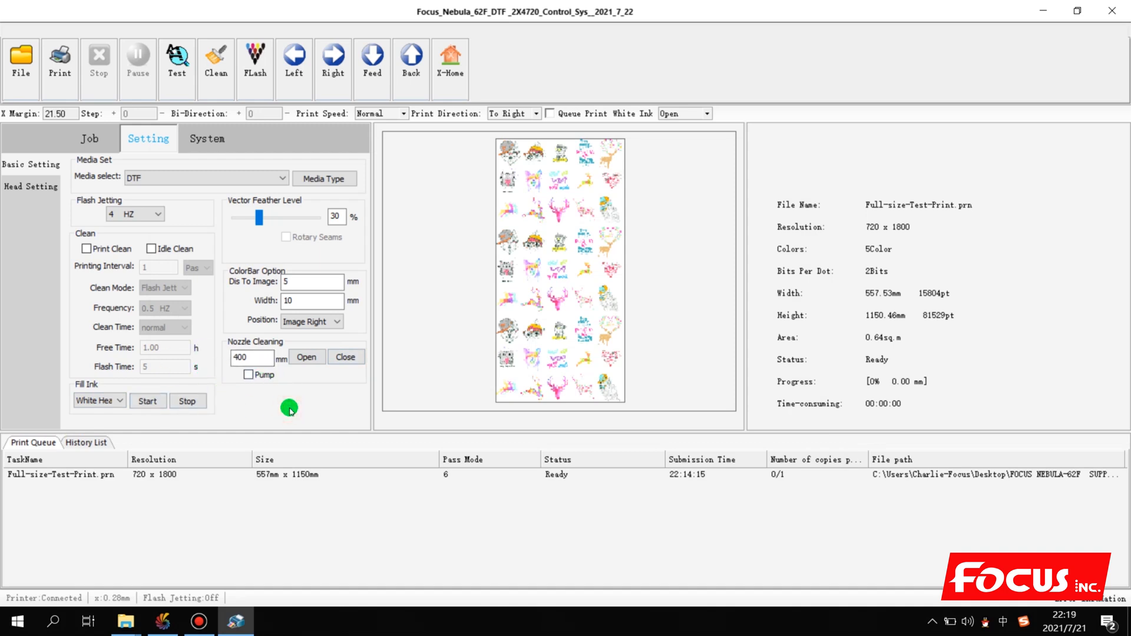
mouse_move(64, 158)
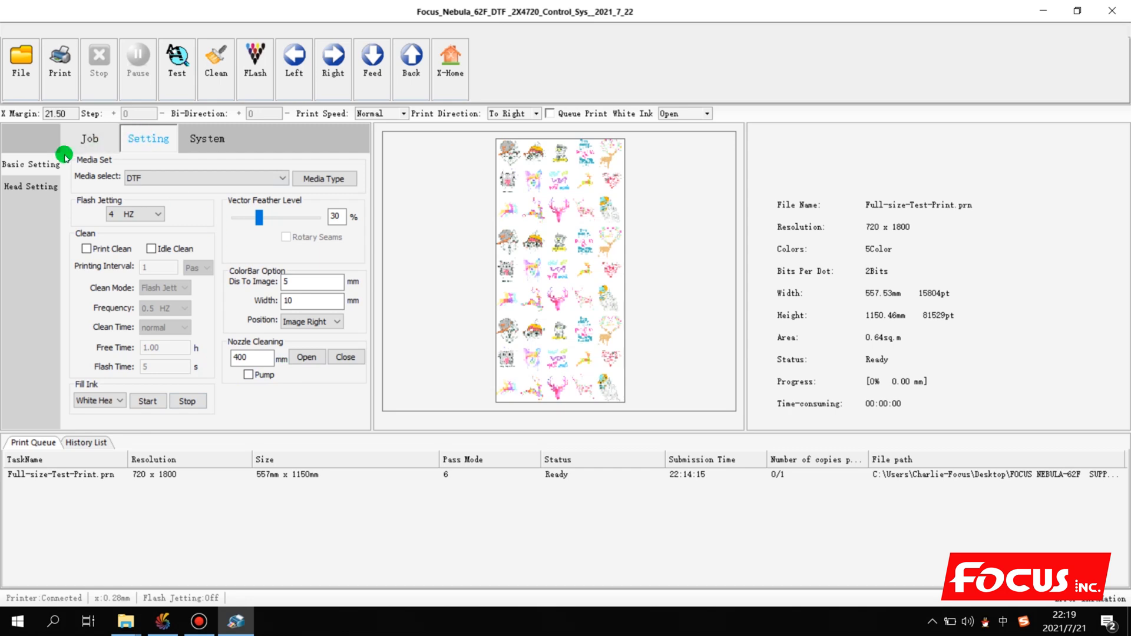
Show Head Setting and reselect VSD3 as the Ink Type | Print Wave option
click(30, 186)
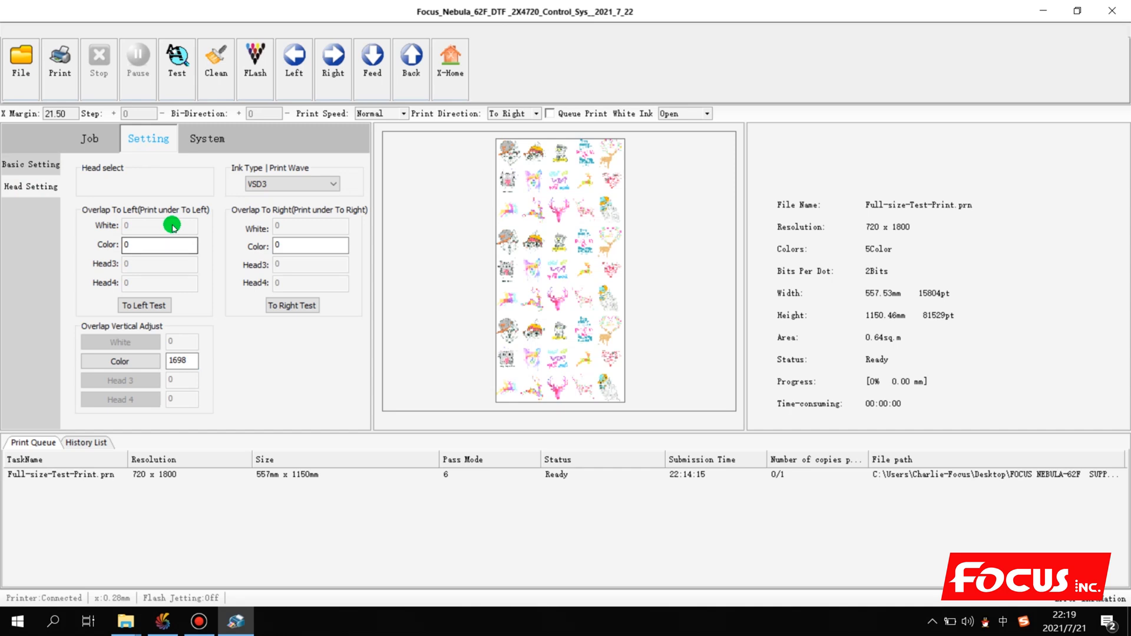
click(289, 183)
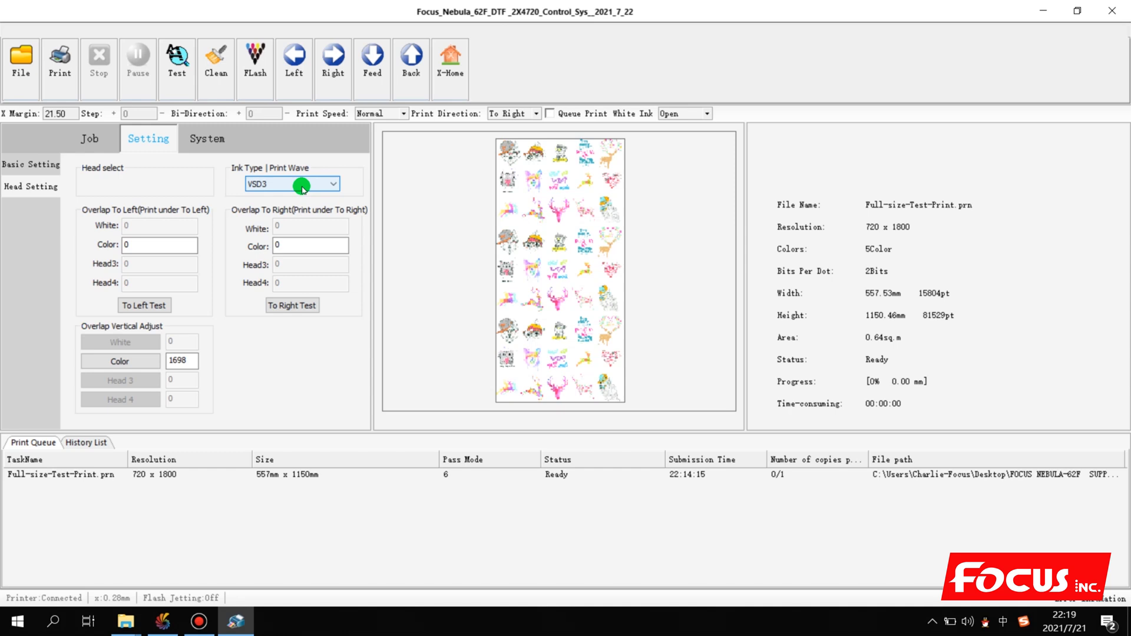
click(290, 183)
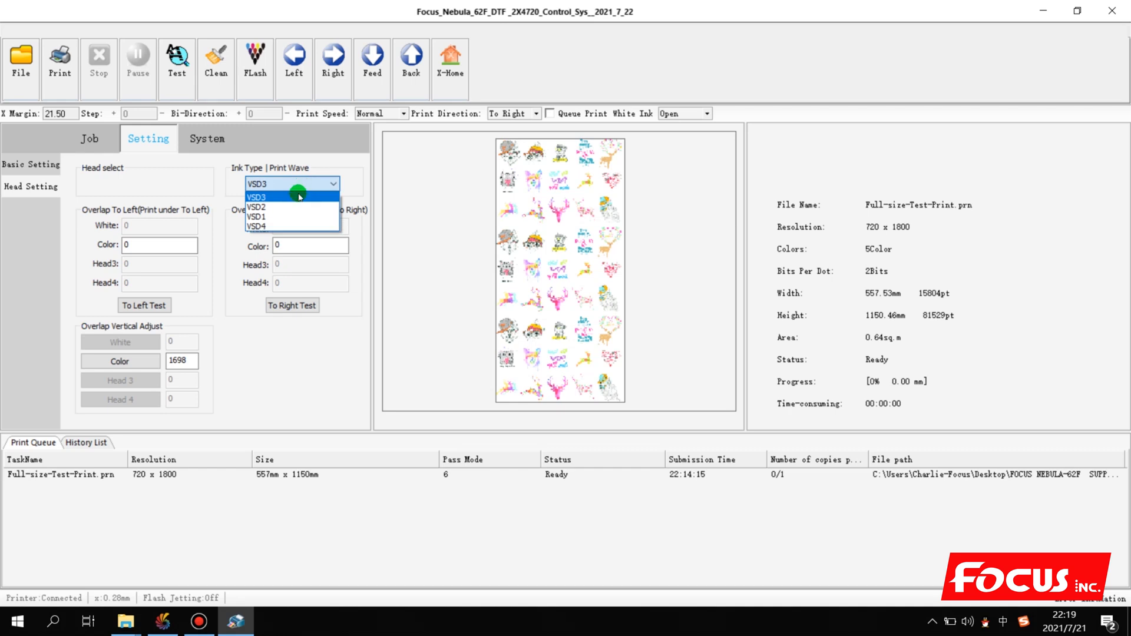
click(257, 197)
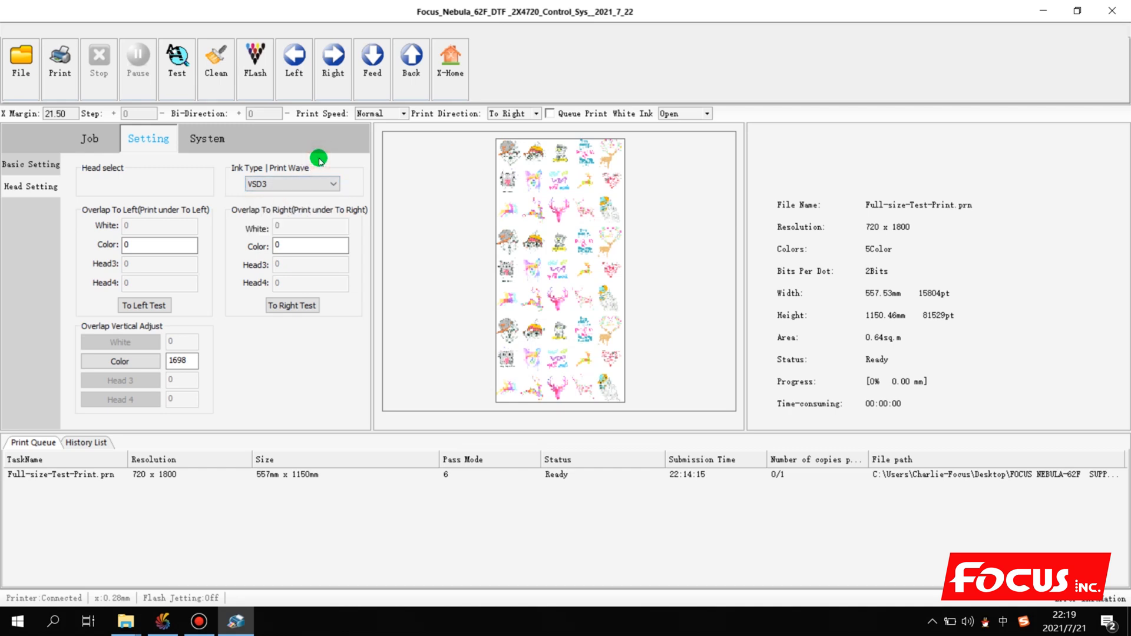
click(291, 184)
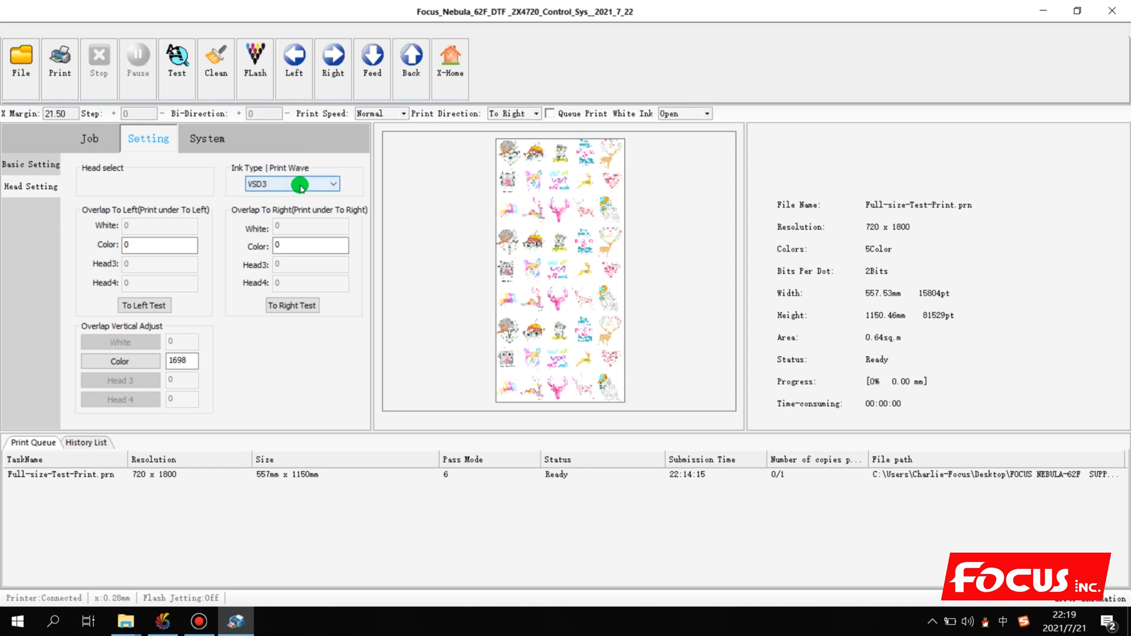
click(290, 184)
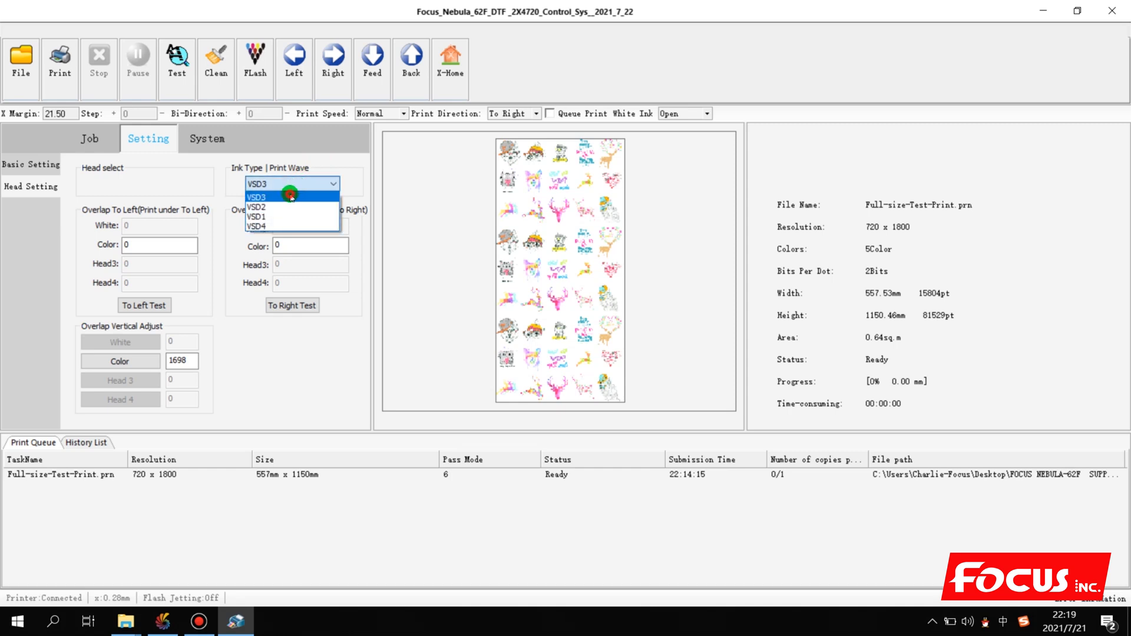
click(257, 196)
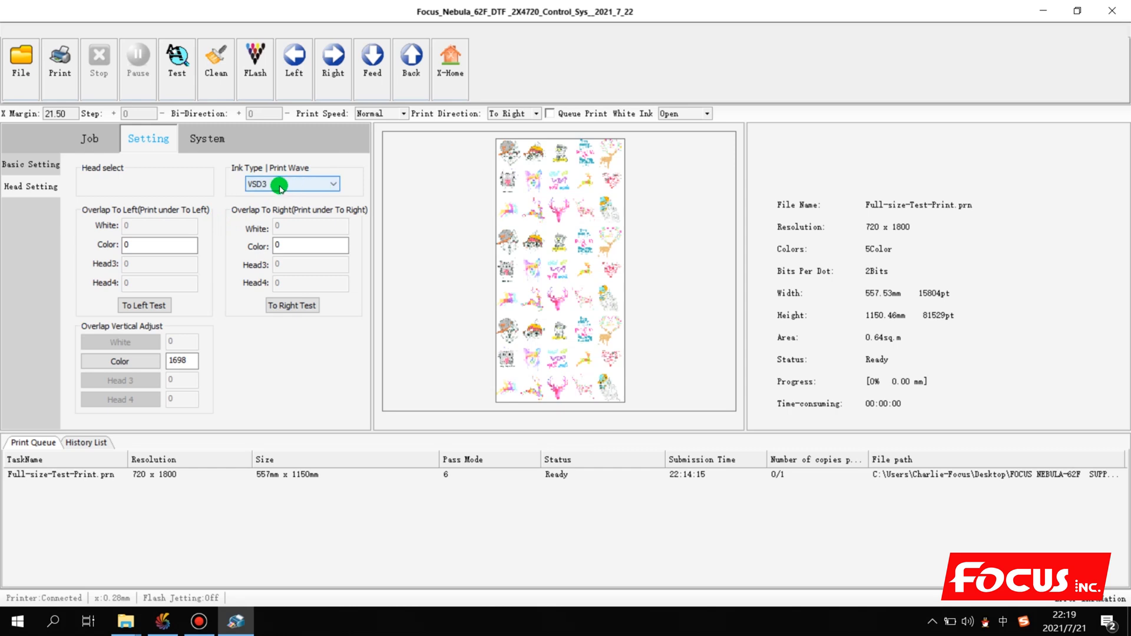
click(291, 183)
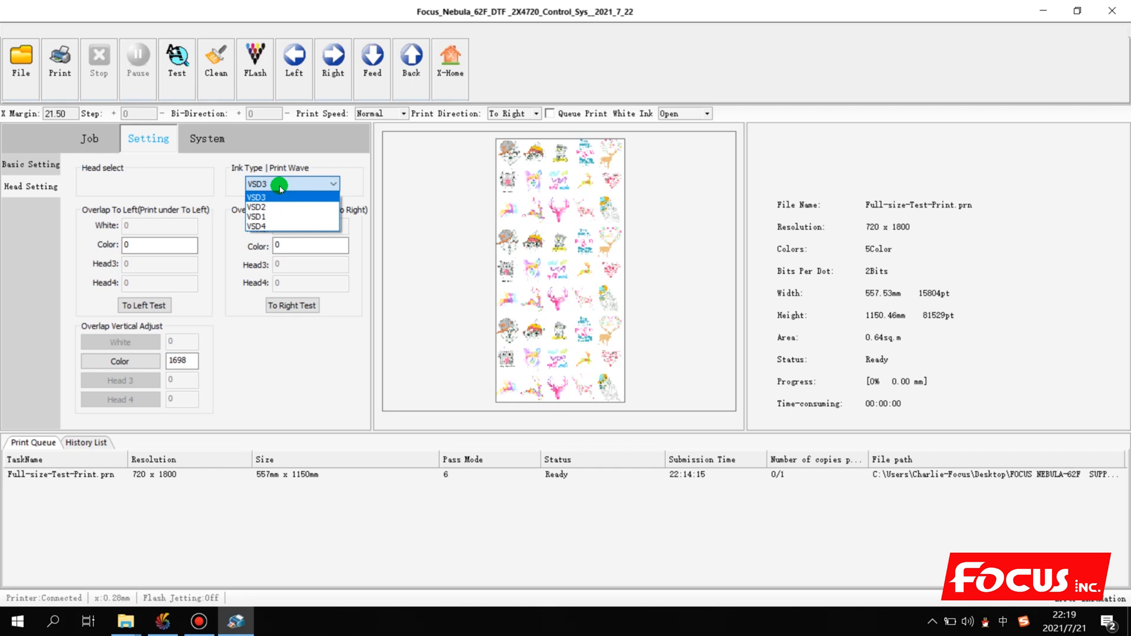
click(256, 196)
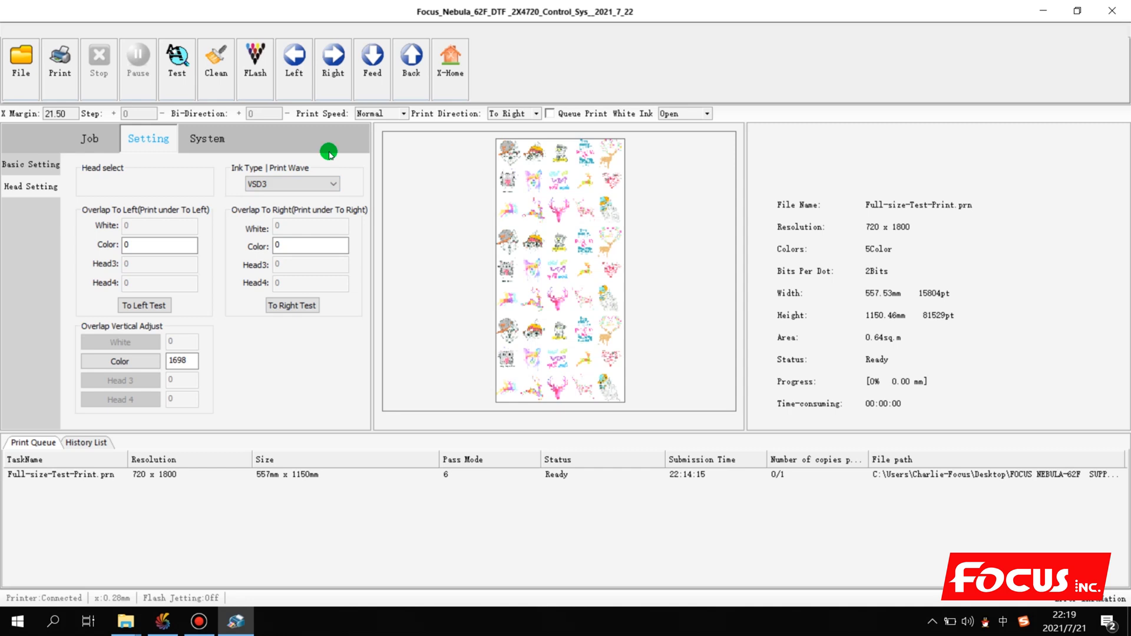
mouse_move(126, 205)
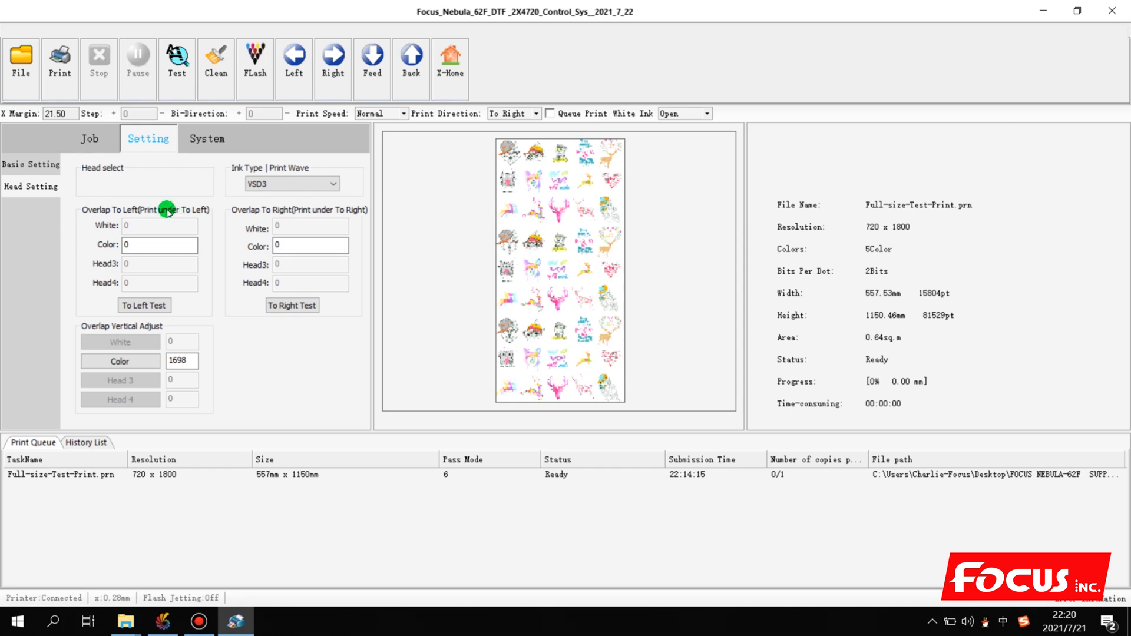
mouse_move(122, 329)
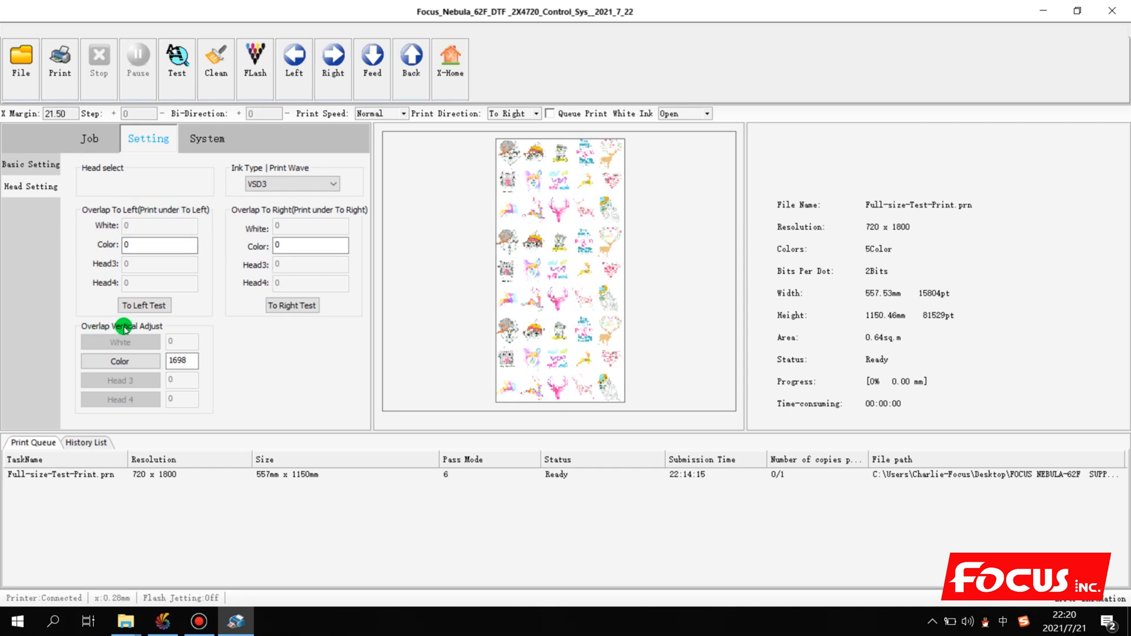
mouse_move(96, 213)
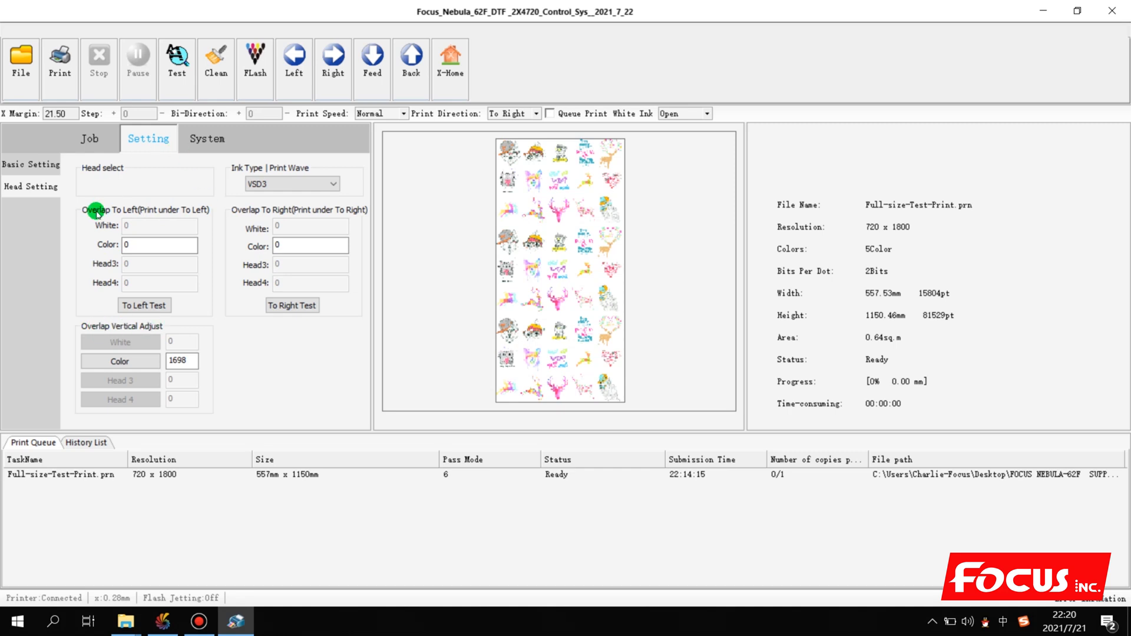
click(309, 246)
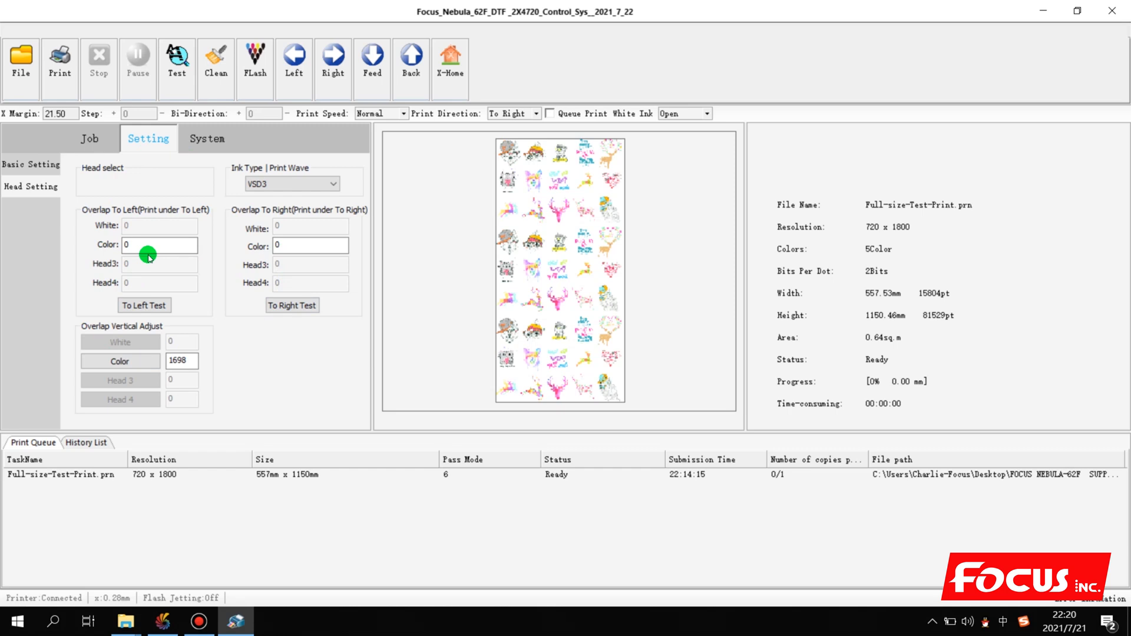
click(159, 245)
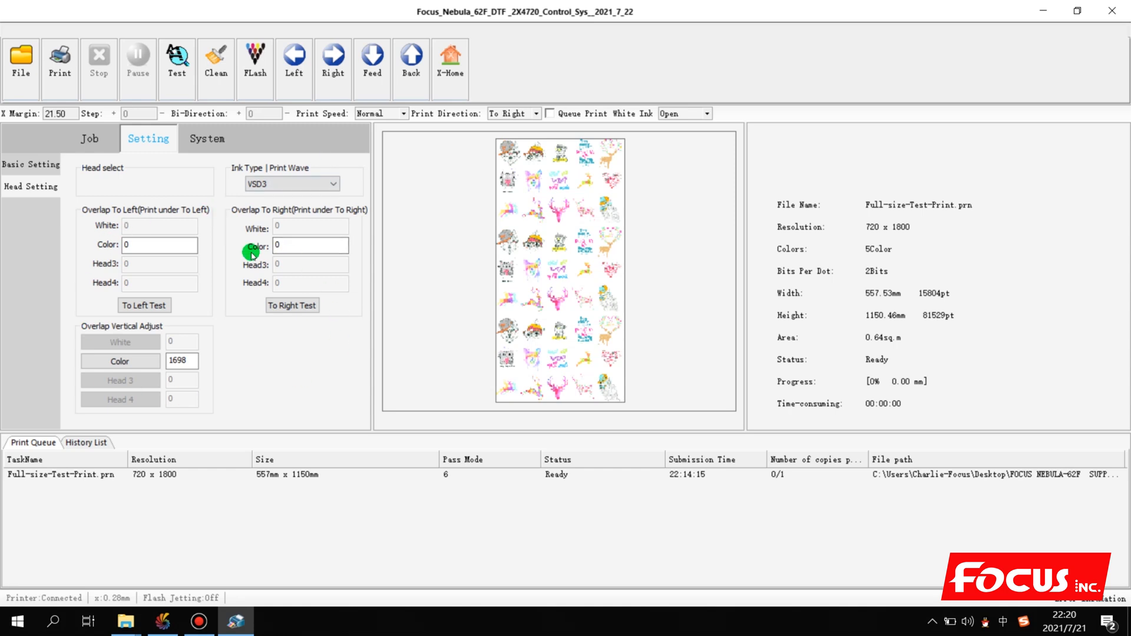
mouse_move(233, 322)
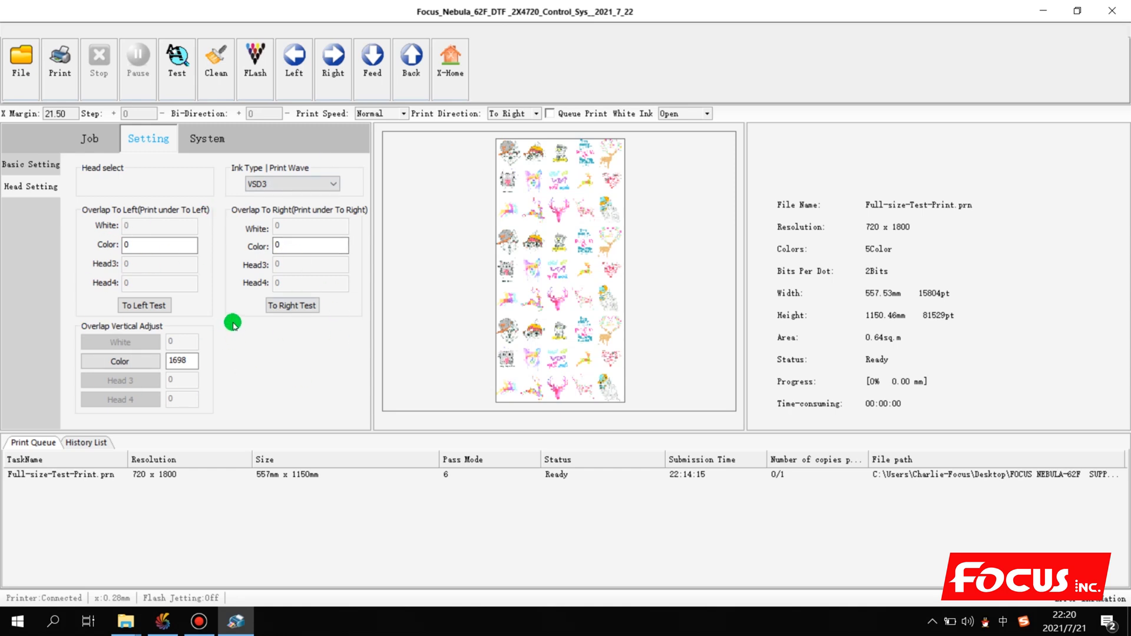
mouse_move(254, 308)
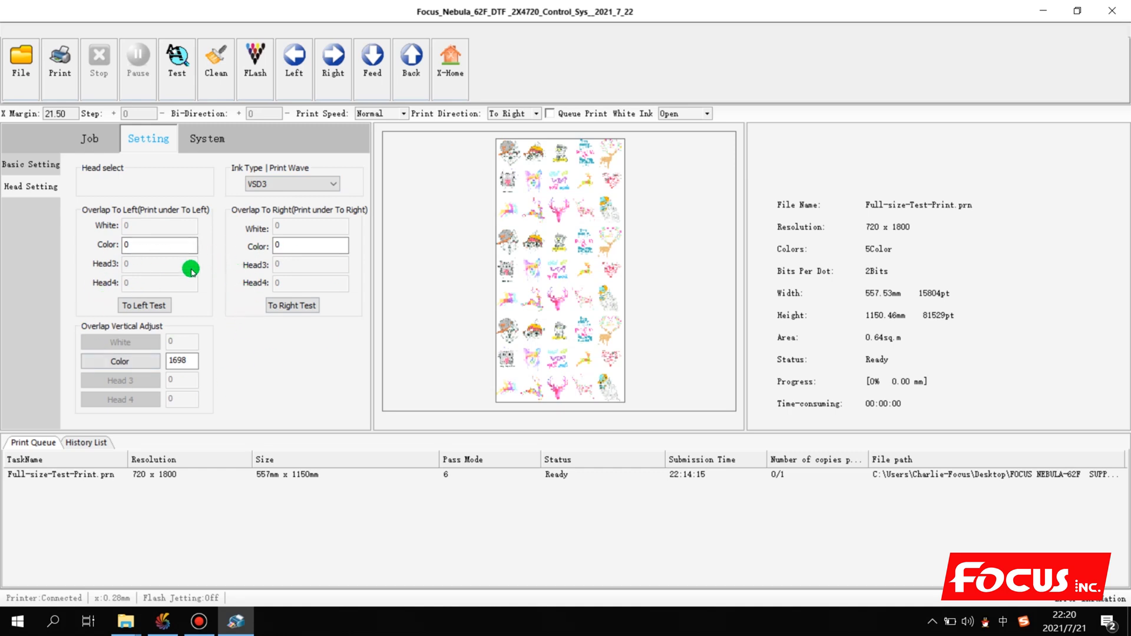
mouse_move(273, 218)
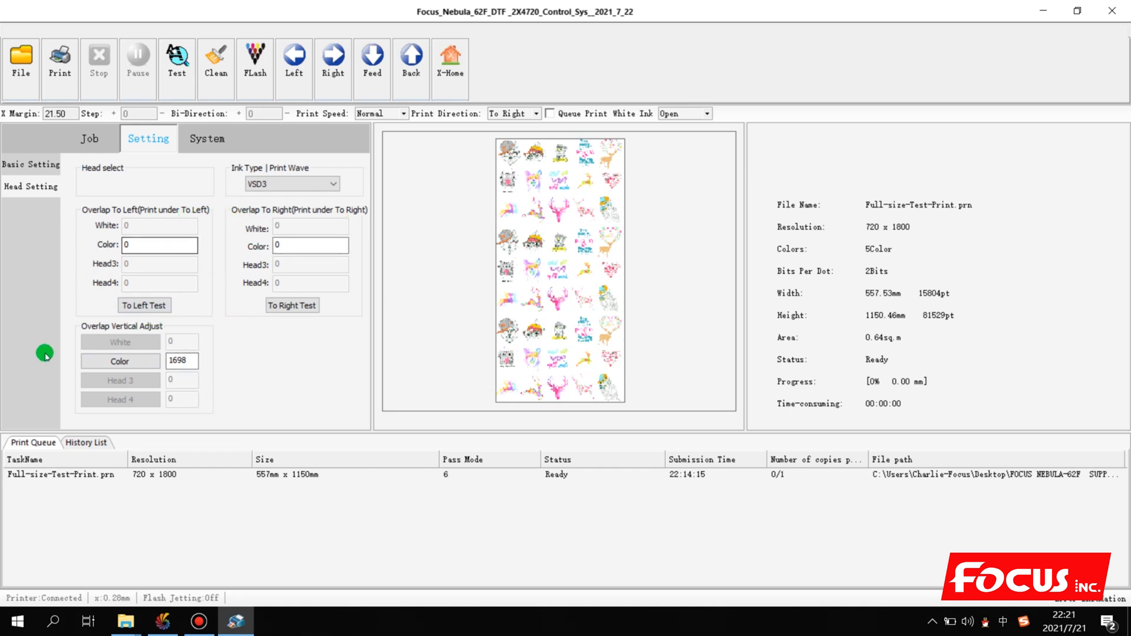
Open the System panel and switch between Voltage Set and Temperature, ending on Temperature
click(207, 139)
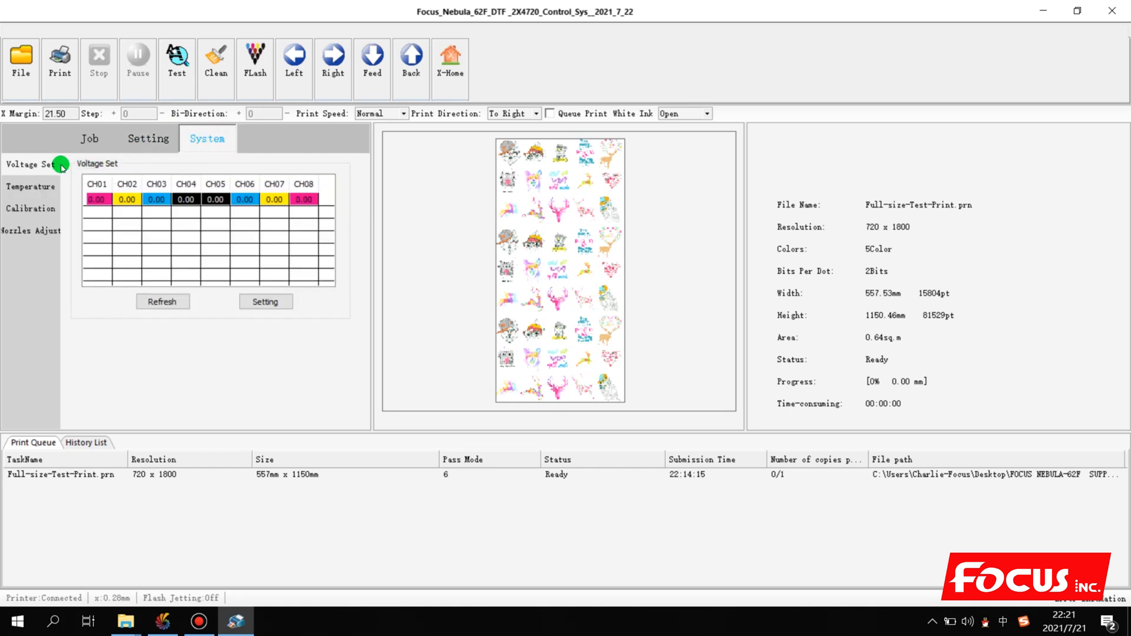
click(30, 186)
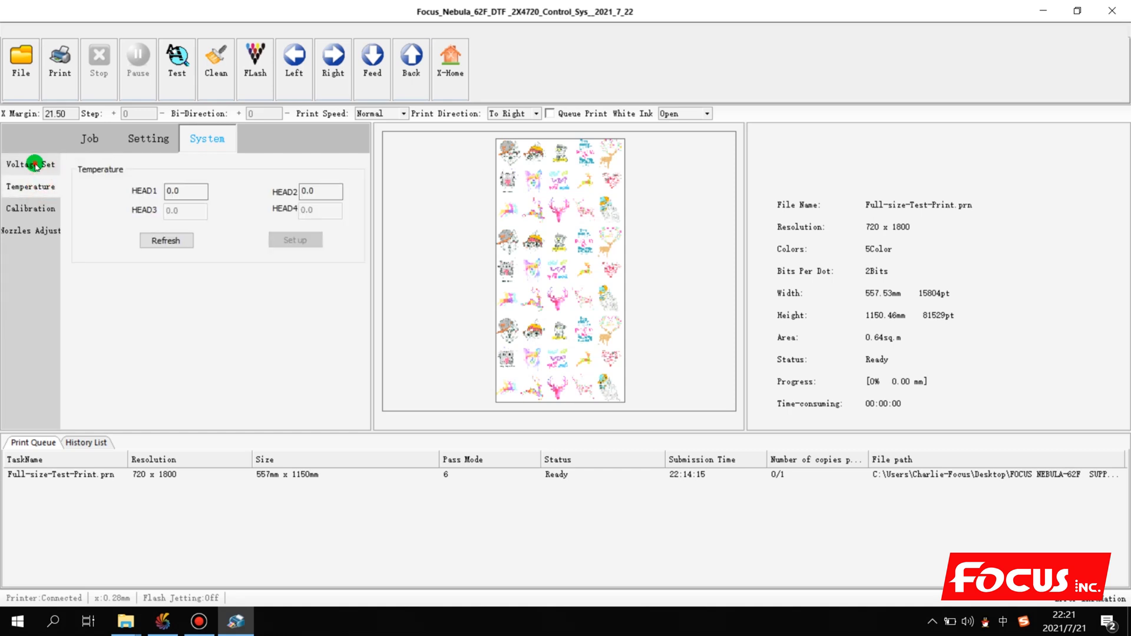
click(30, 164)
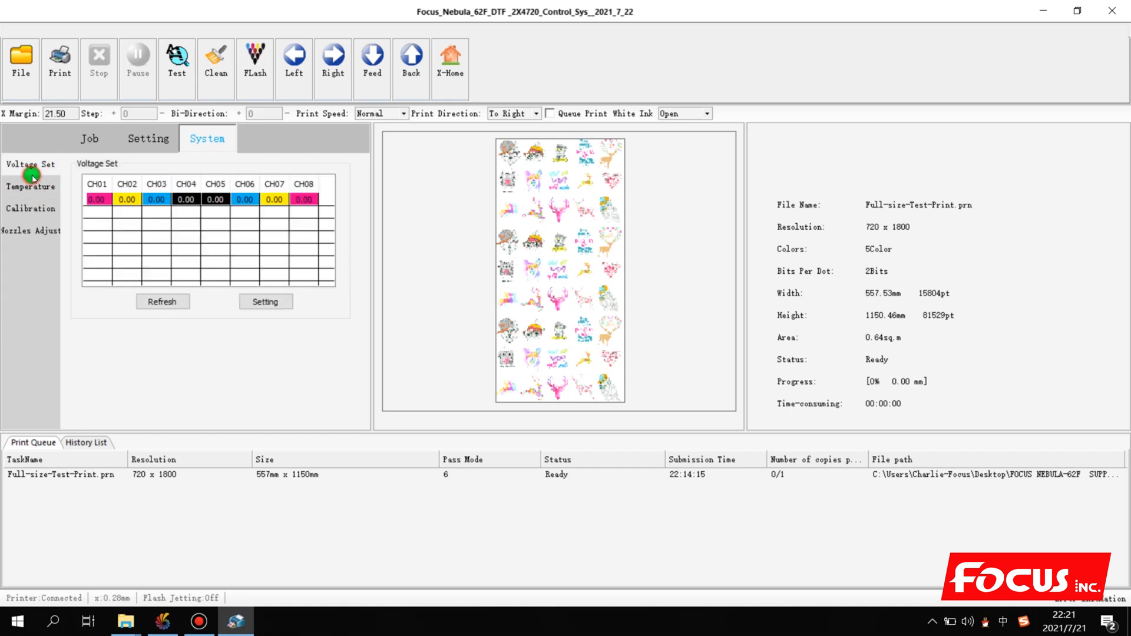
click(32, 187)
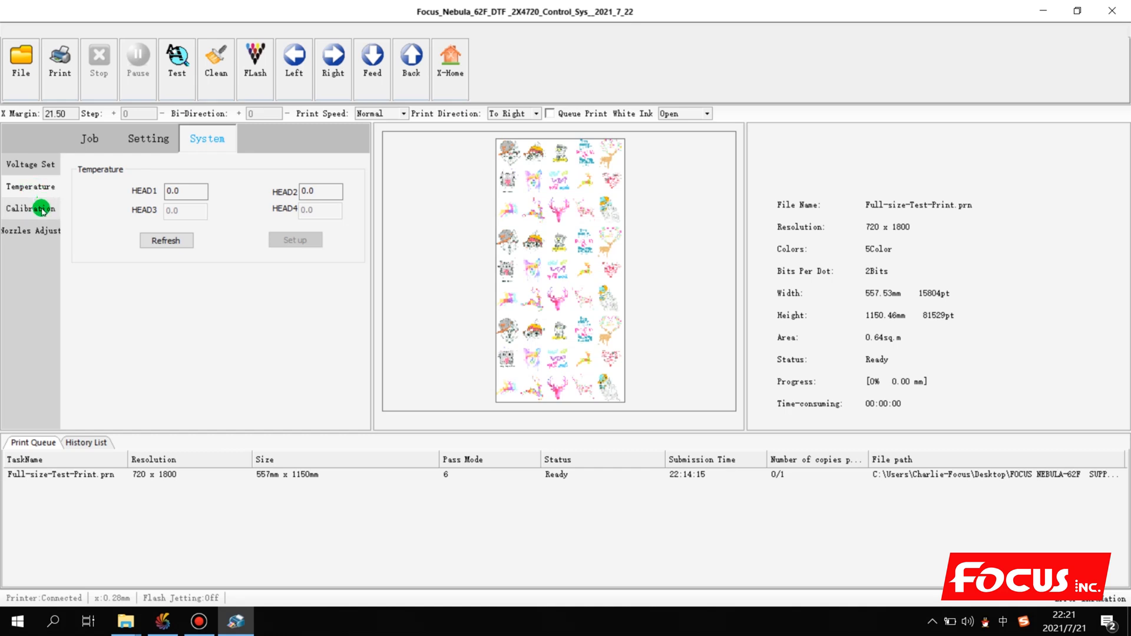
Open Calibration to review bi-direction -53, step -2.00 and all-zero colour offsets
click(30, 209)
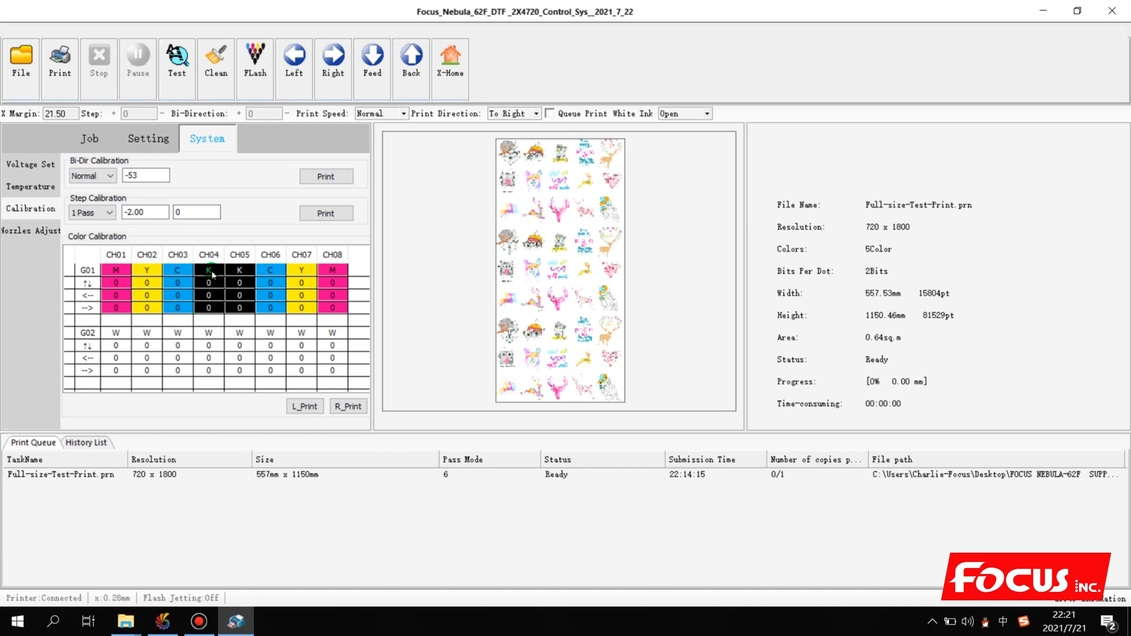
click(90, 212)
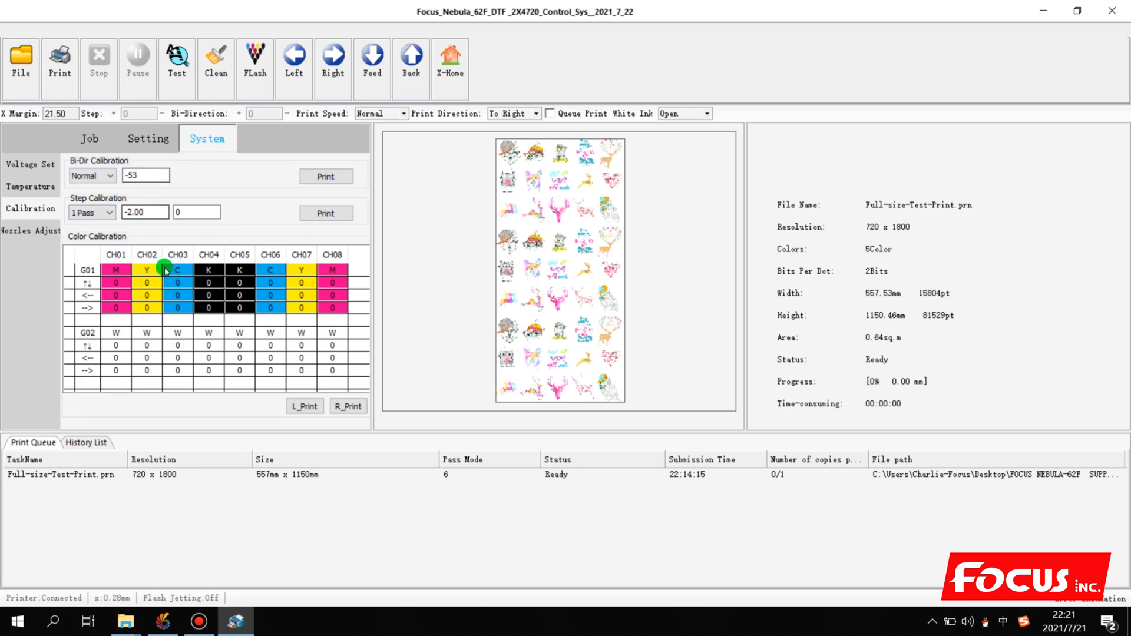
mouse_move(61, 220)
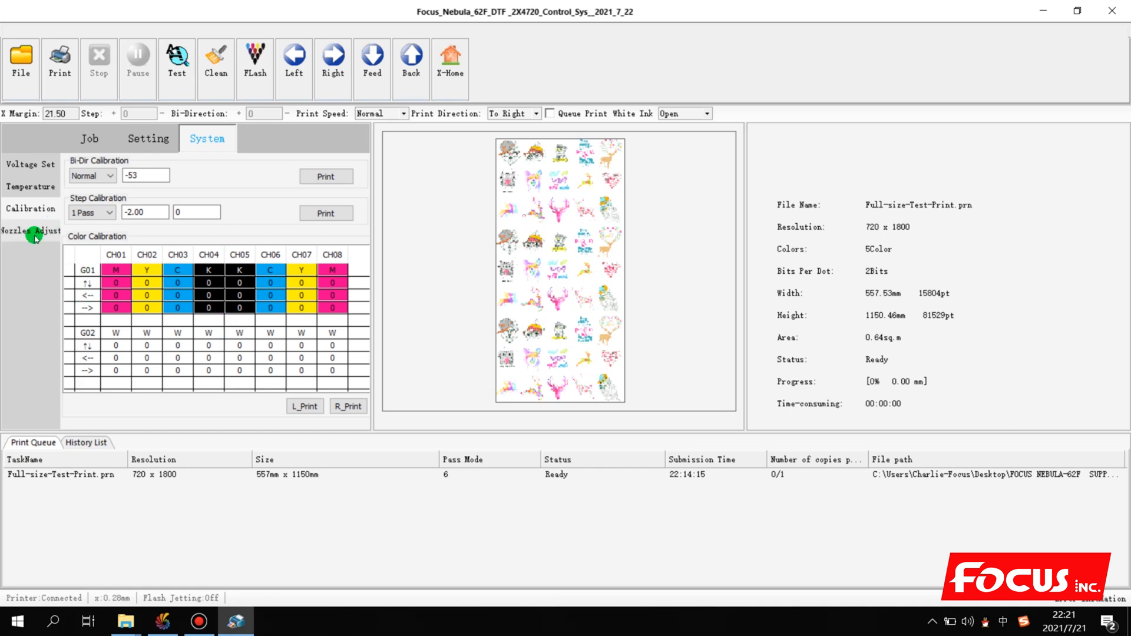
Cycle through Nozzles Adjust, Calibration and Temperature, ending on the all-zero Voltage Set table
click(30, 231)
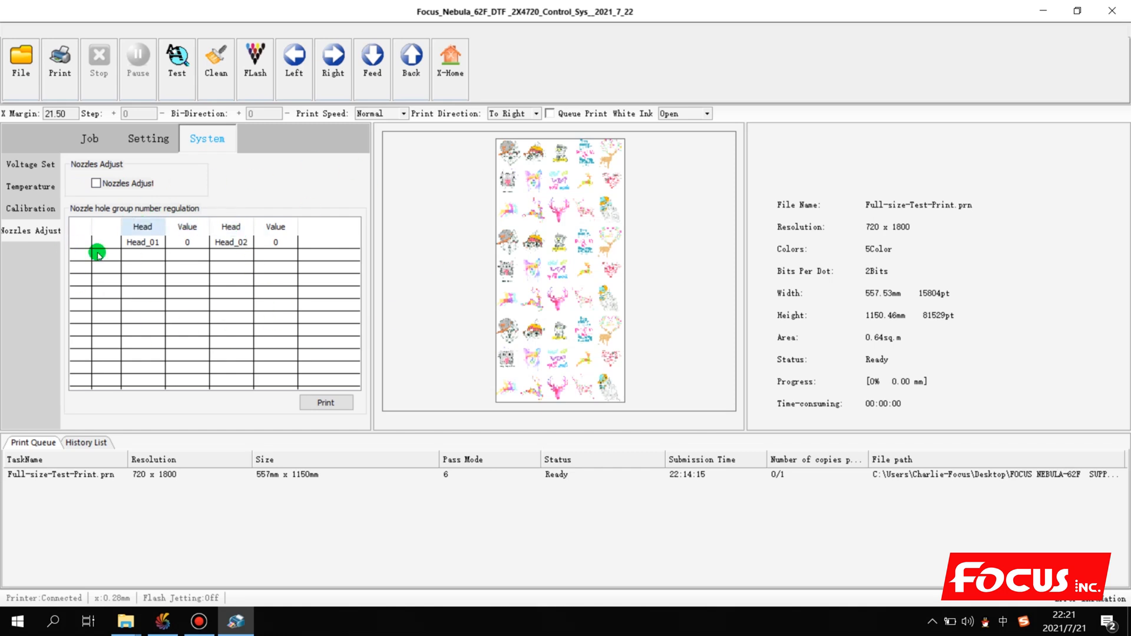
click(29, 209)
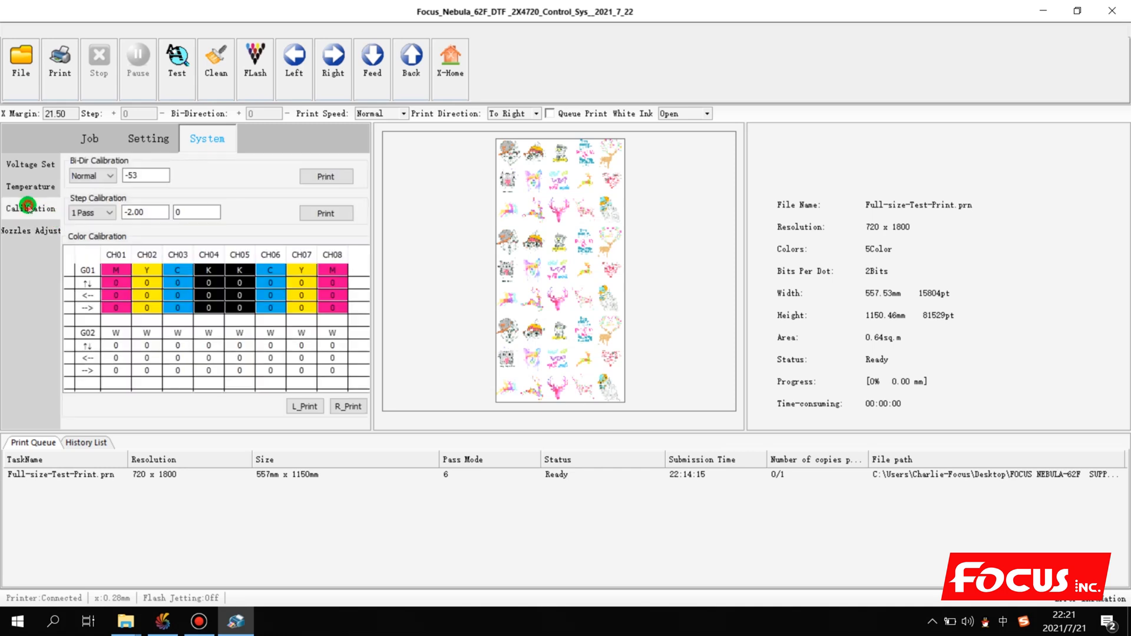
click(30, 187)
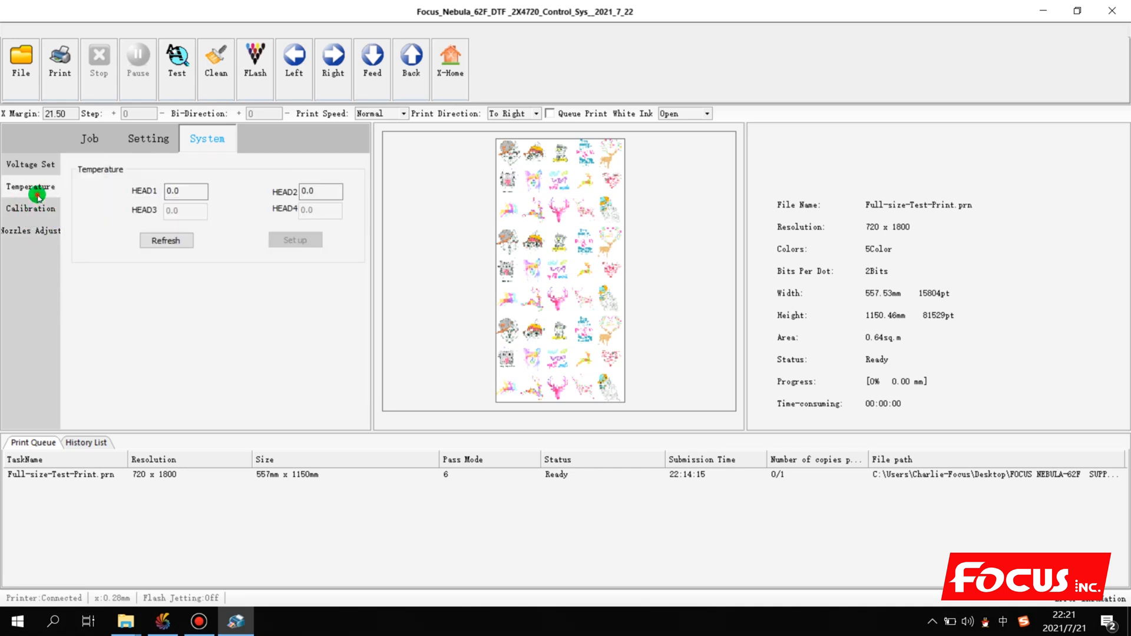
mouse_move(16, 220)
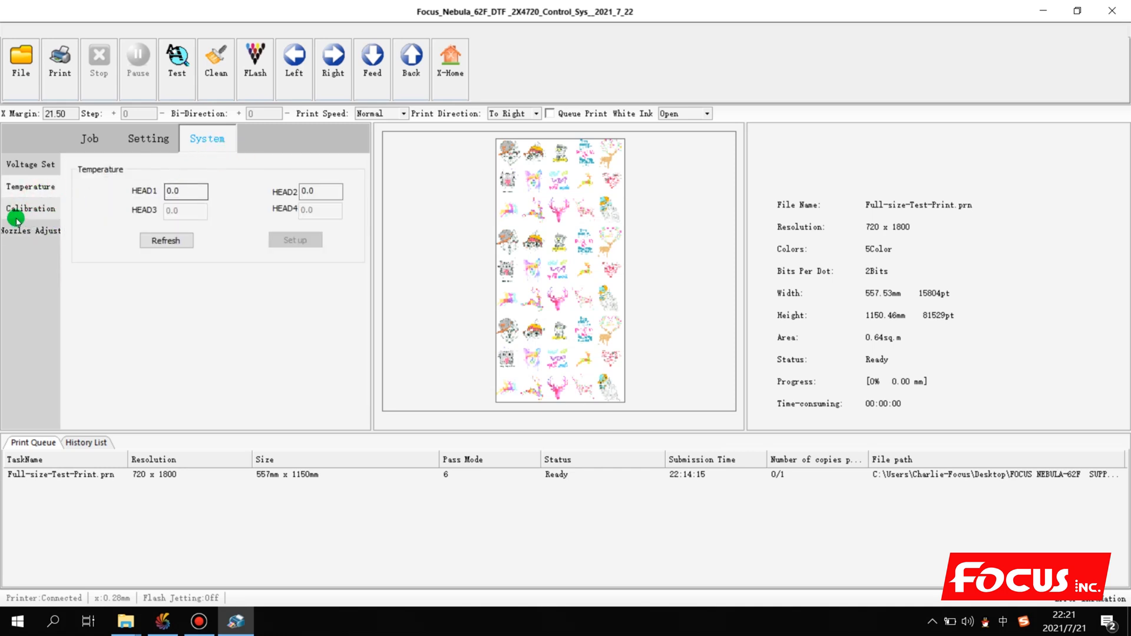
click(30, 231)
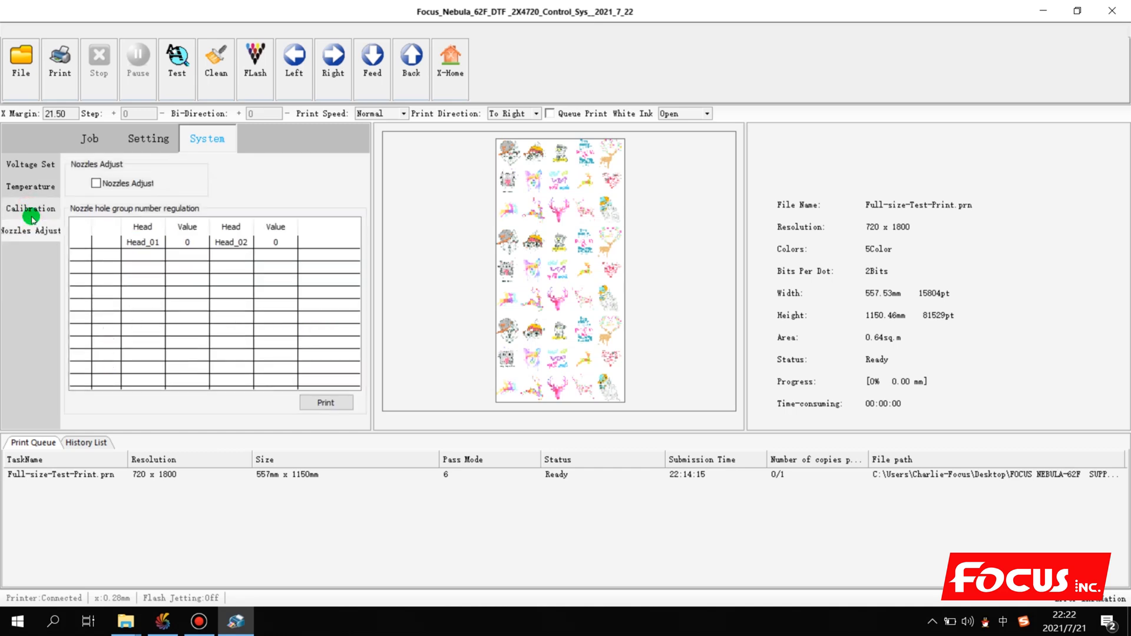
click(30, 163)
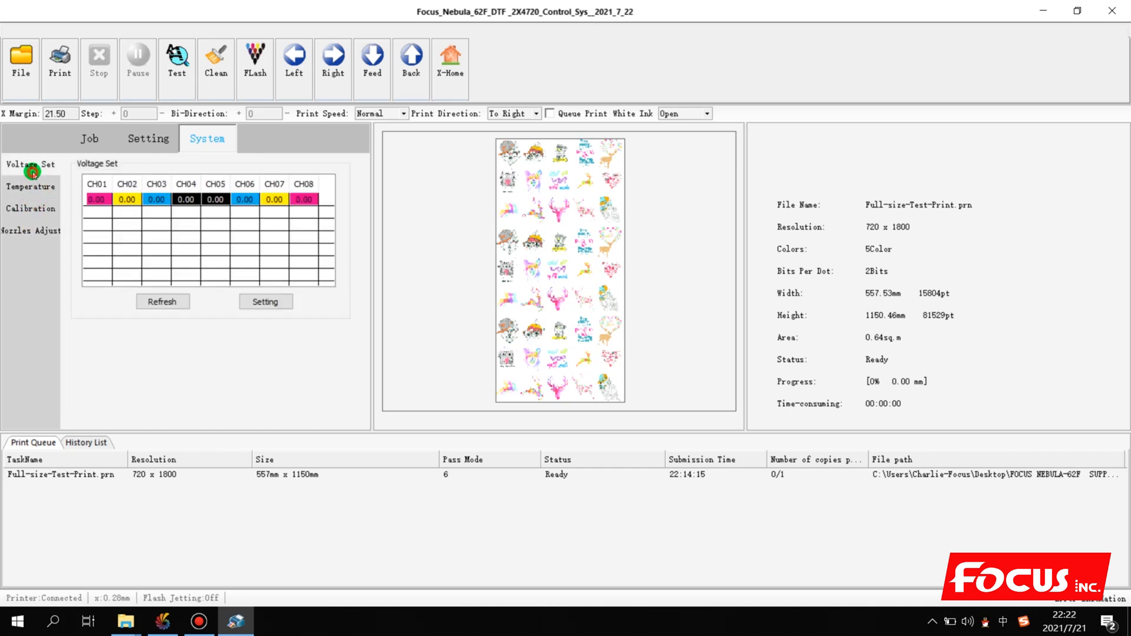
Switch via Setting to the Job tab's Ink Limited page and deselect the queued test print
click(148, 138)
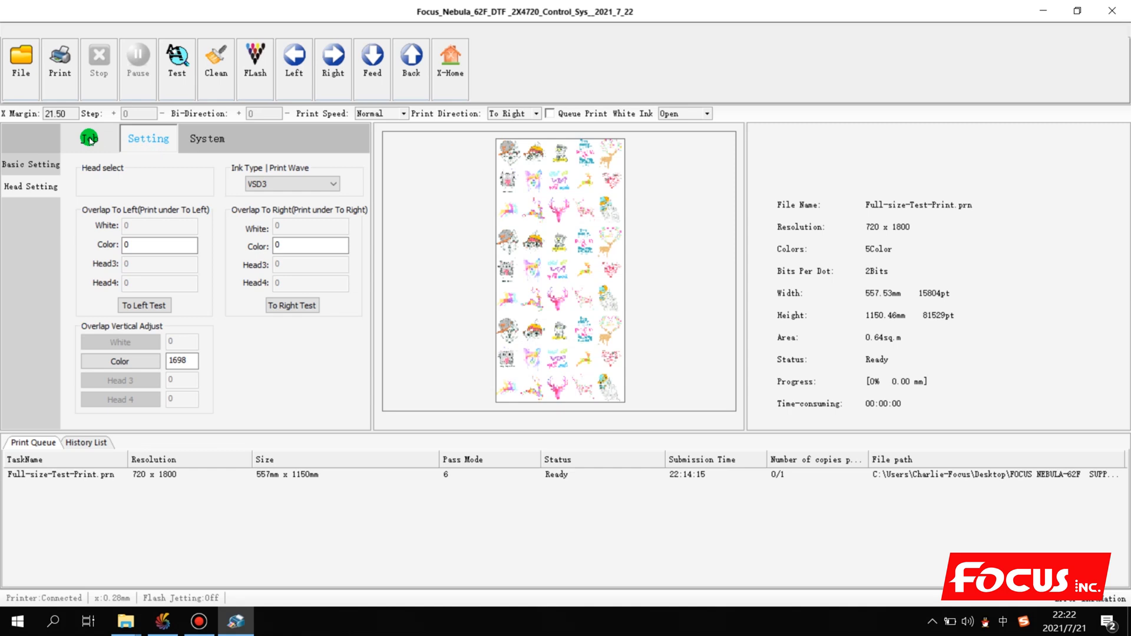
click(88, 137)
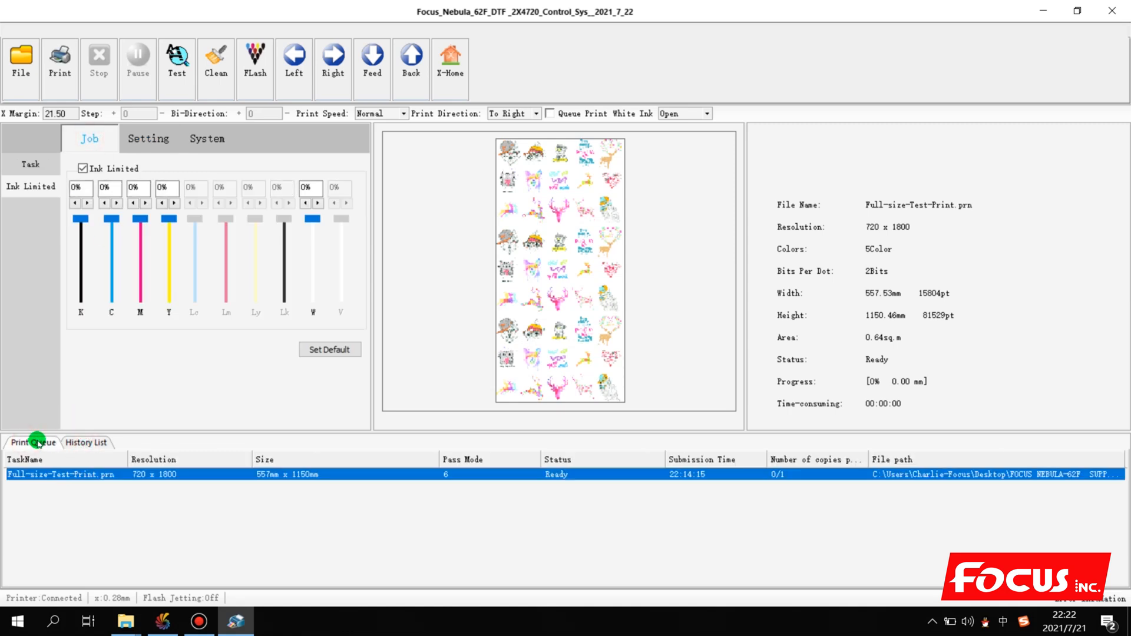
mouse_move(235, 126)
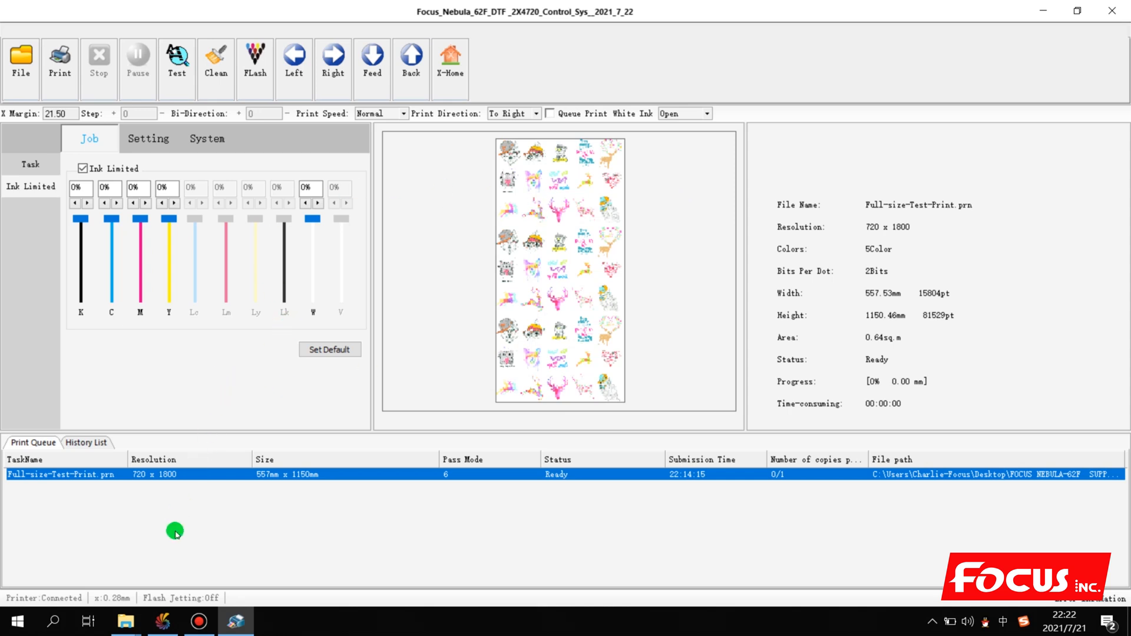
click(220, 560)
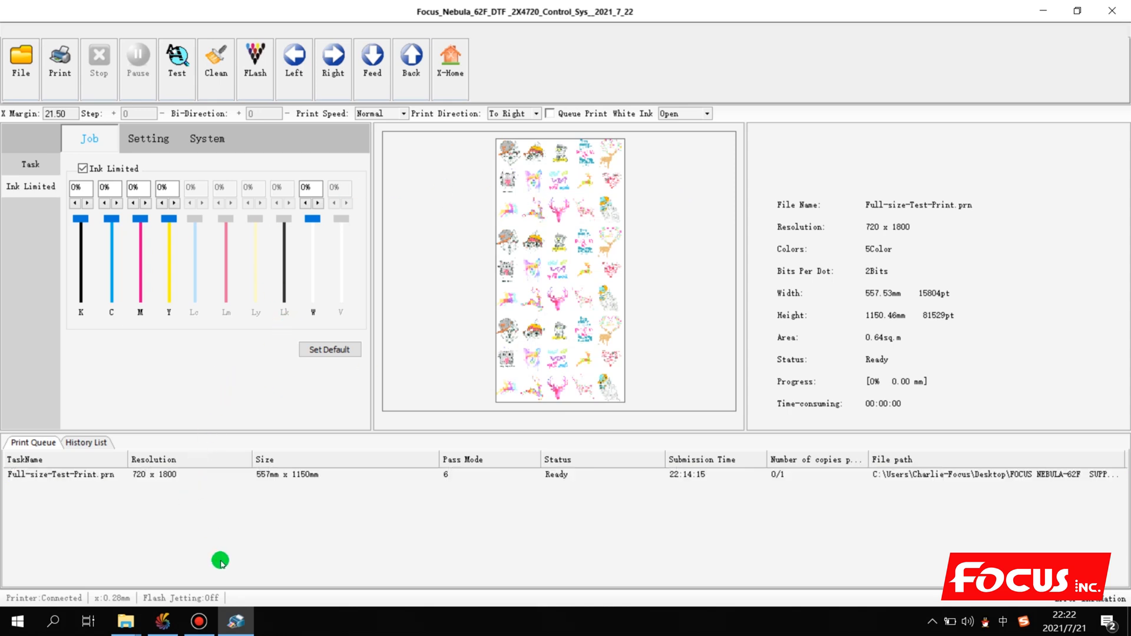